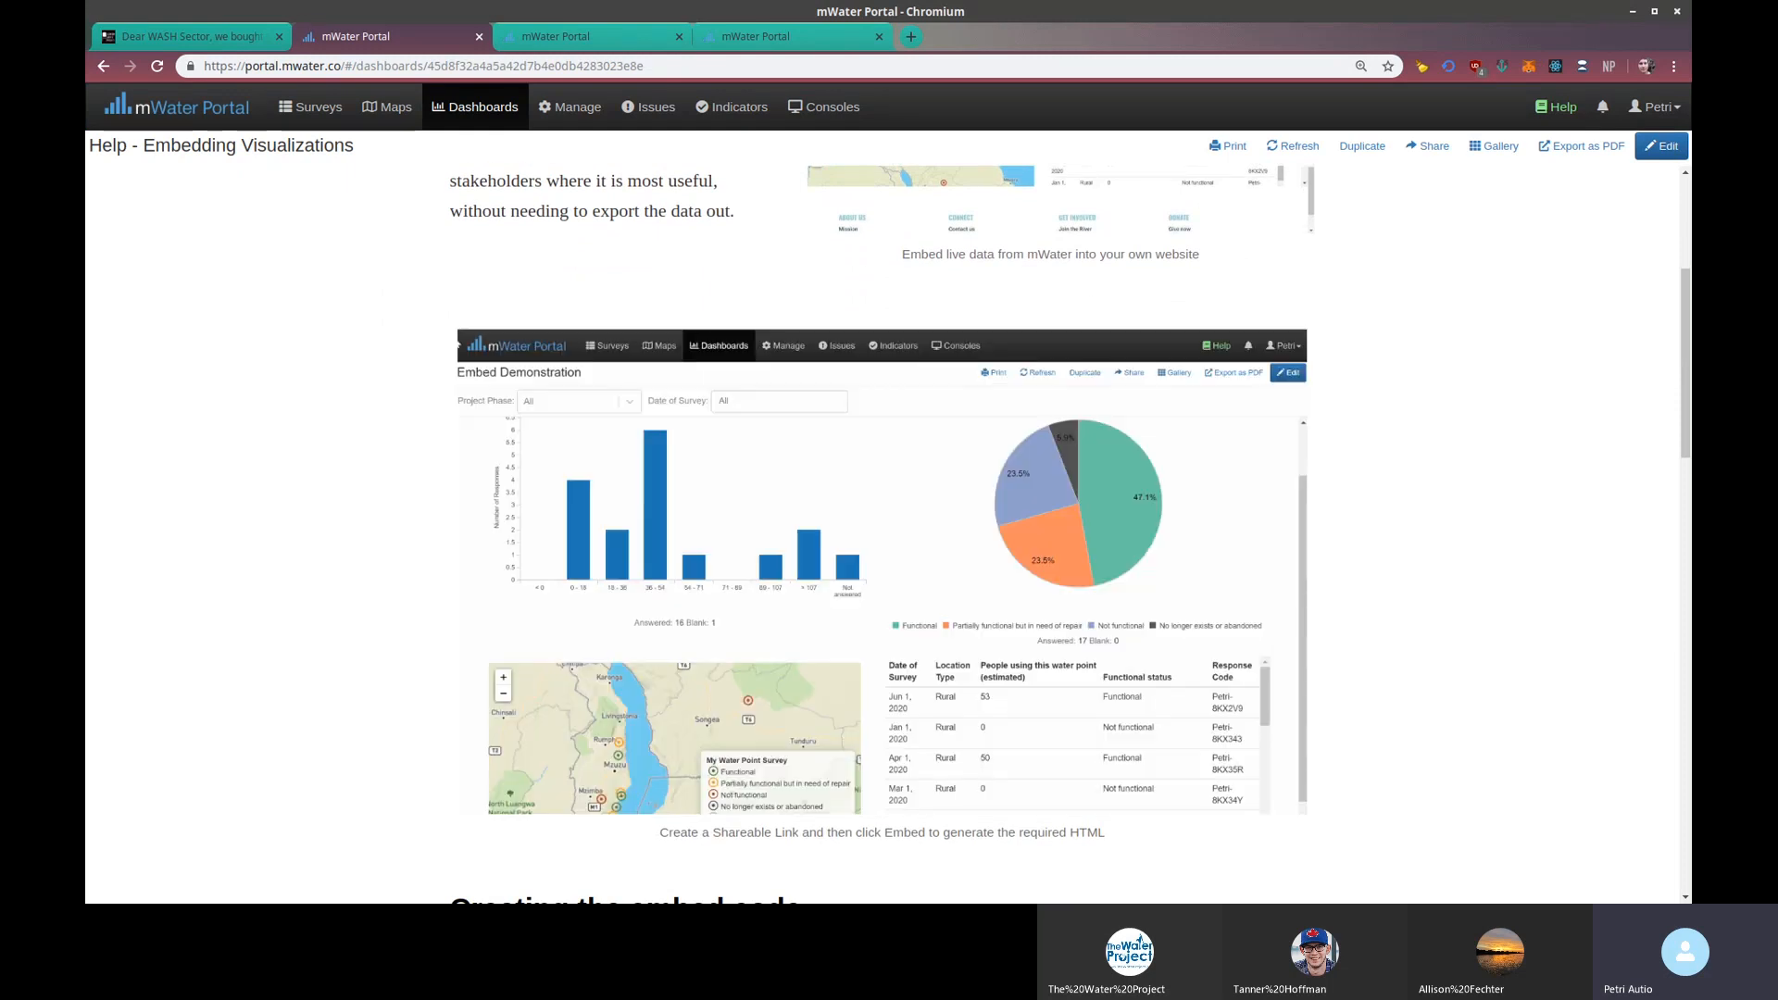
mouse_move(928, 384)
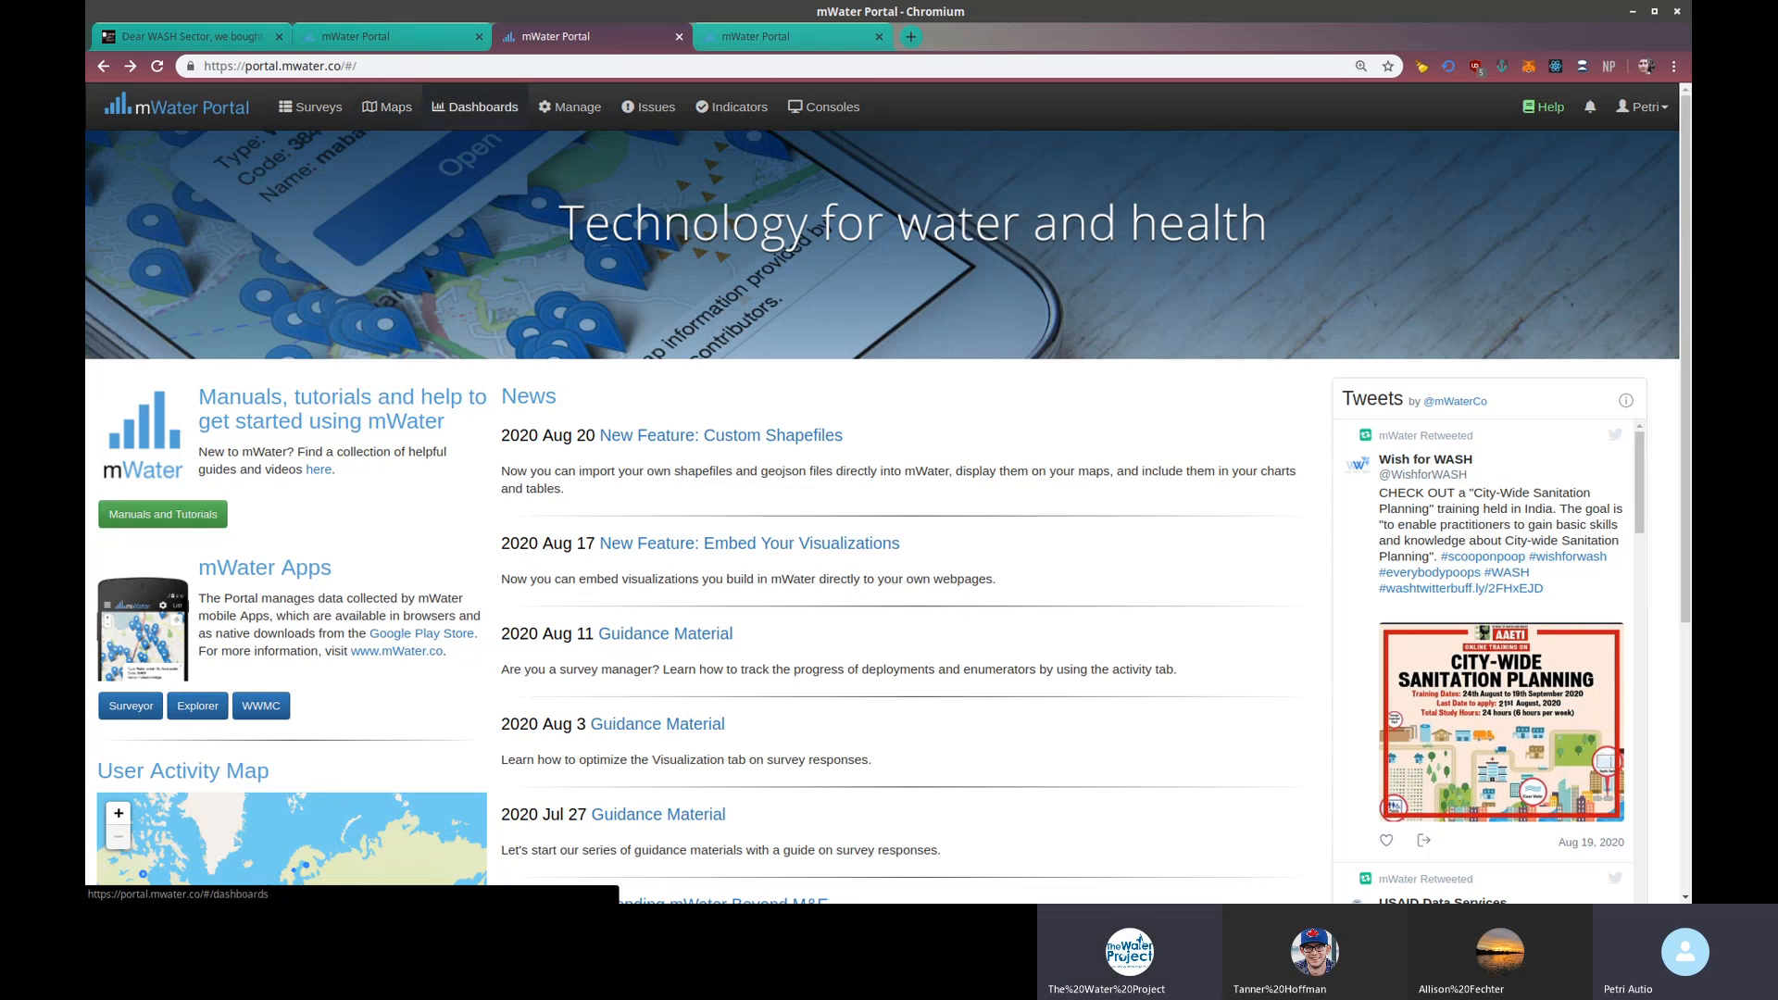
Step: Open the Embed Demonstration Dashboard from the Maps section's saved Dashboards list
left_click(387, 107)
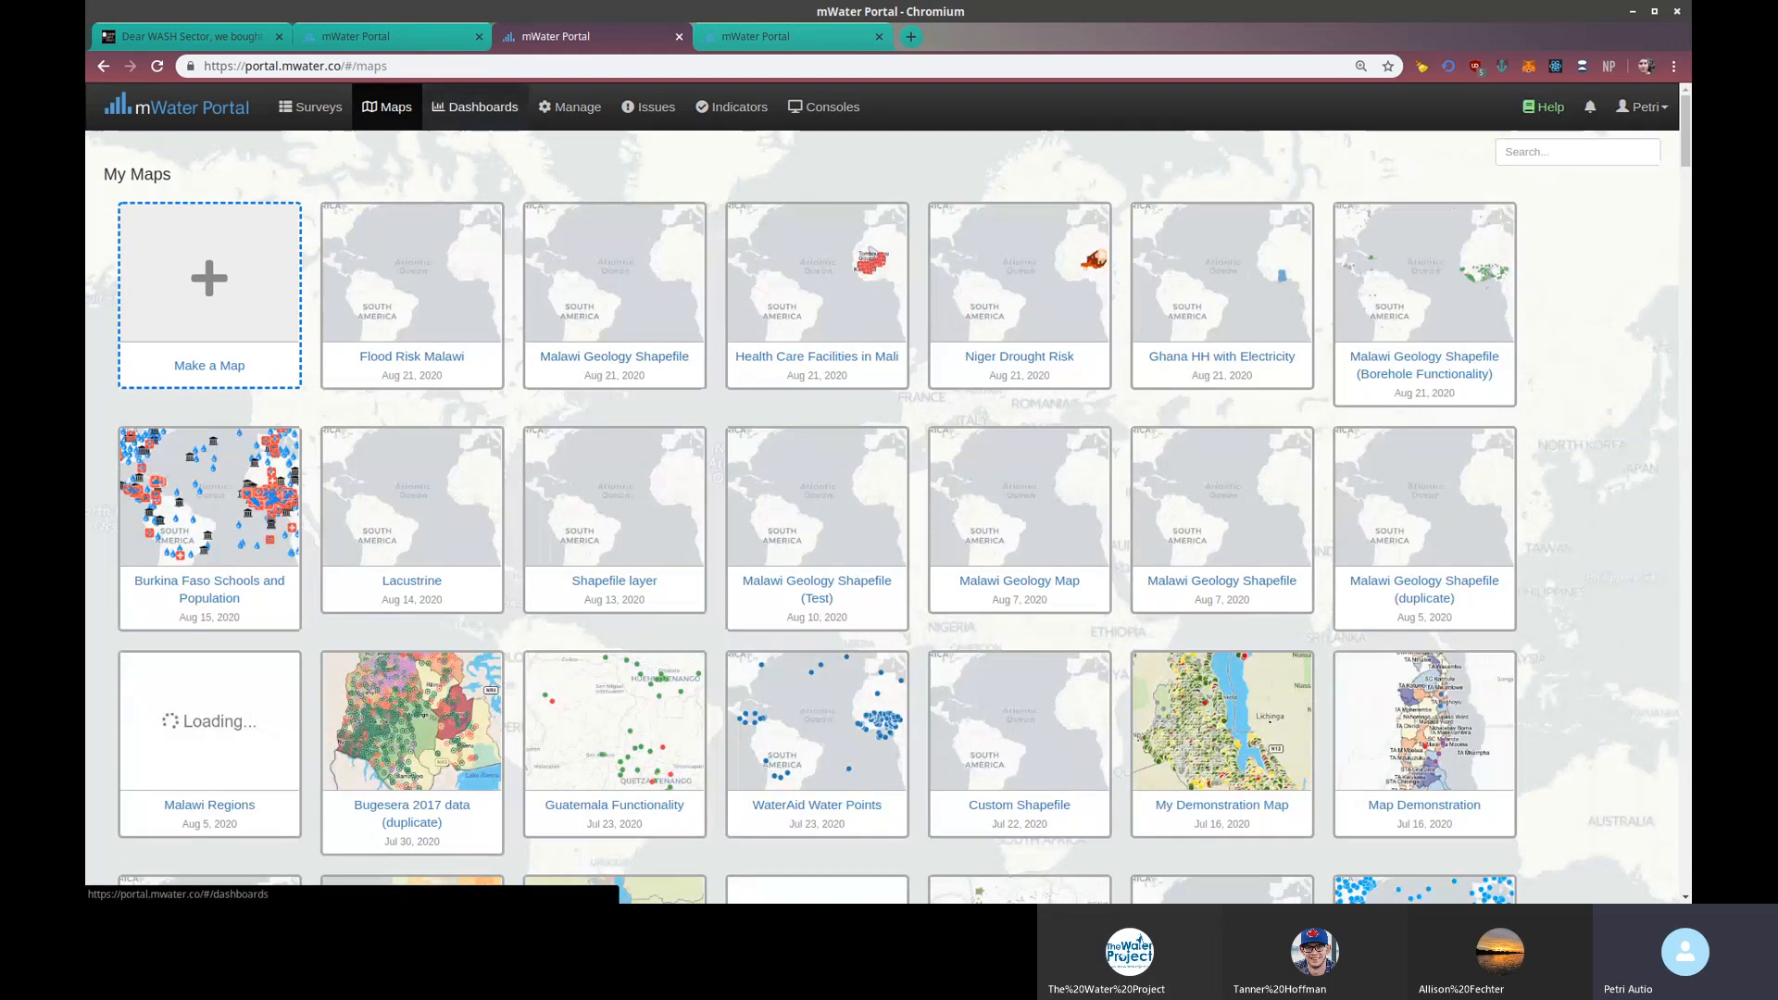
left_click(474, 107)
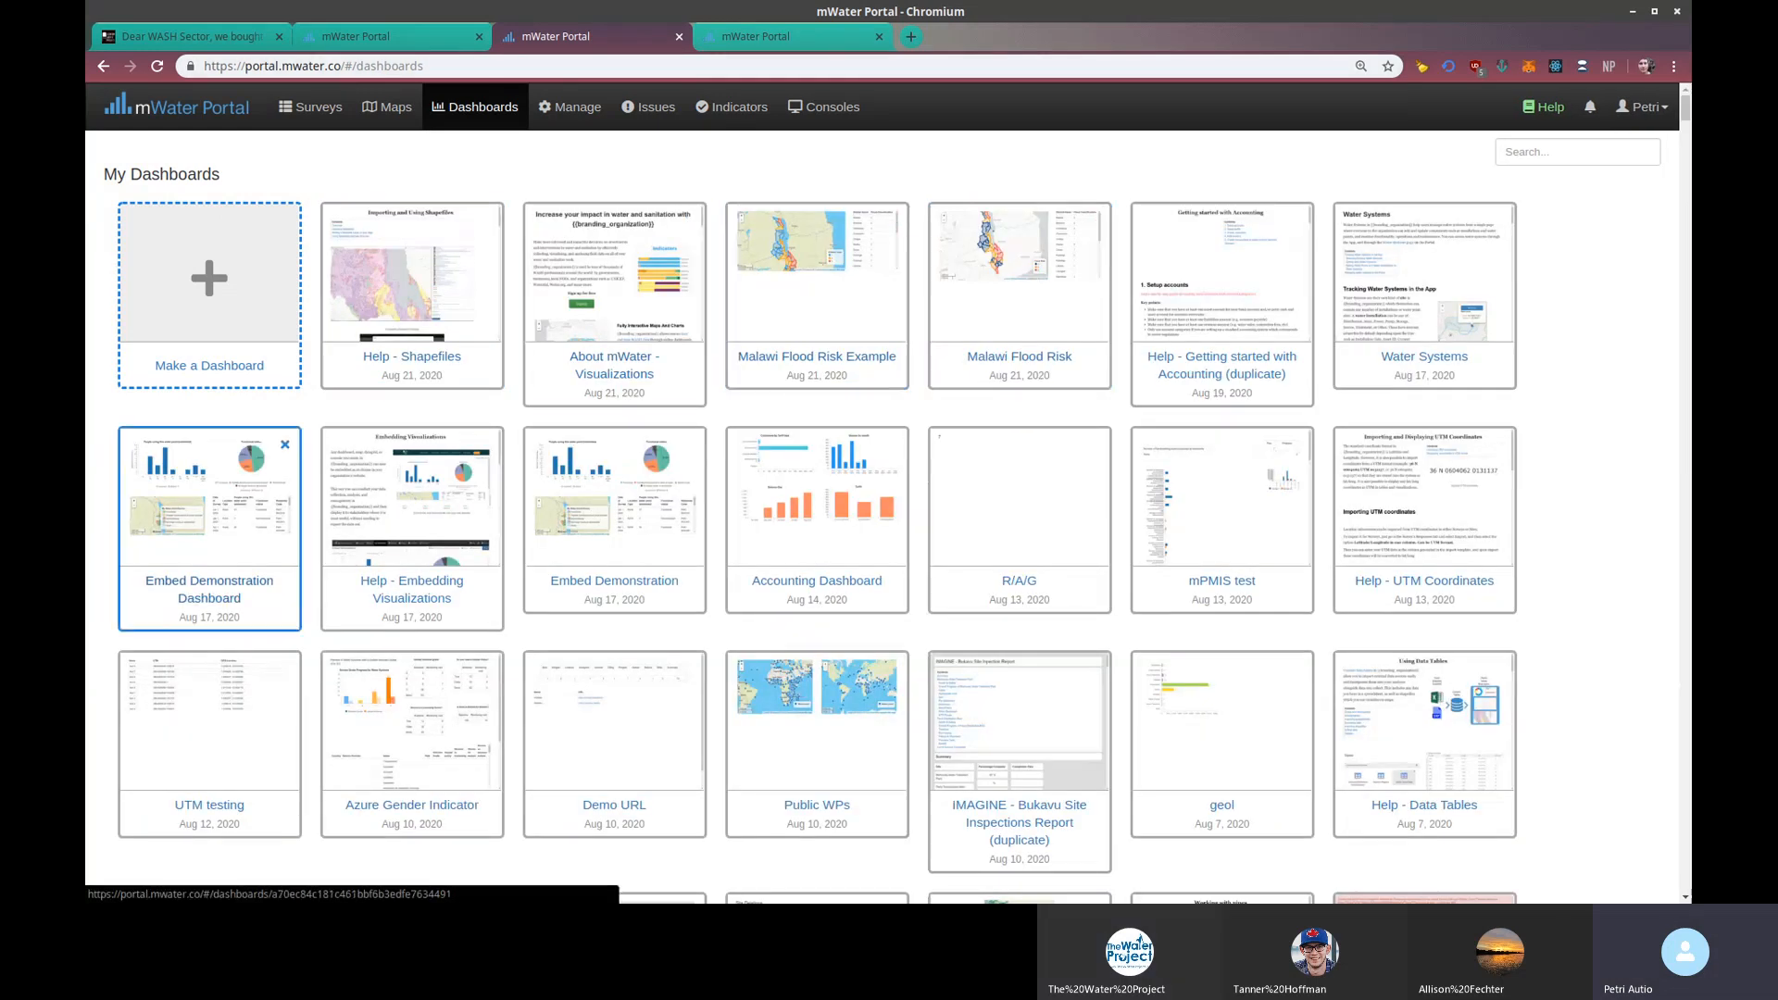
left_click(208, 499)
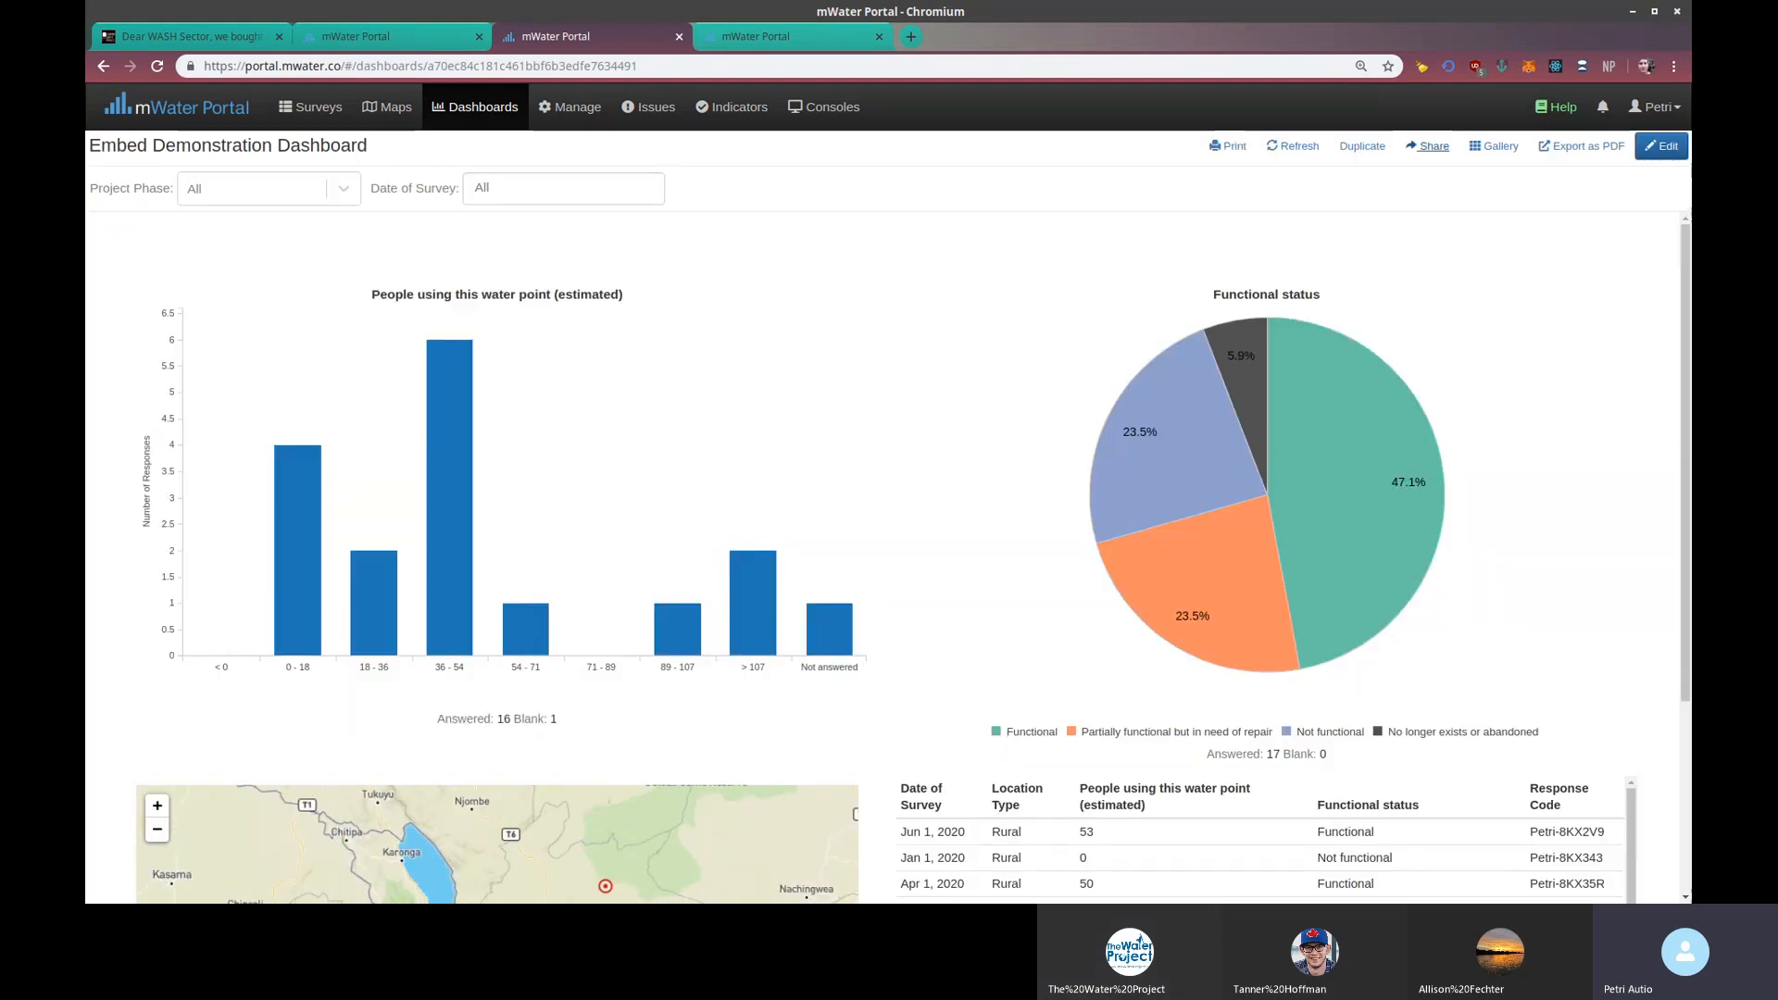
Step: Create a second shareable link for the dashboard and display its iframe embed code
left_click(1426, 145)
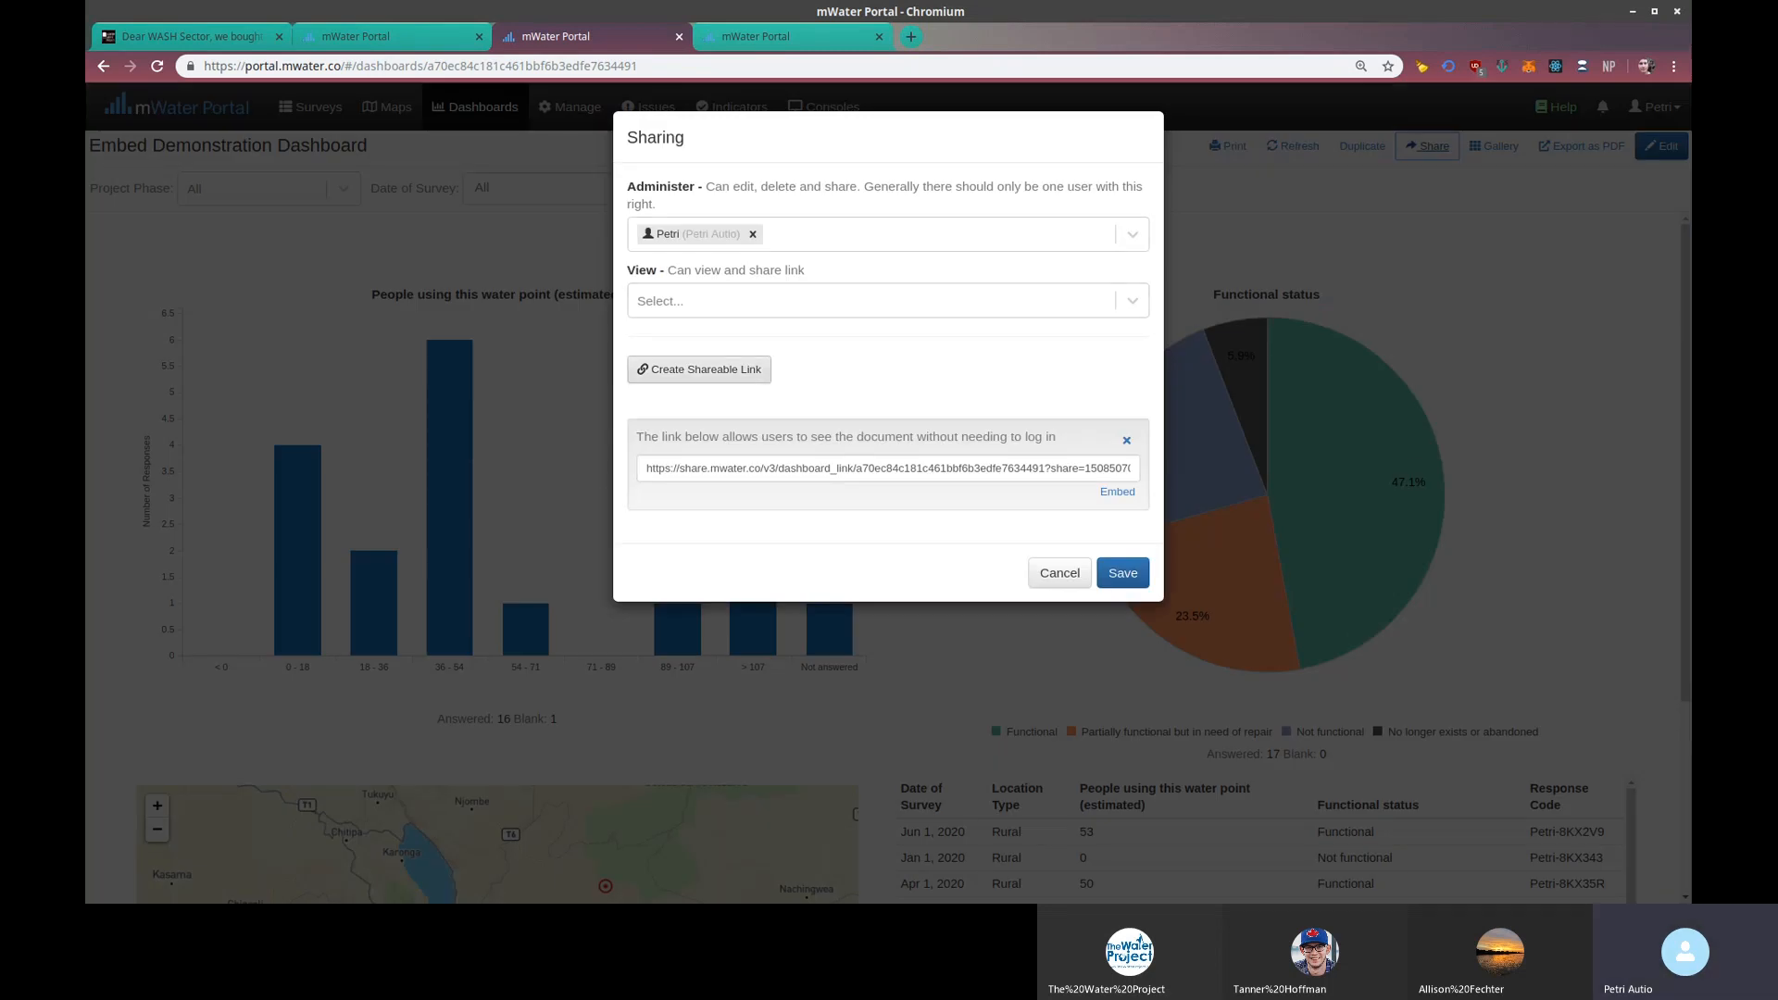
left_click(698, 369)
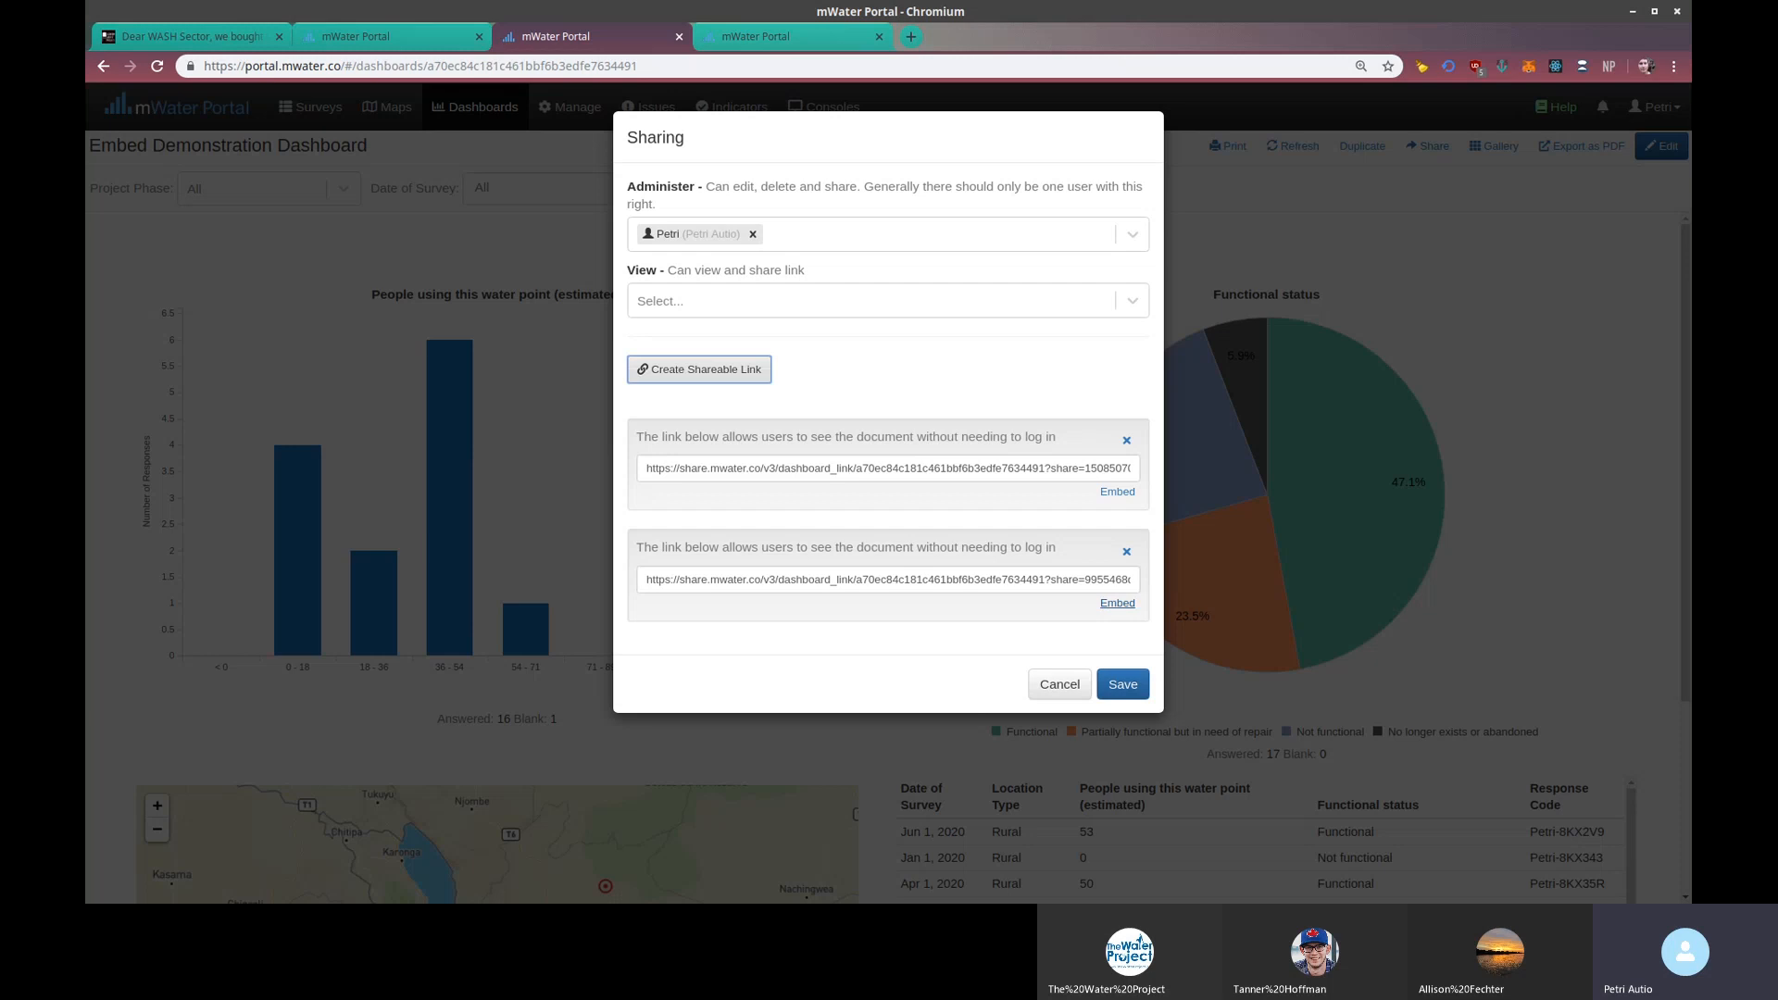
left_click(1117, 602)
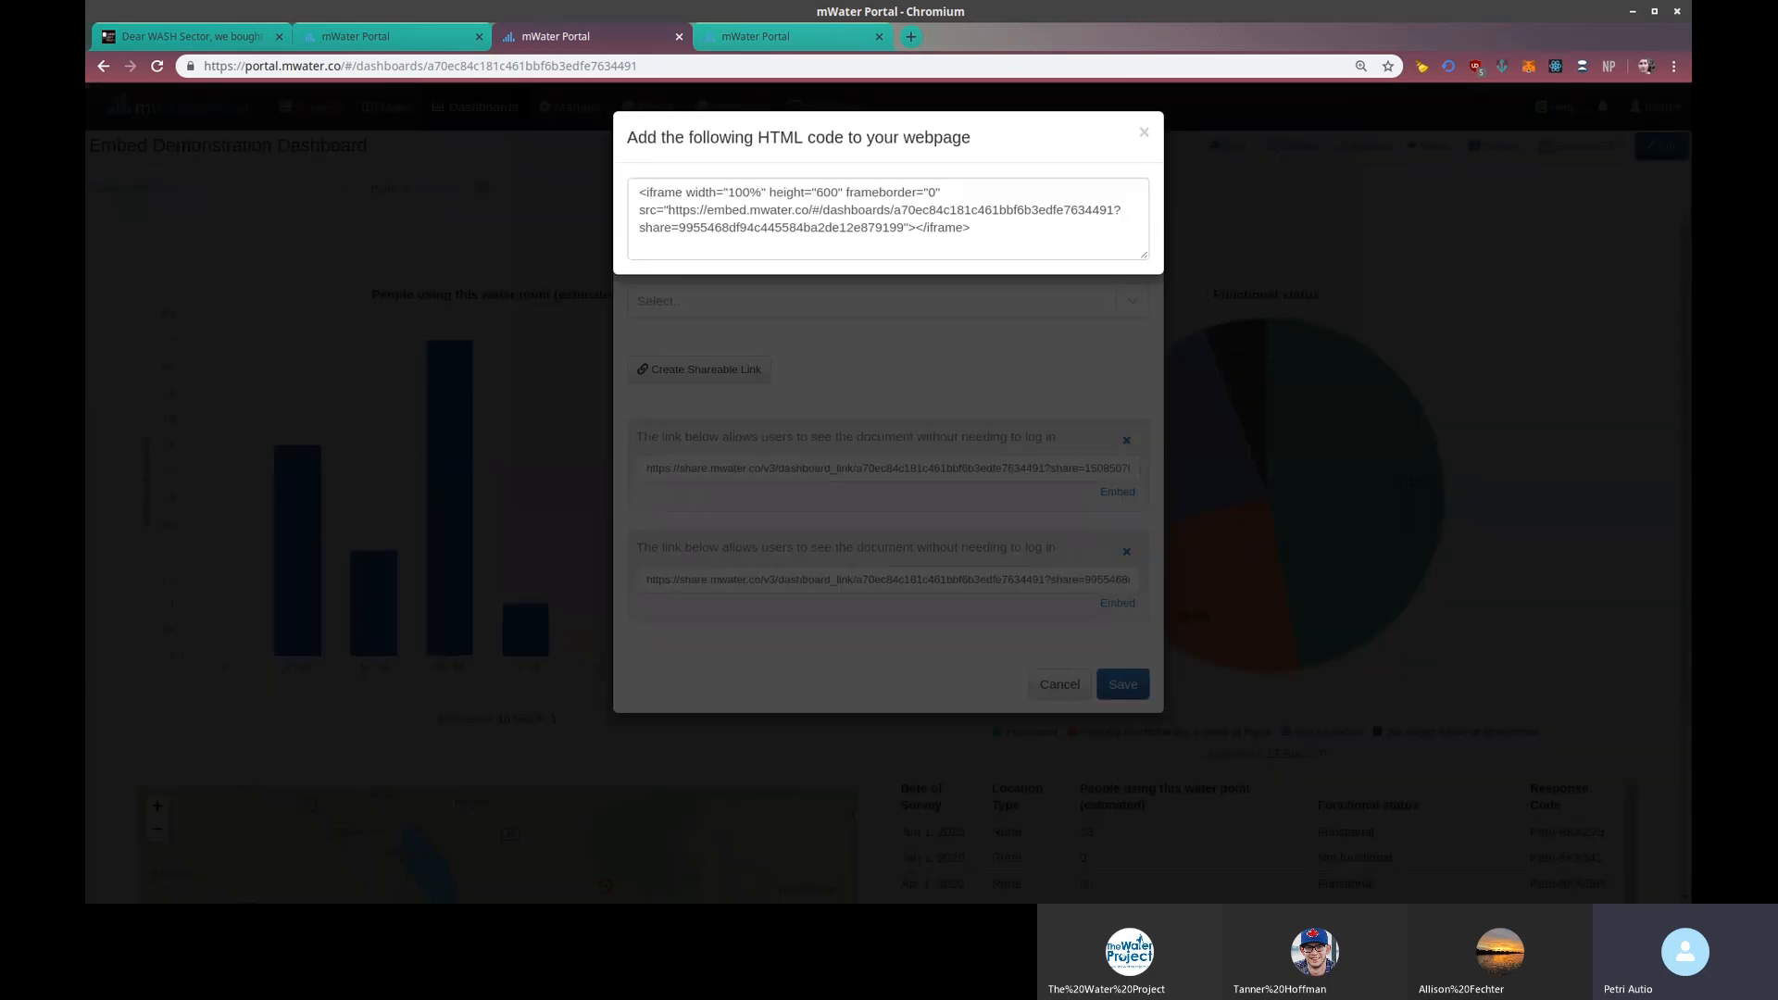
Step: Zoom the browser in and select the src URL in the iframe code
key("ctrl+plus")
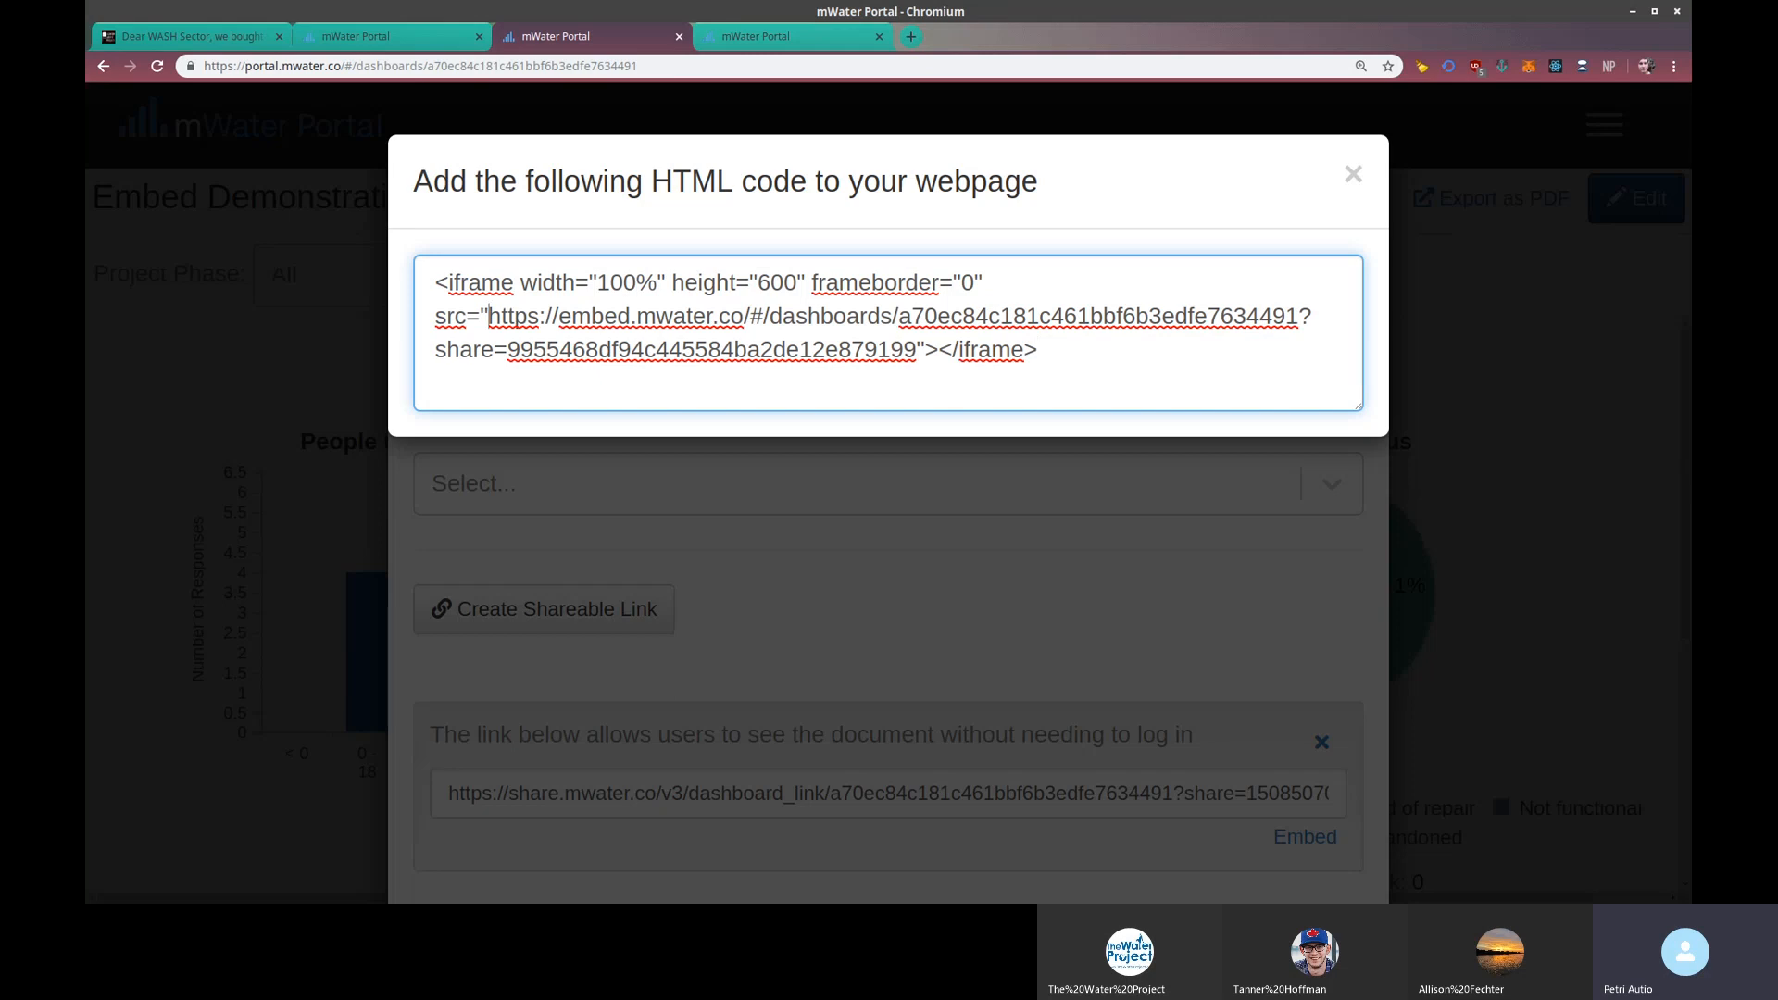
left_click_drag(488, 317, 913, 349)
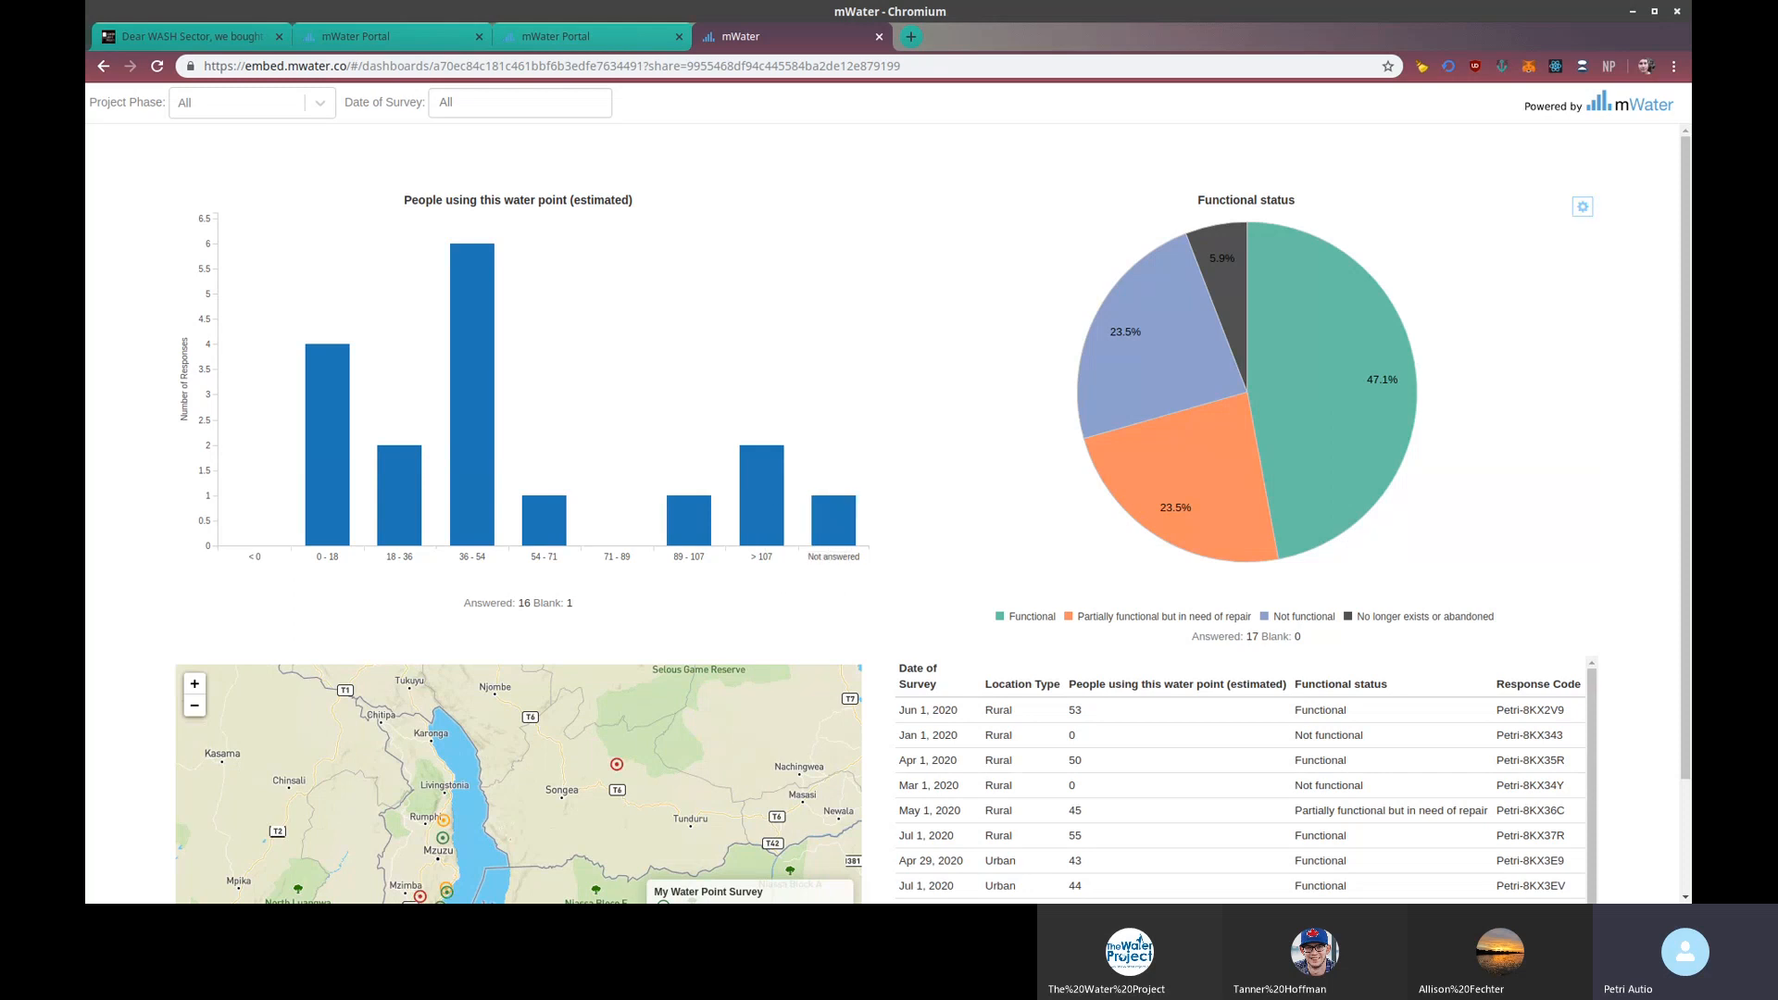
mouse_move(854, 207)
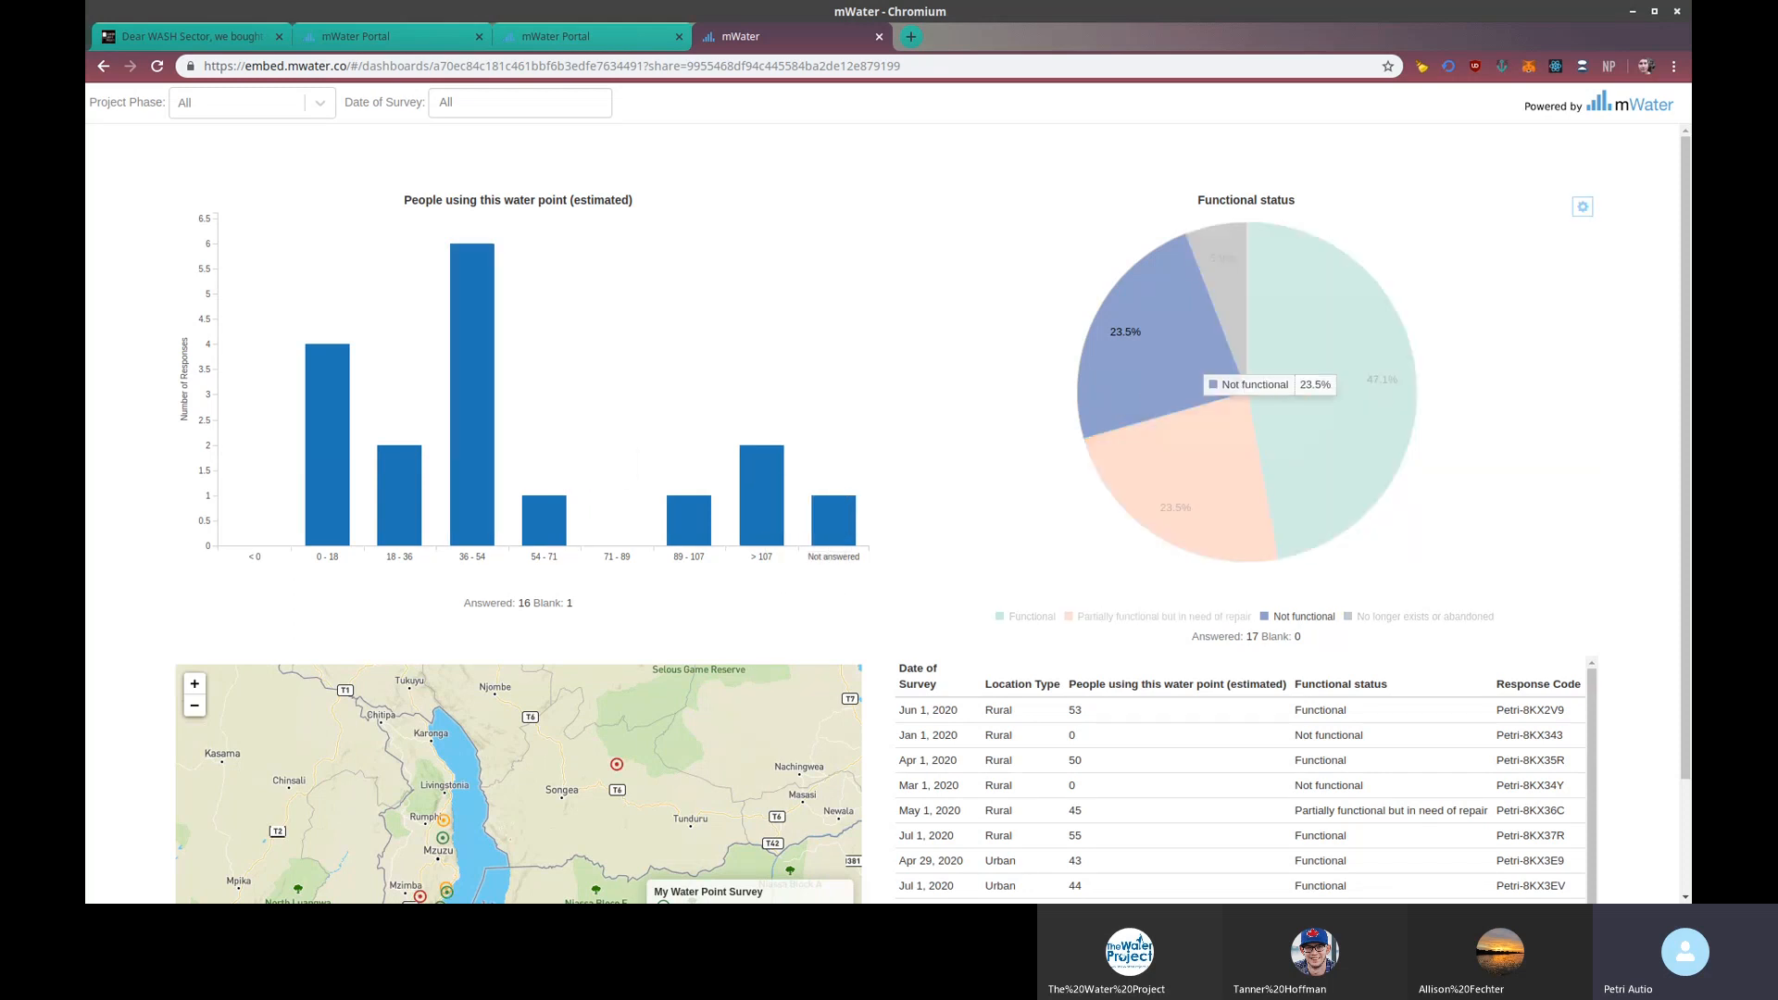
Step: Scroll down the embedded dashboard page through its charts, map and table
scroll("down", 3)
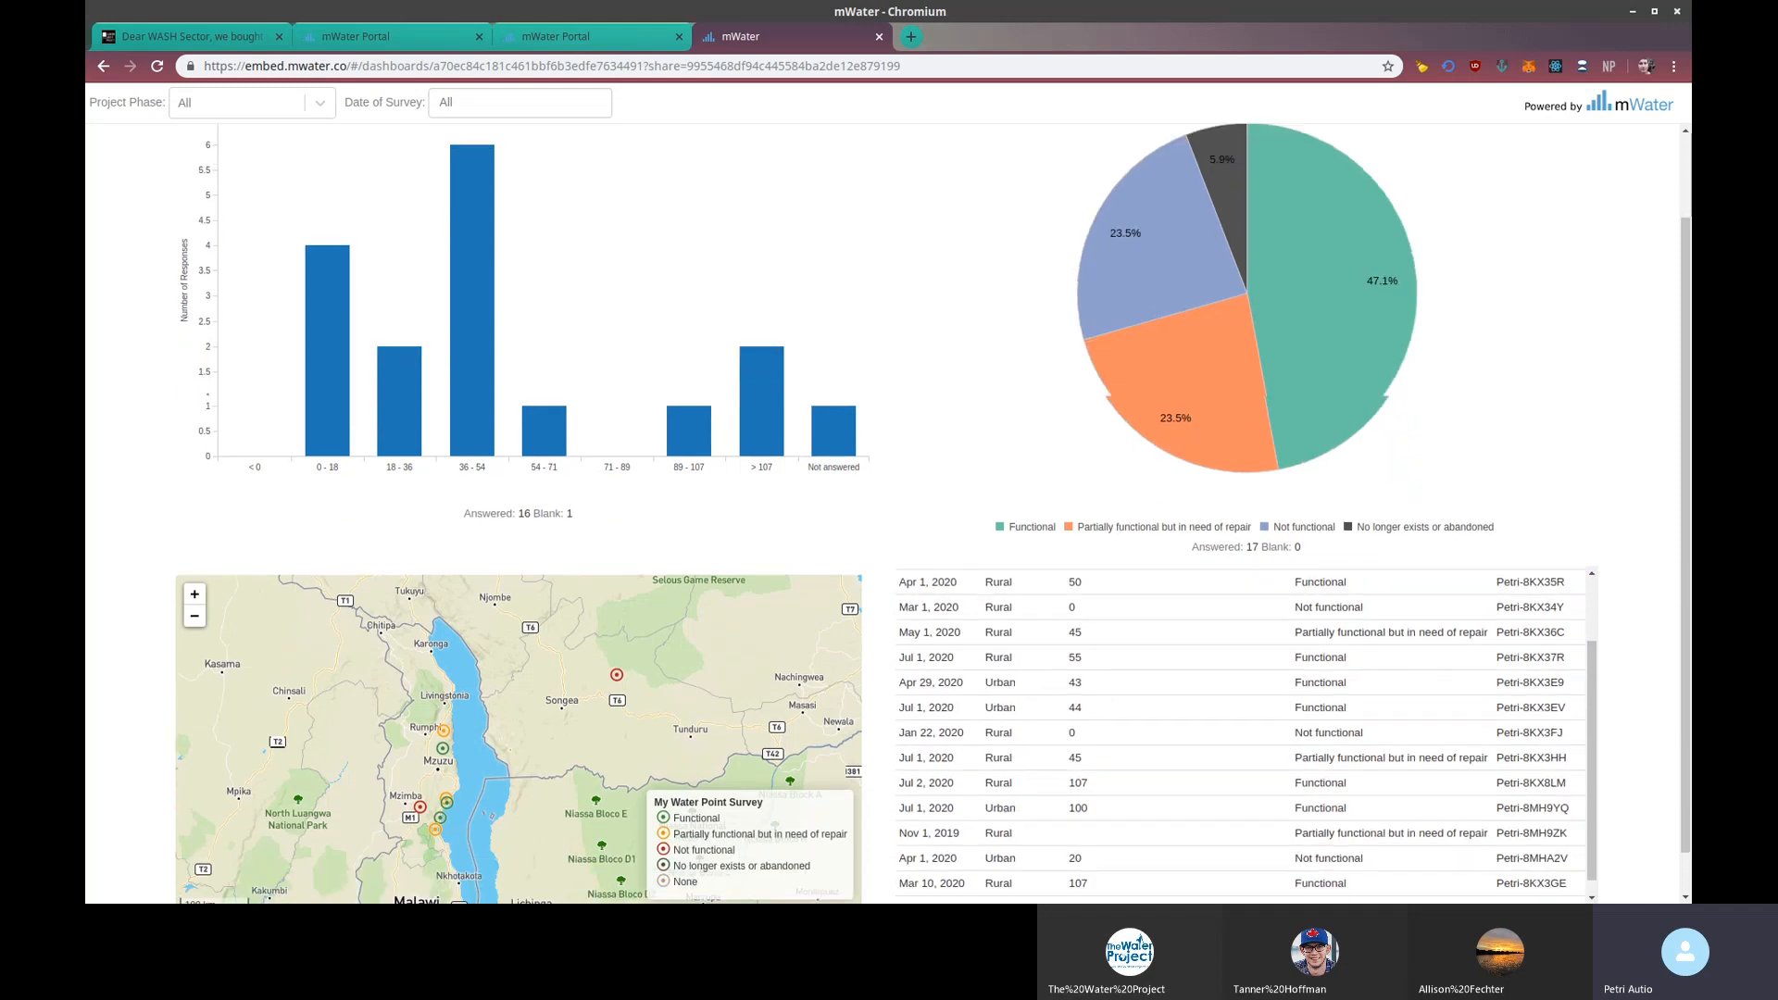
scroll("down", 3)
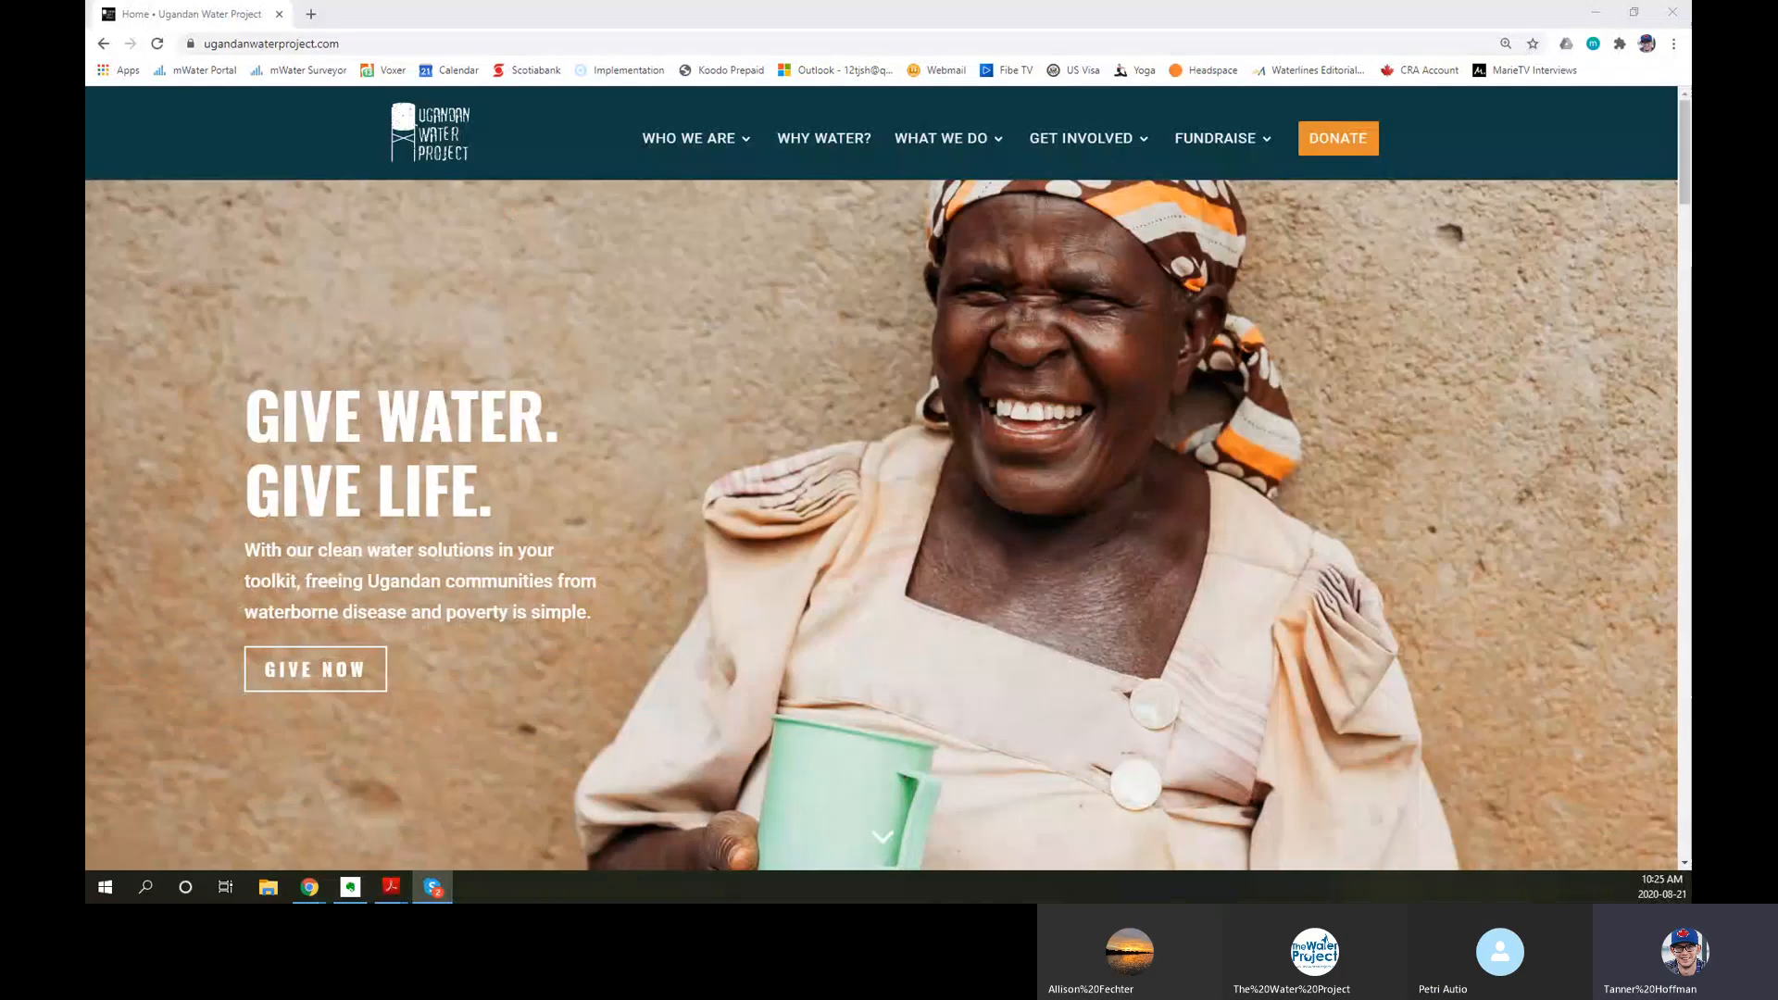
mouse_move(1074, 791)
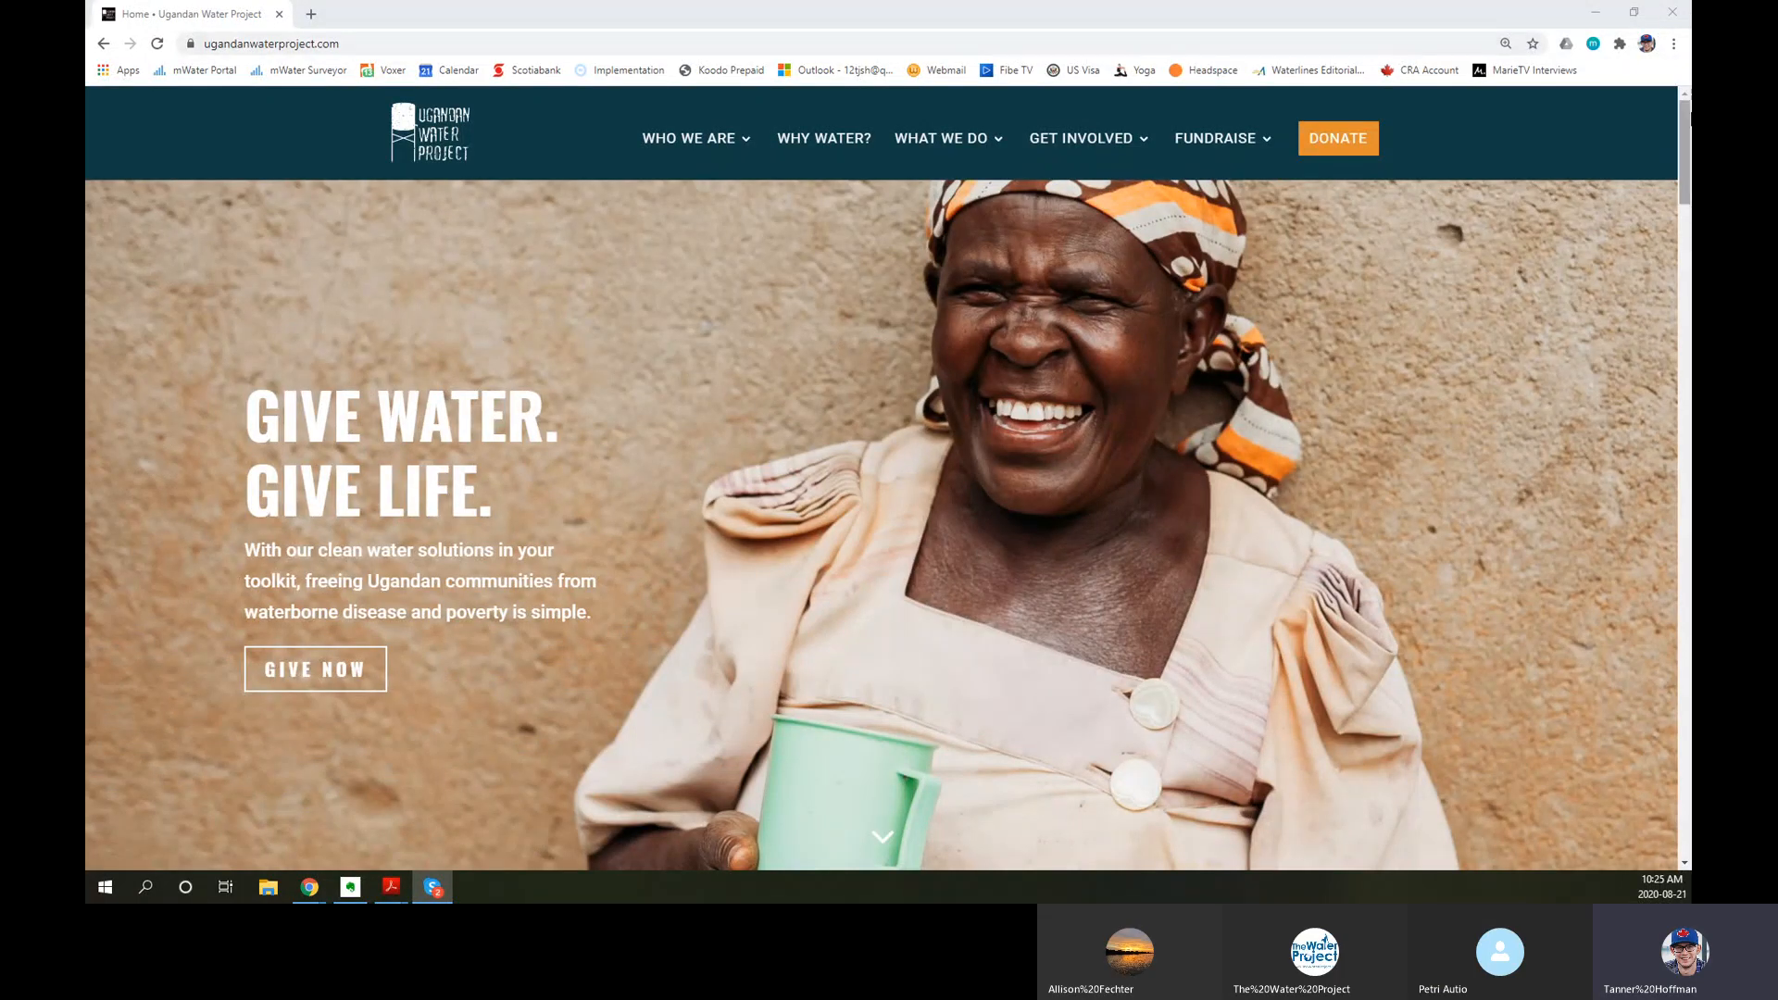
Step: Go to the Impact page from the About Us footer links
scroll("down", 3)
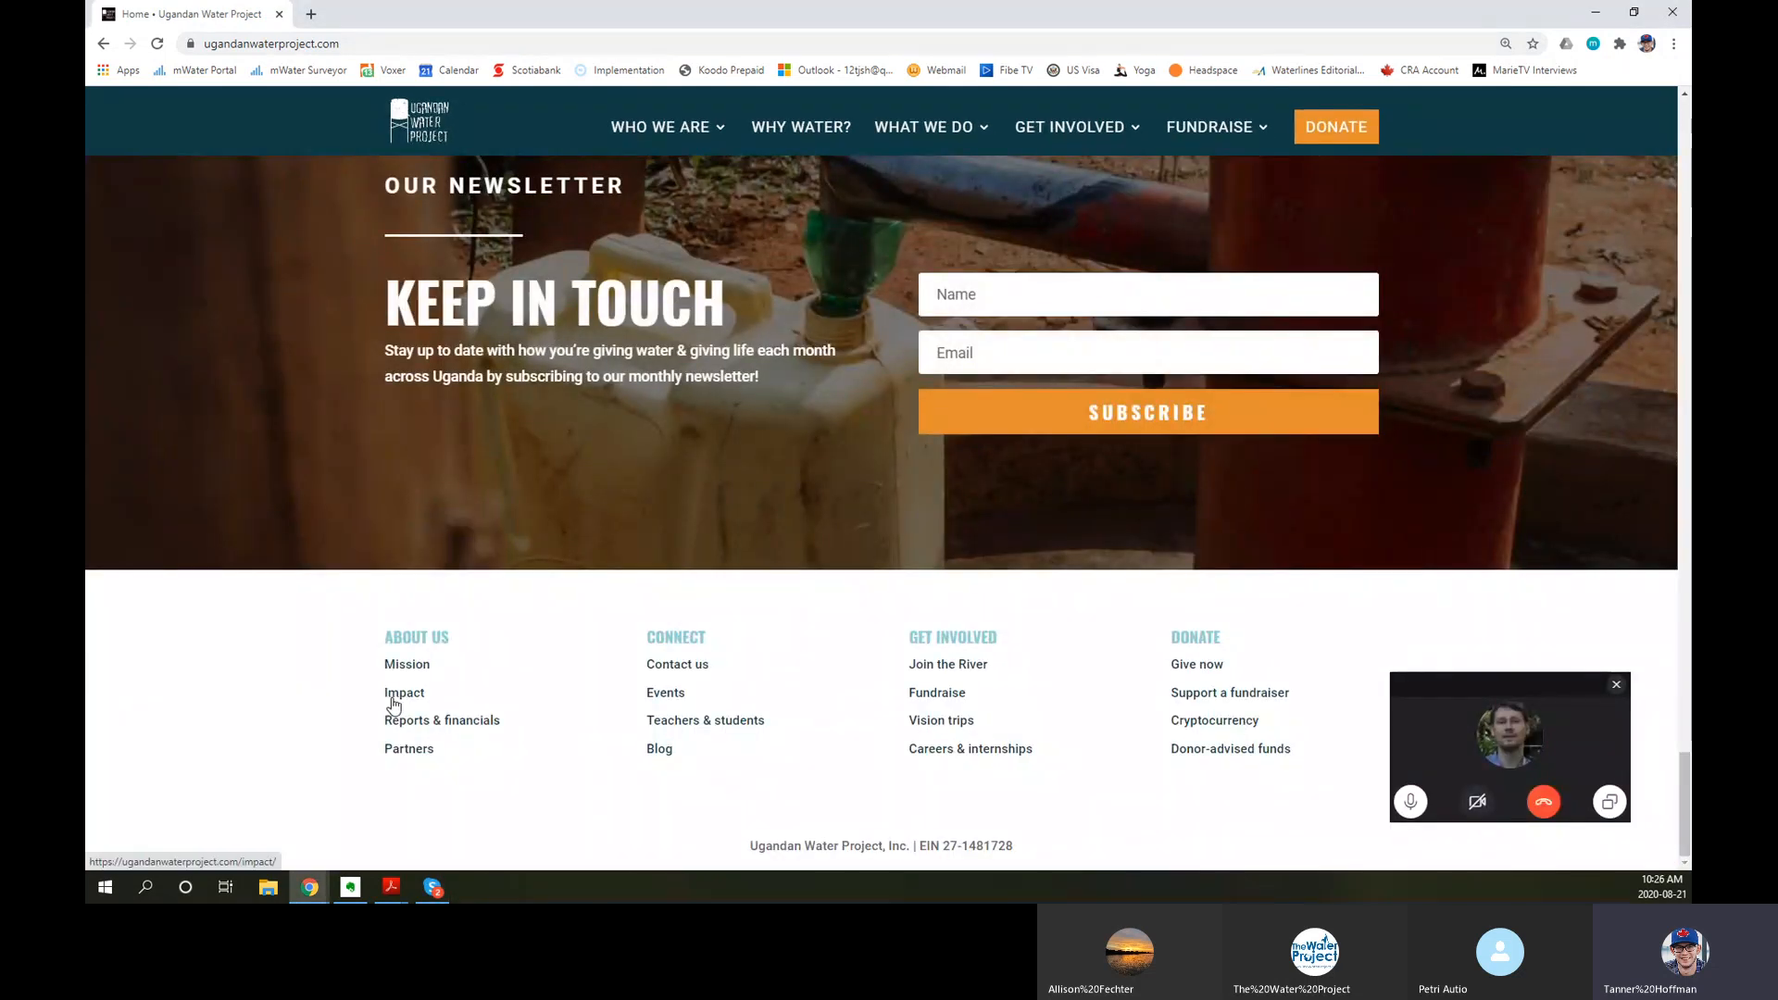
left_click(404, 693)
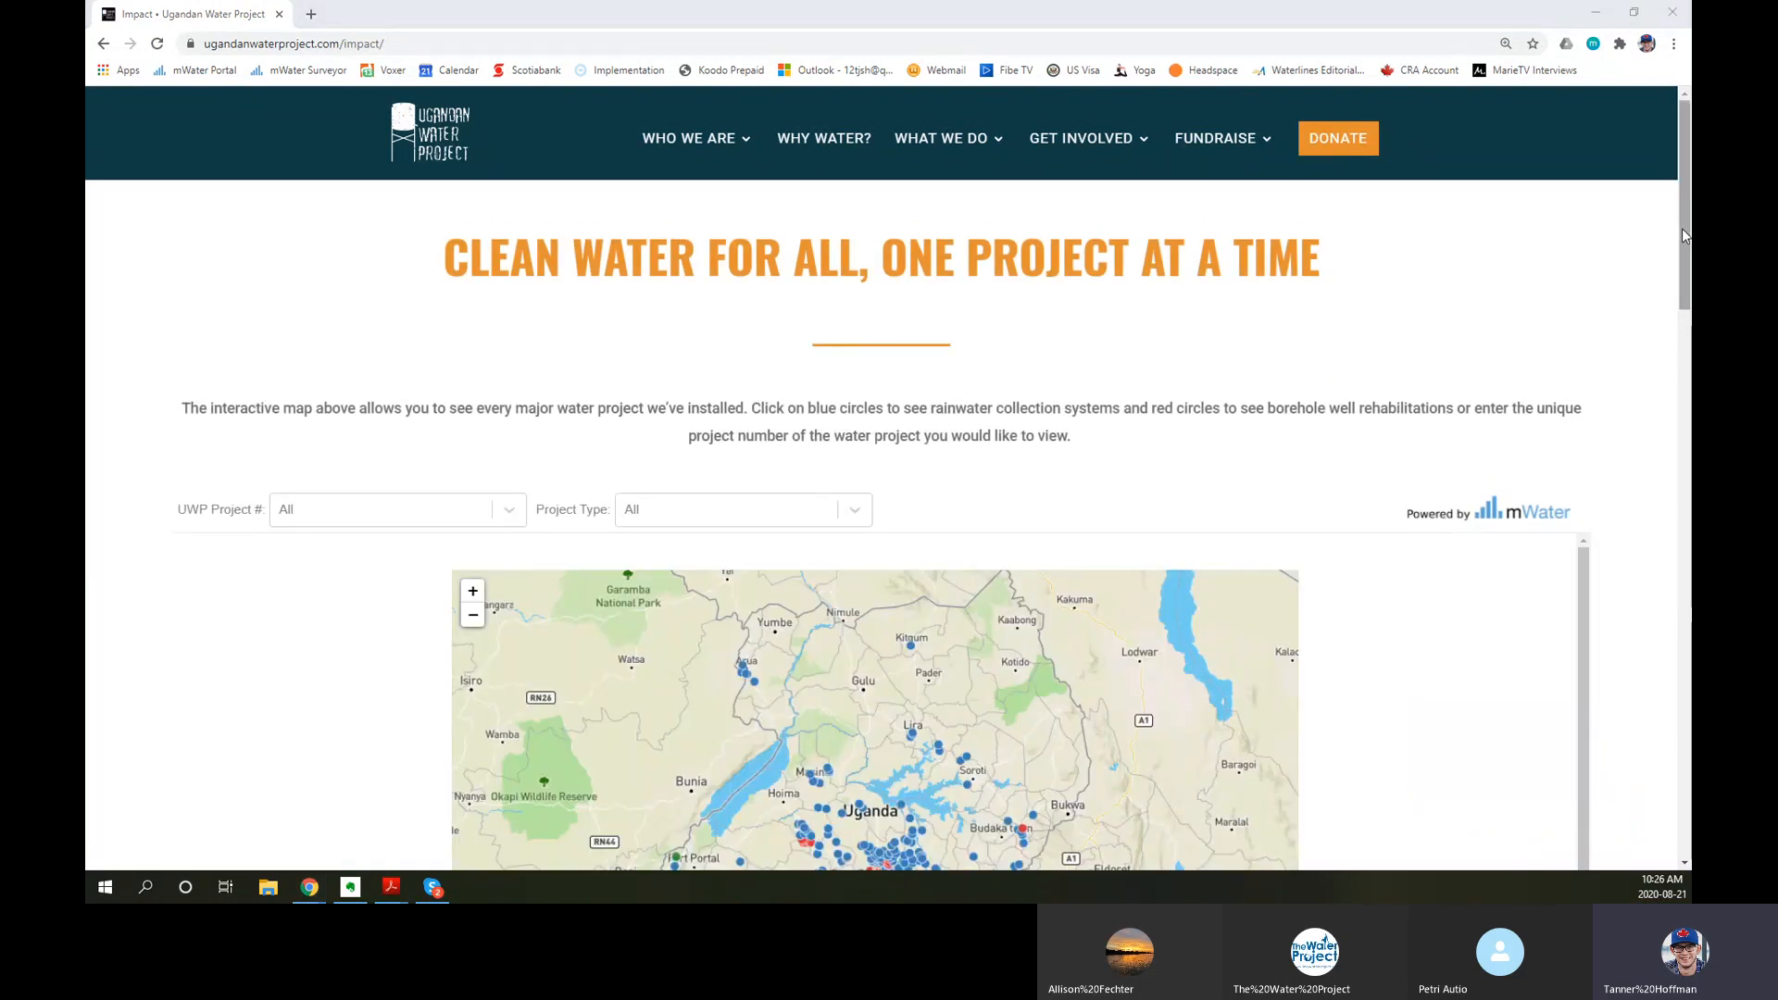
scroll("down", 3)
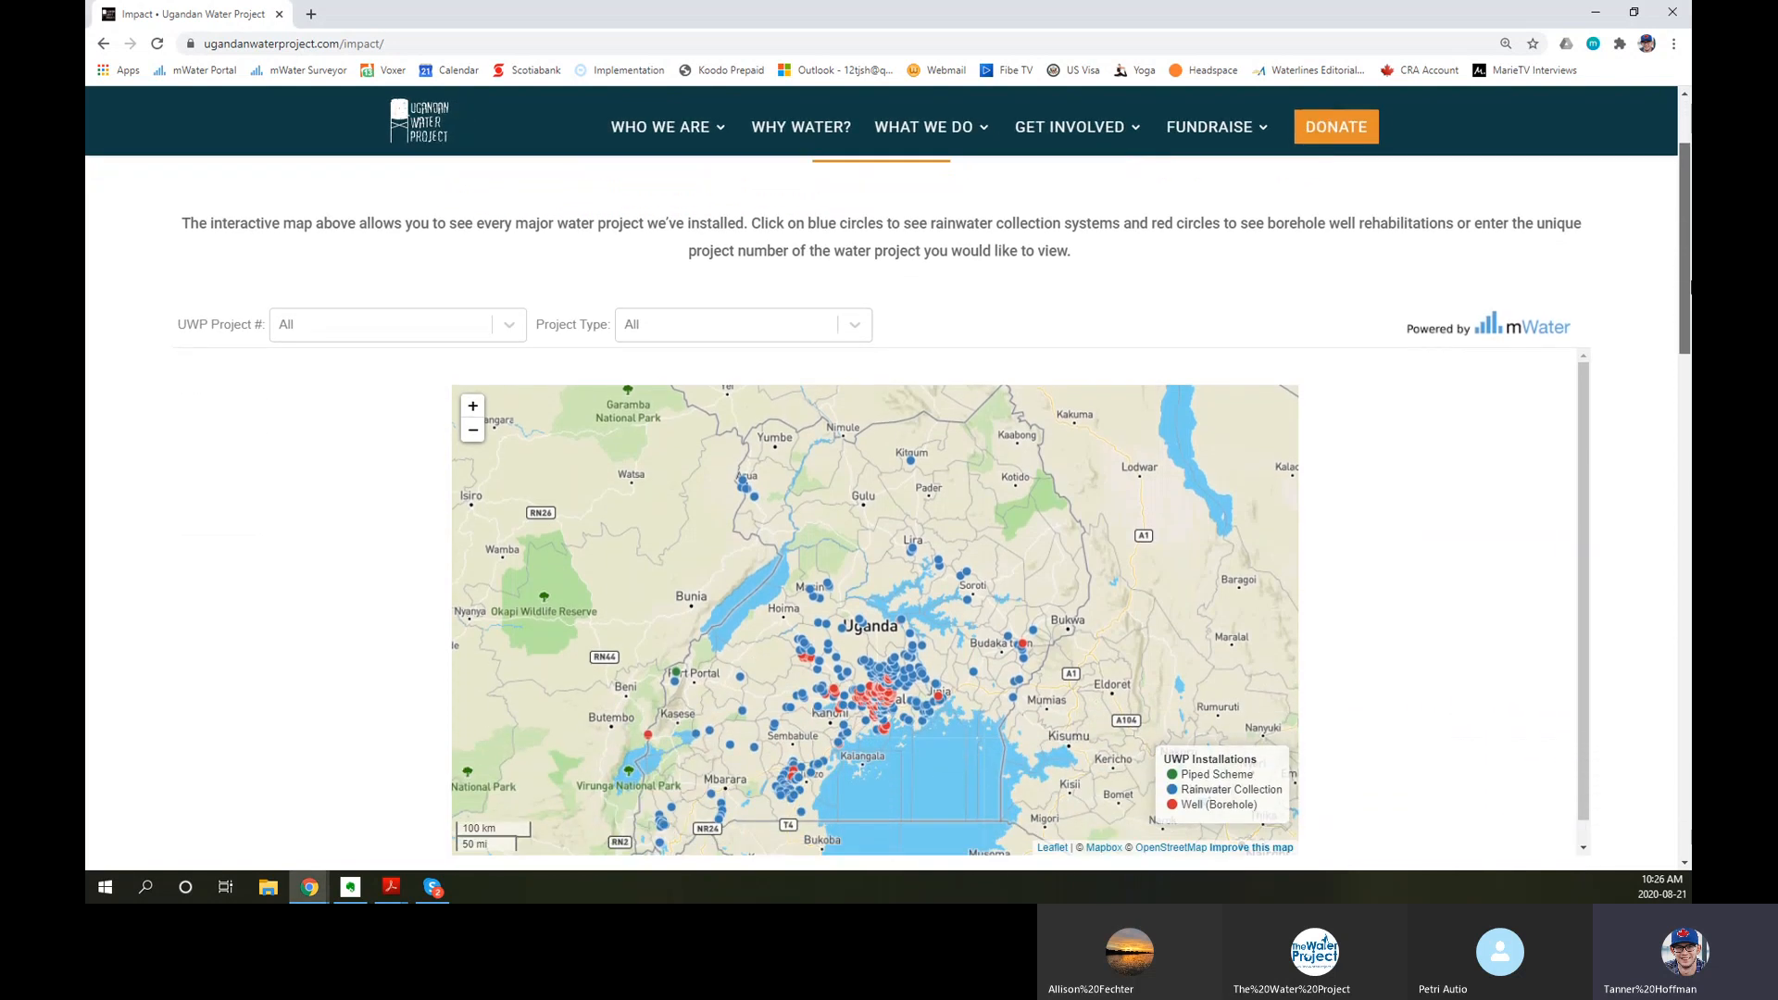
scroll("down", 3)
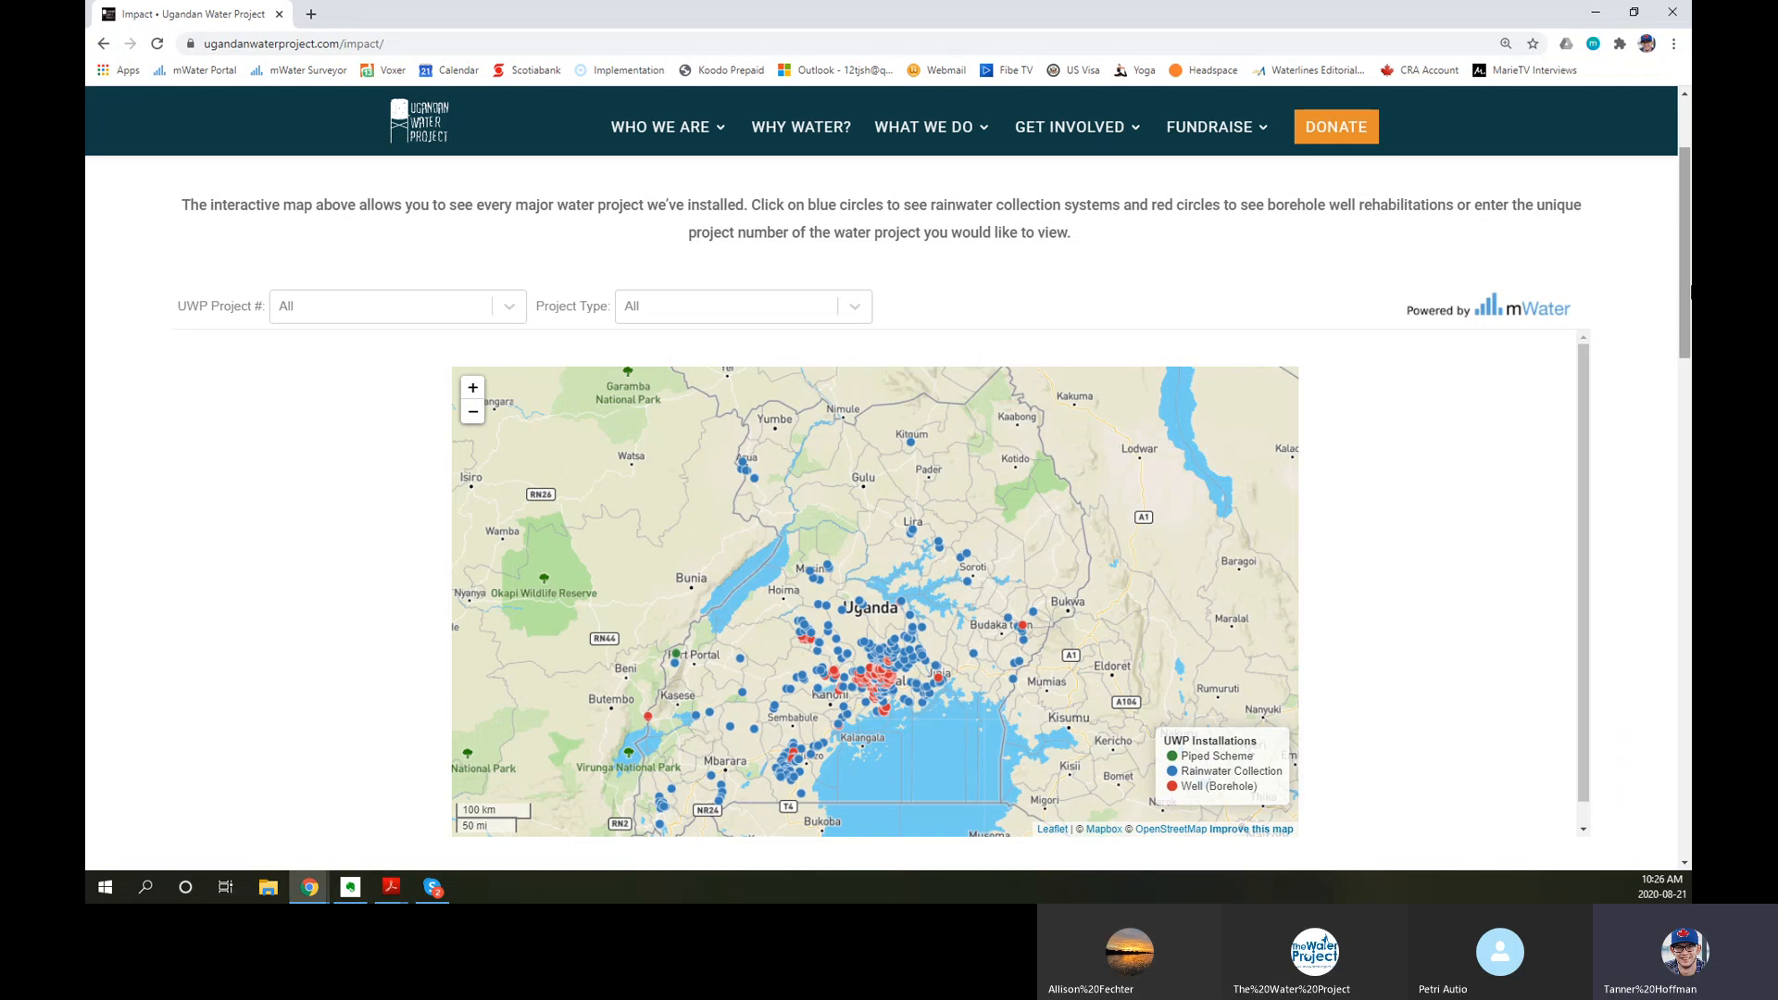
mouse_move(1649, 352)
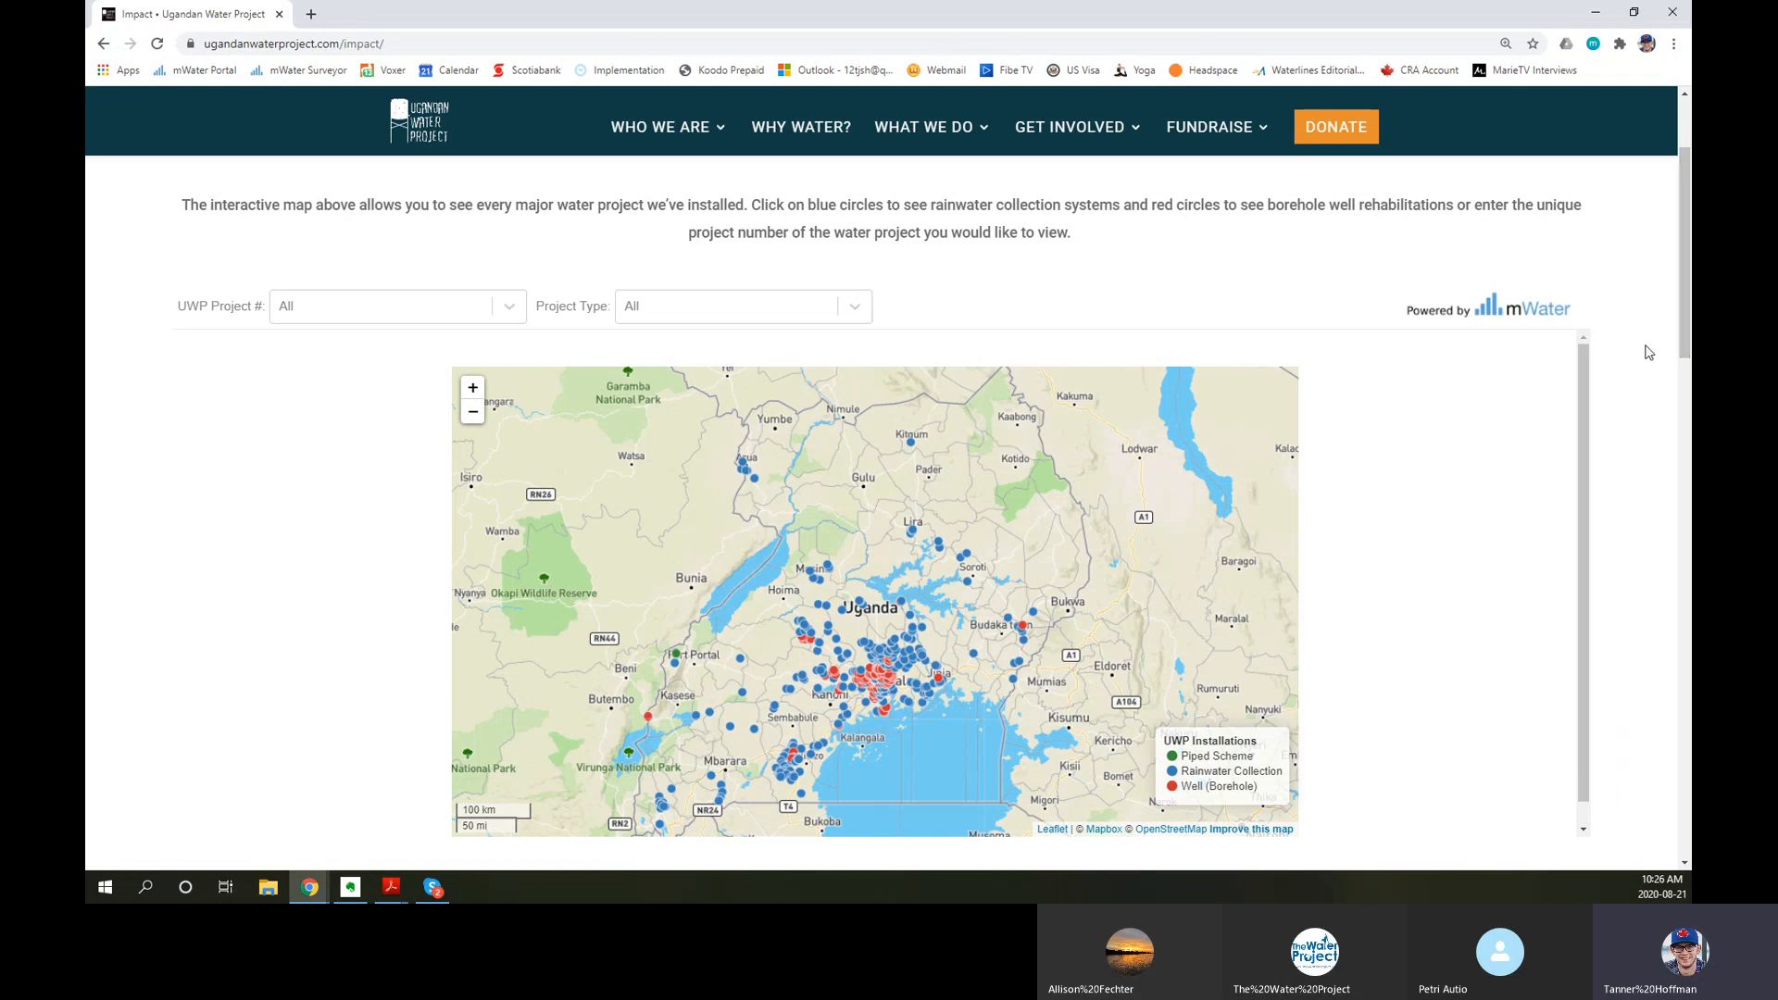
mouse_move(1010, 530)
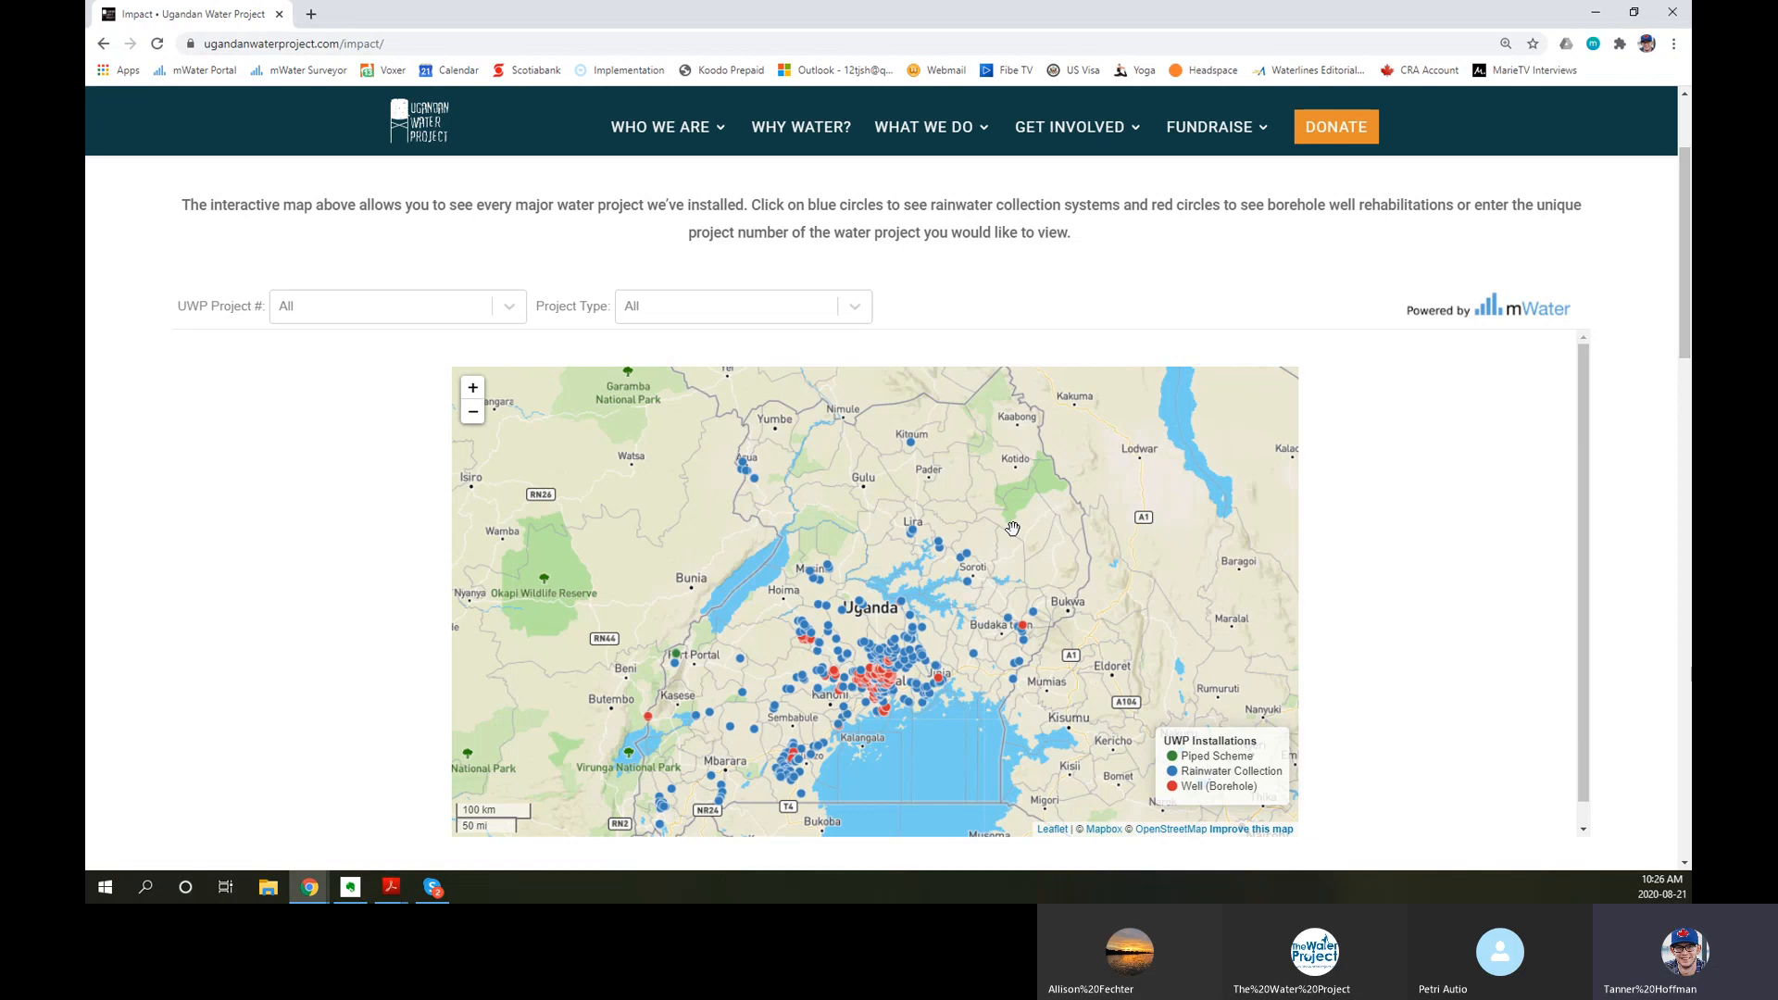
mouse_move(1002, 550)
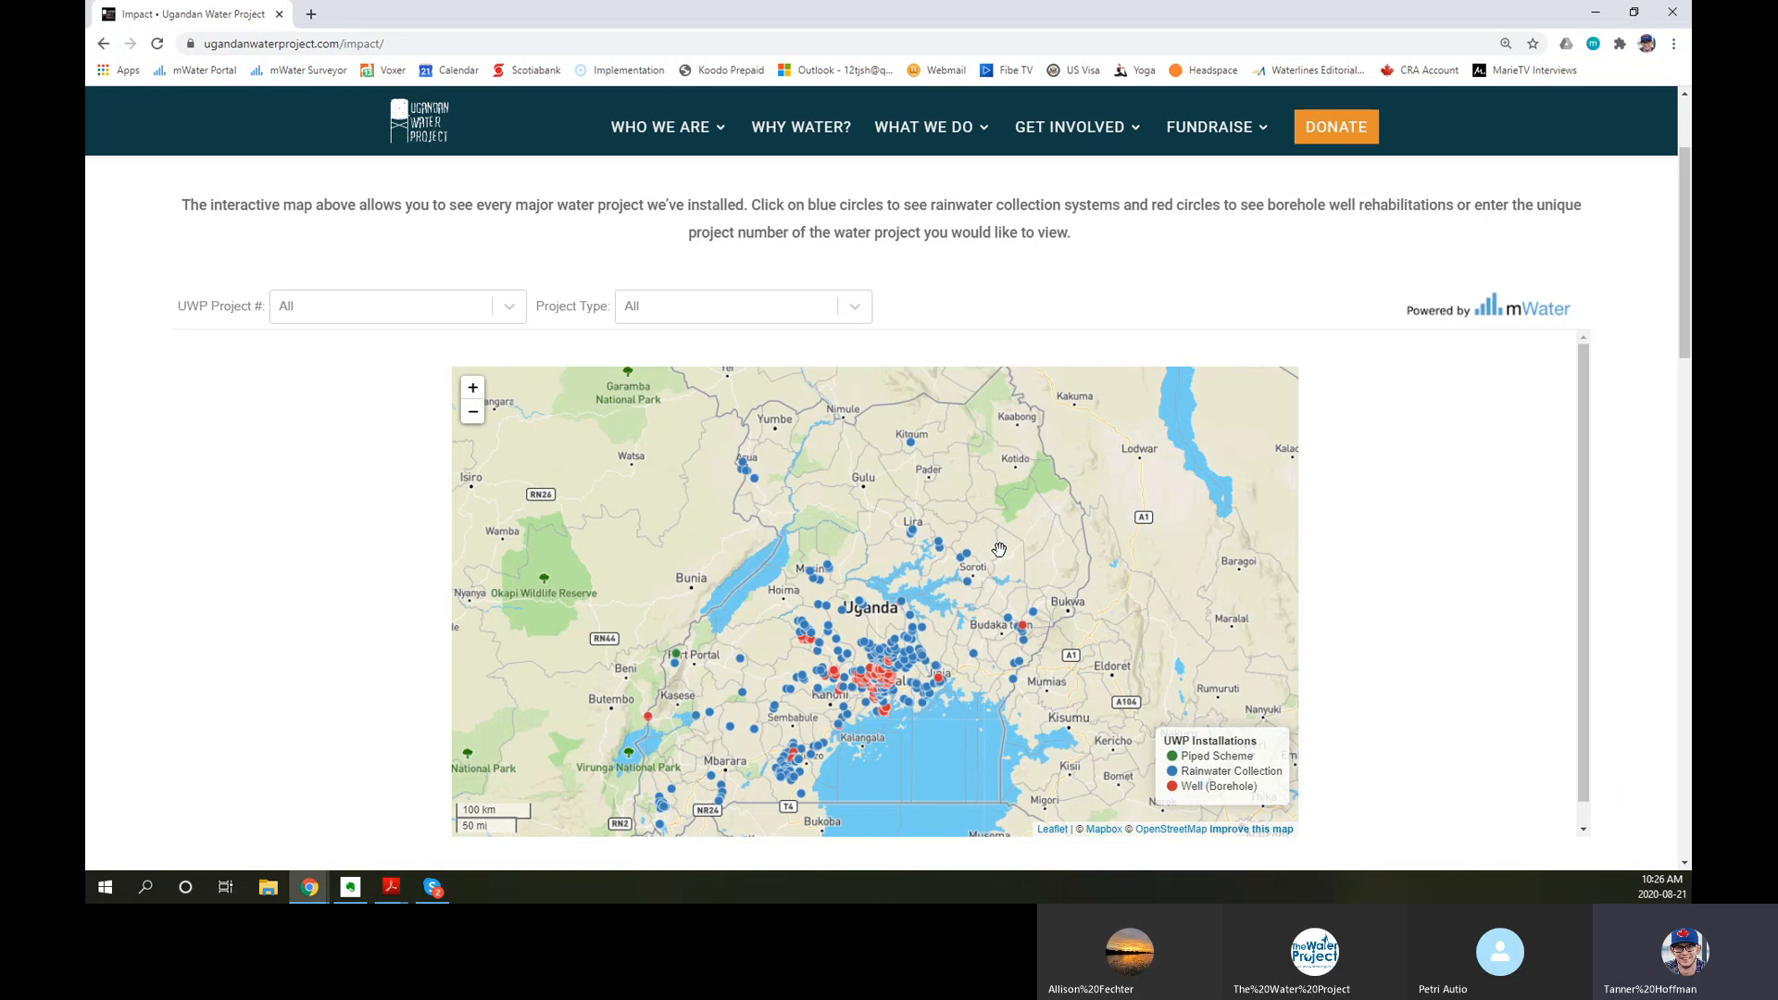
mouse_move(992, 636)
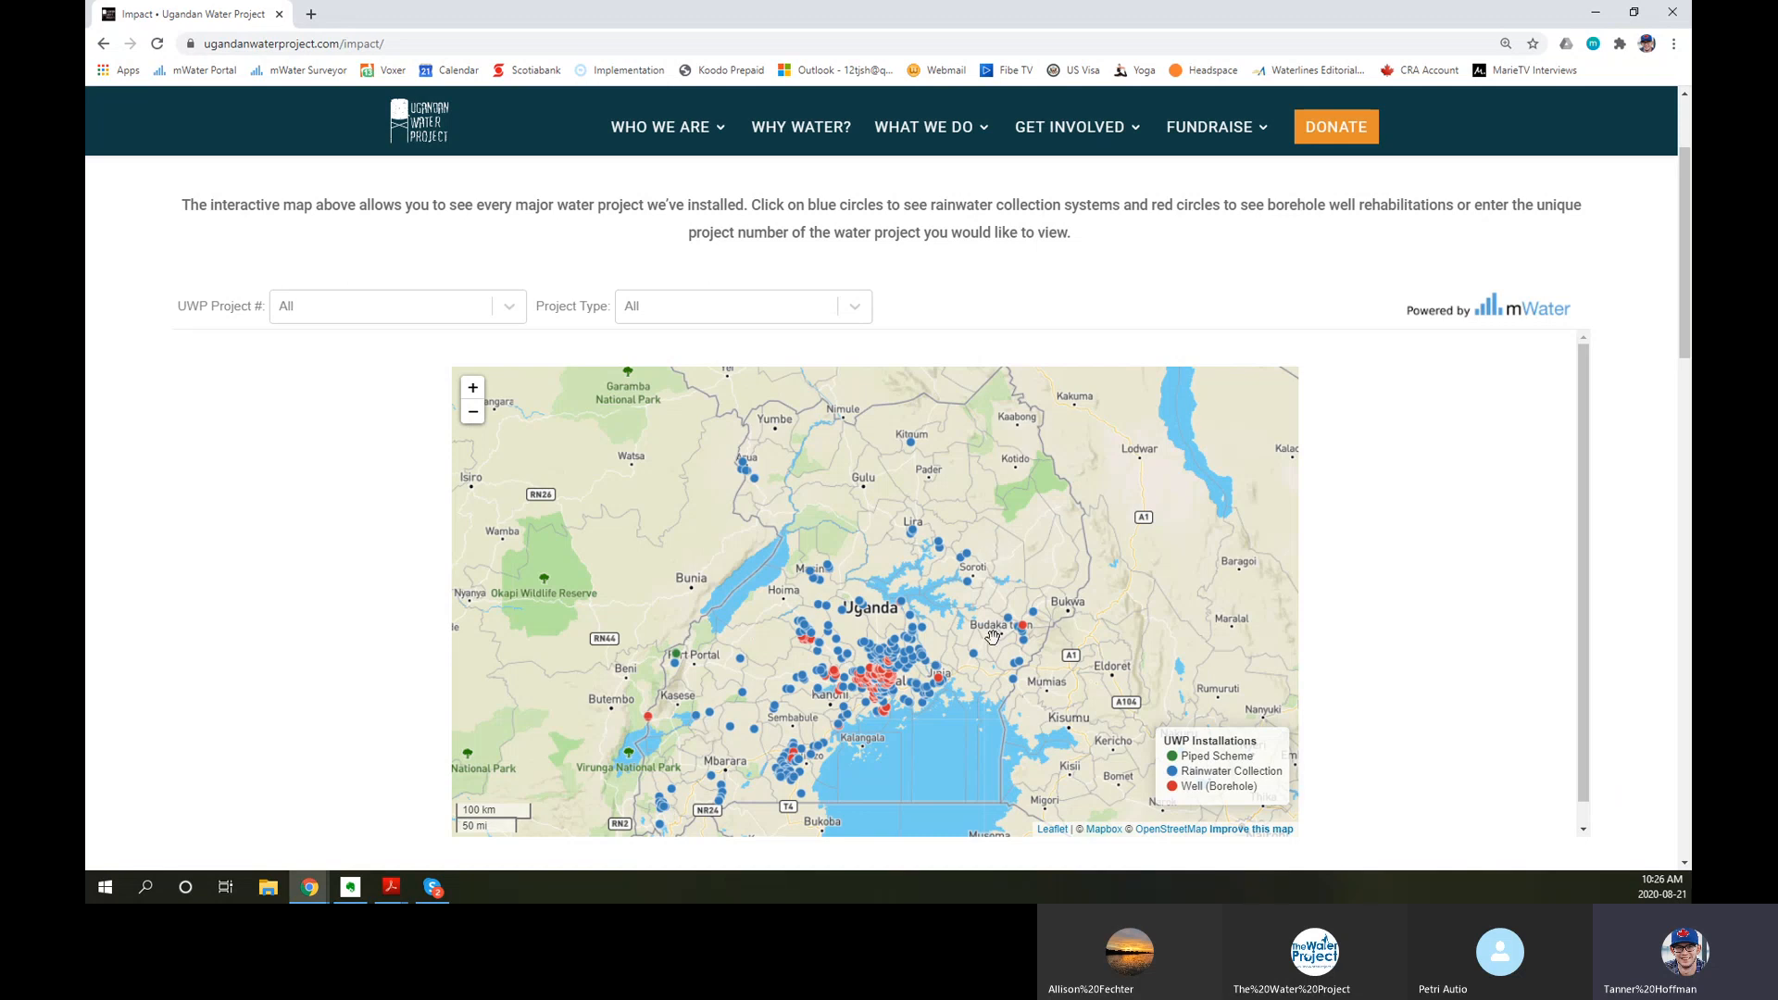
mouse_move(1259, 759)
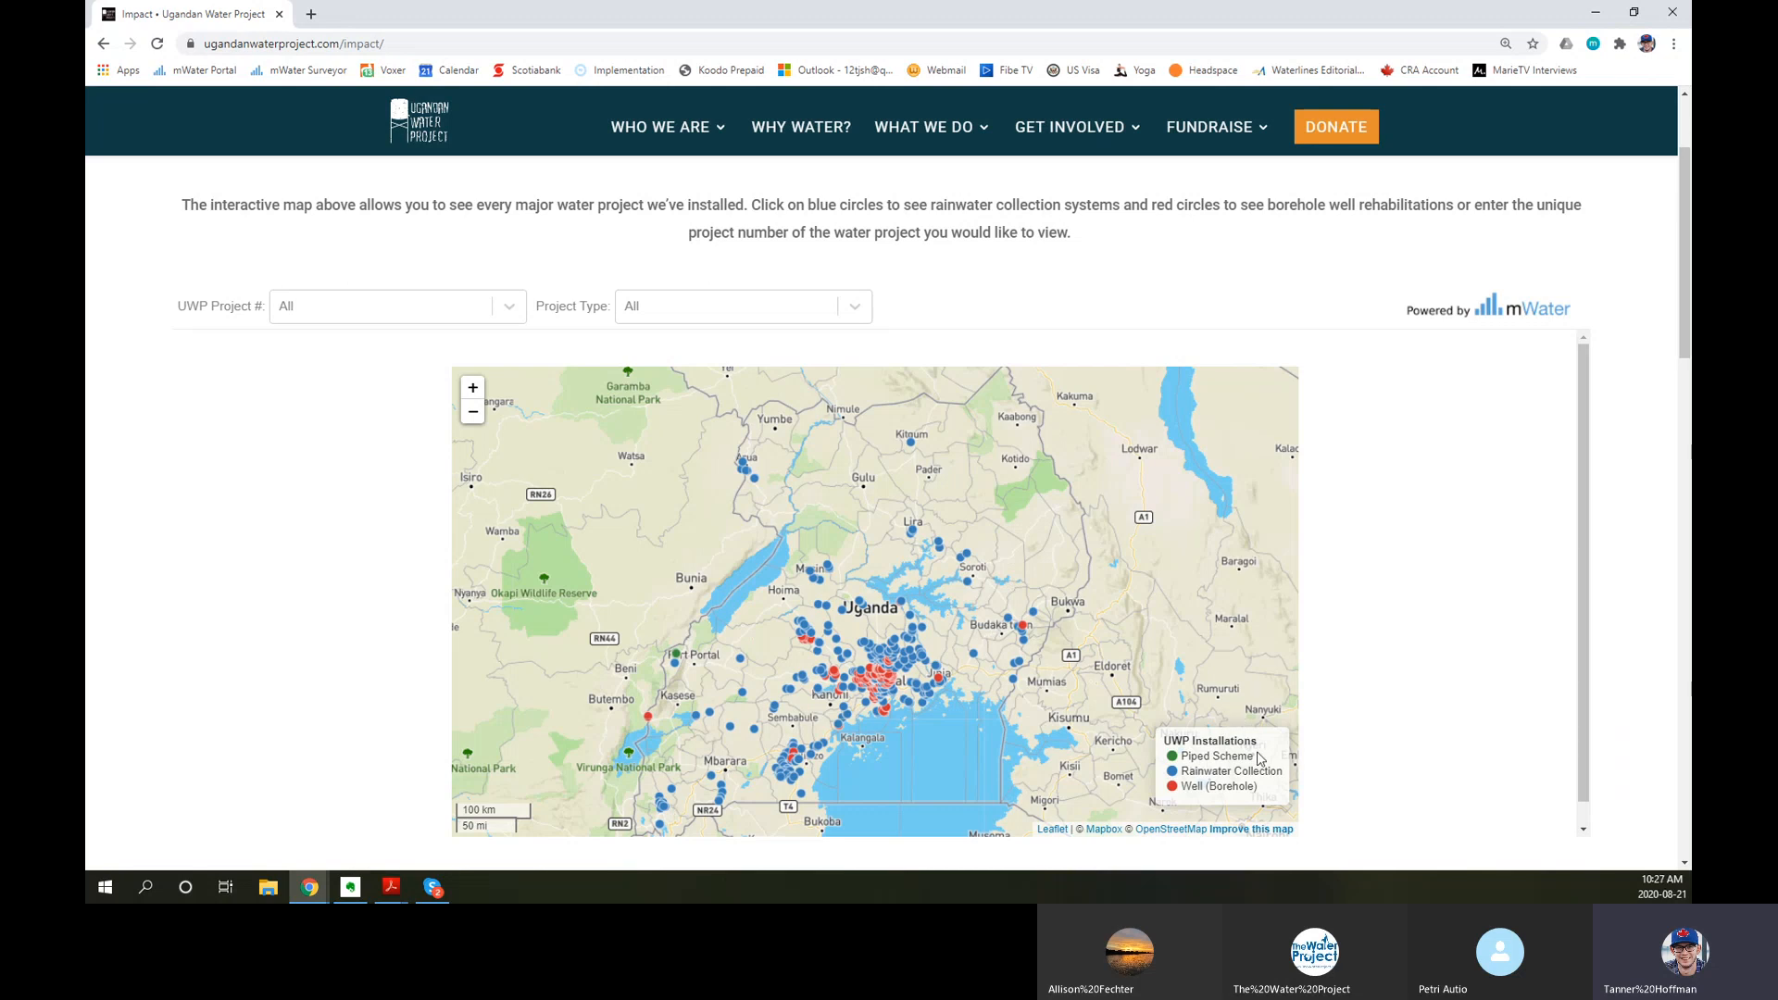
mouse_move(923, 753)
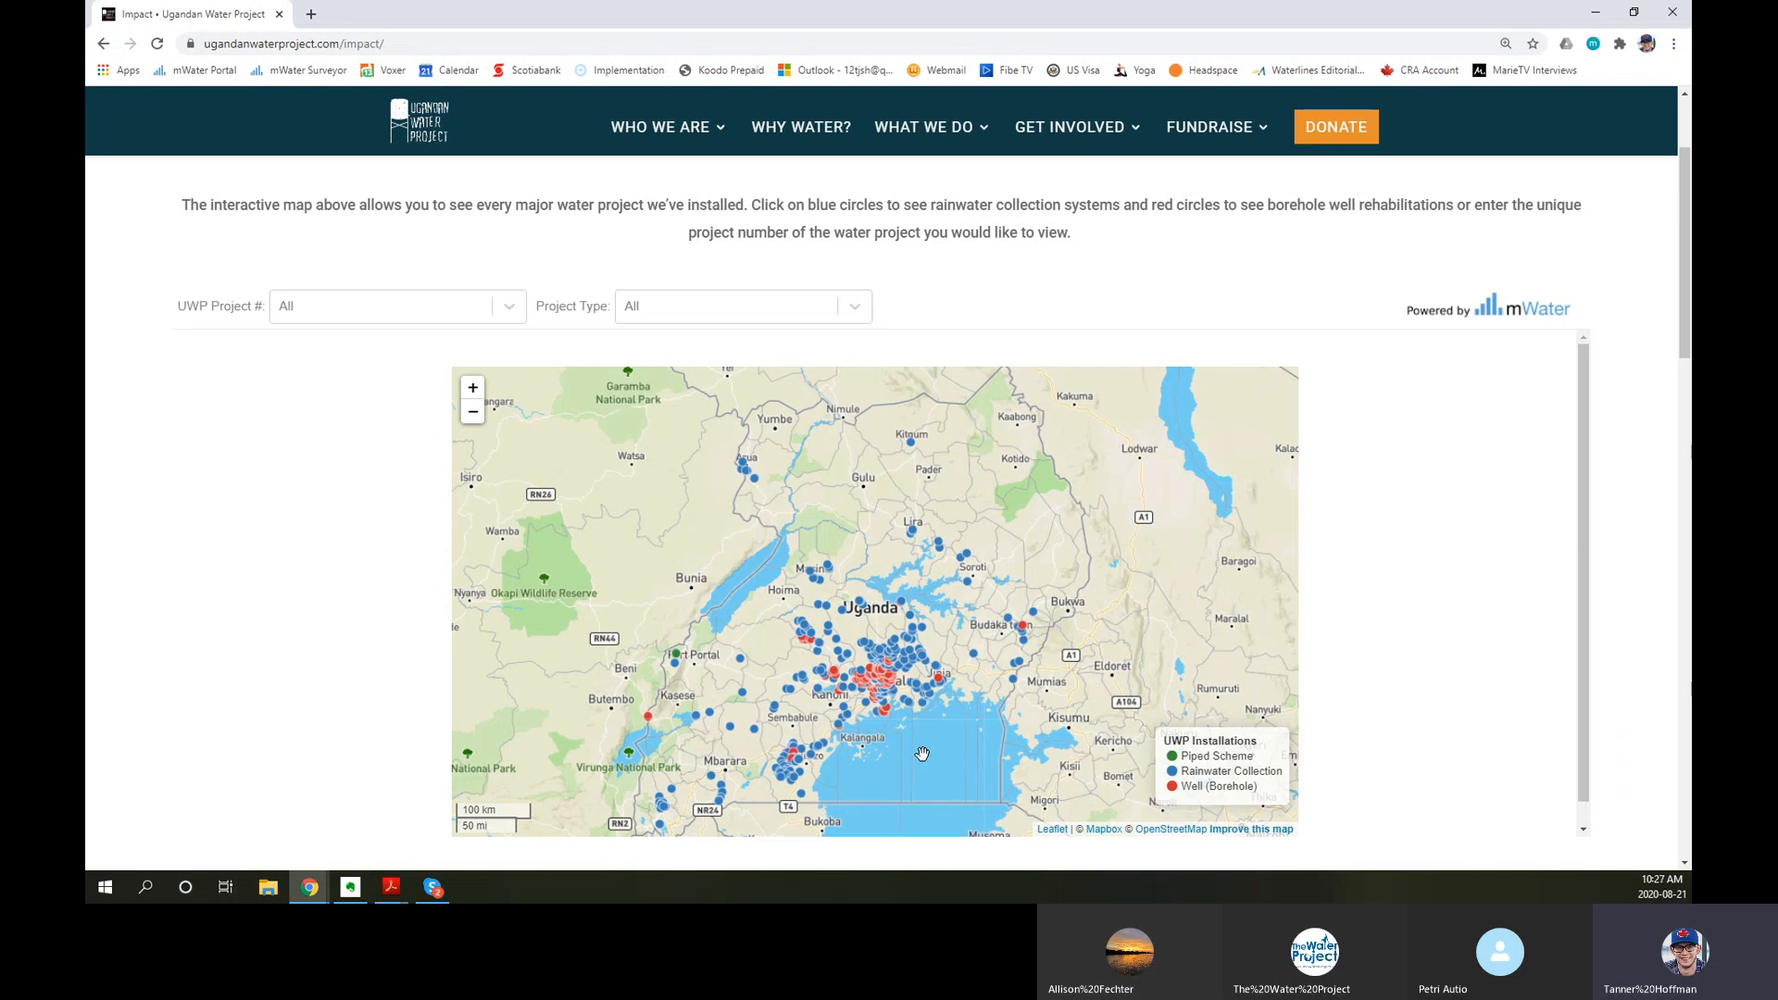
mouse_move(970, 744)
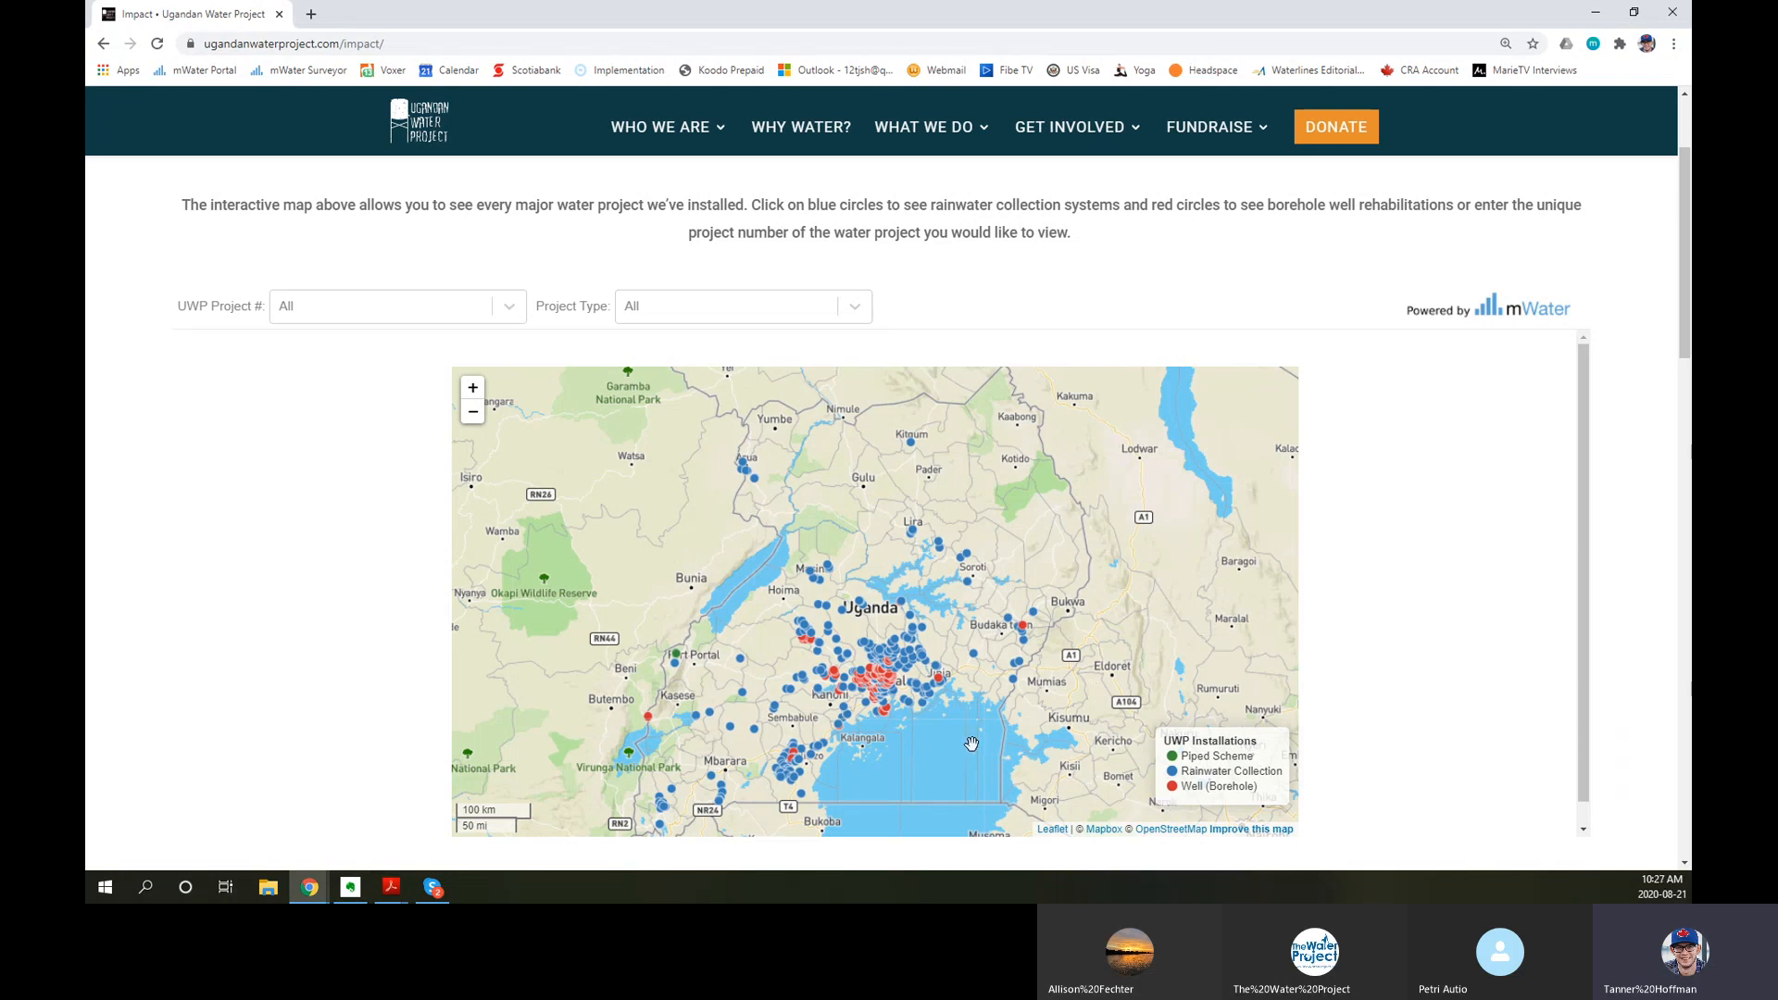
mouse_move(1090, 723)
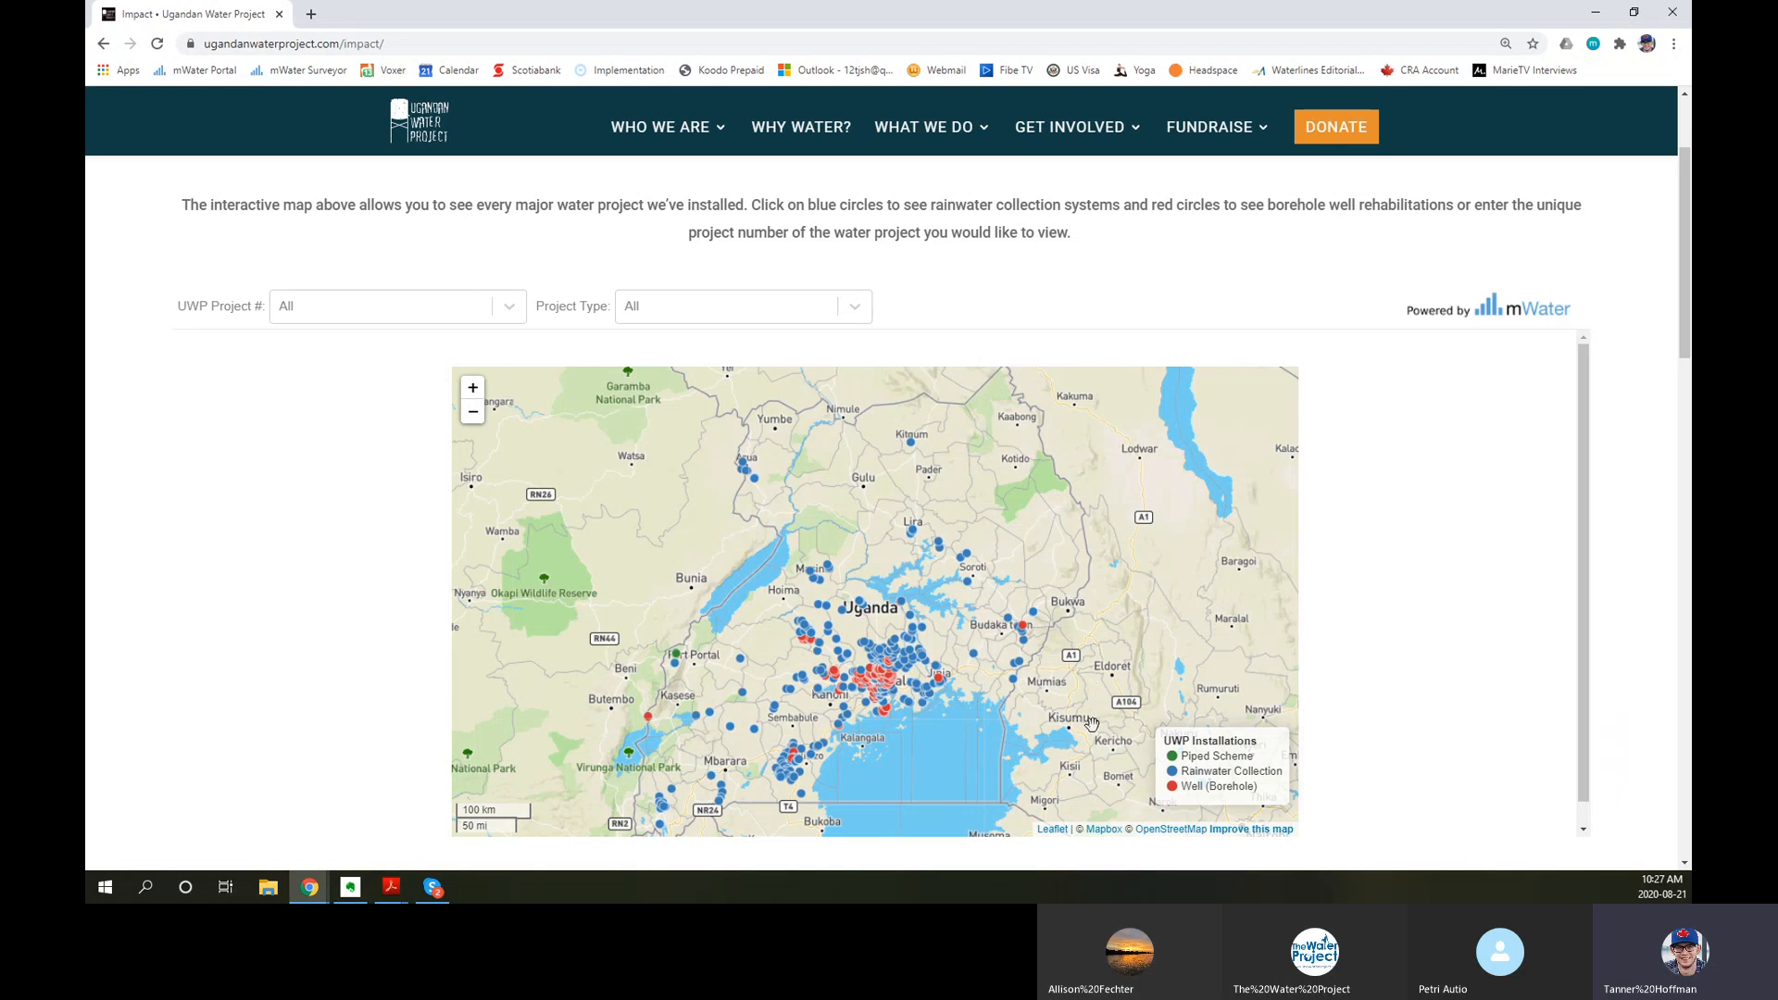
mouse_move(1111, 748)
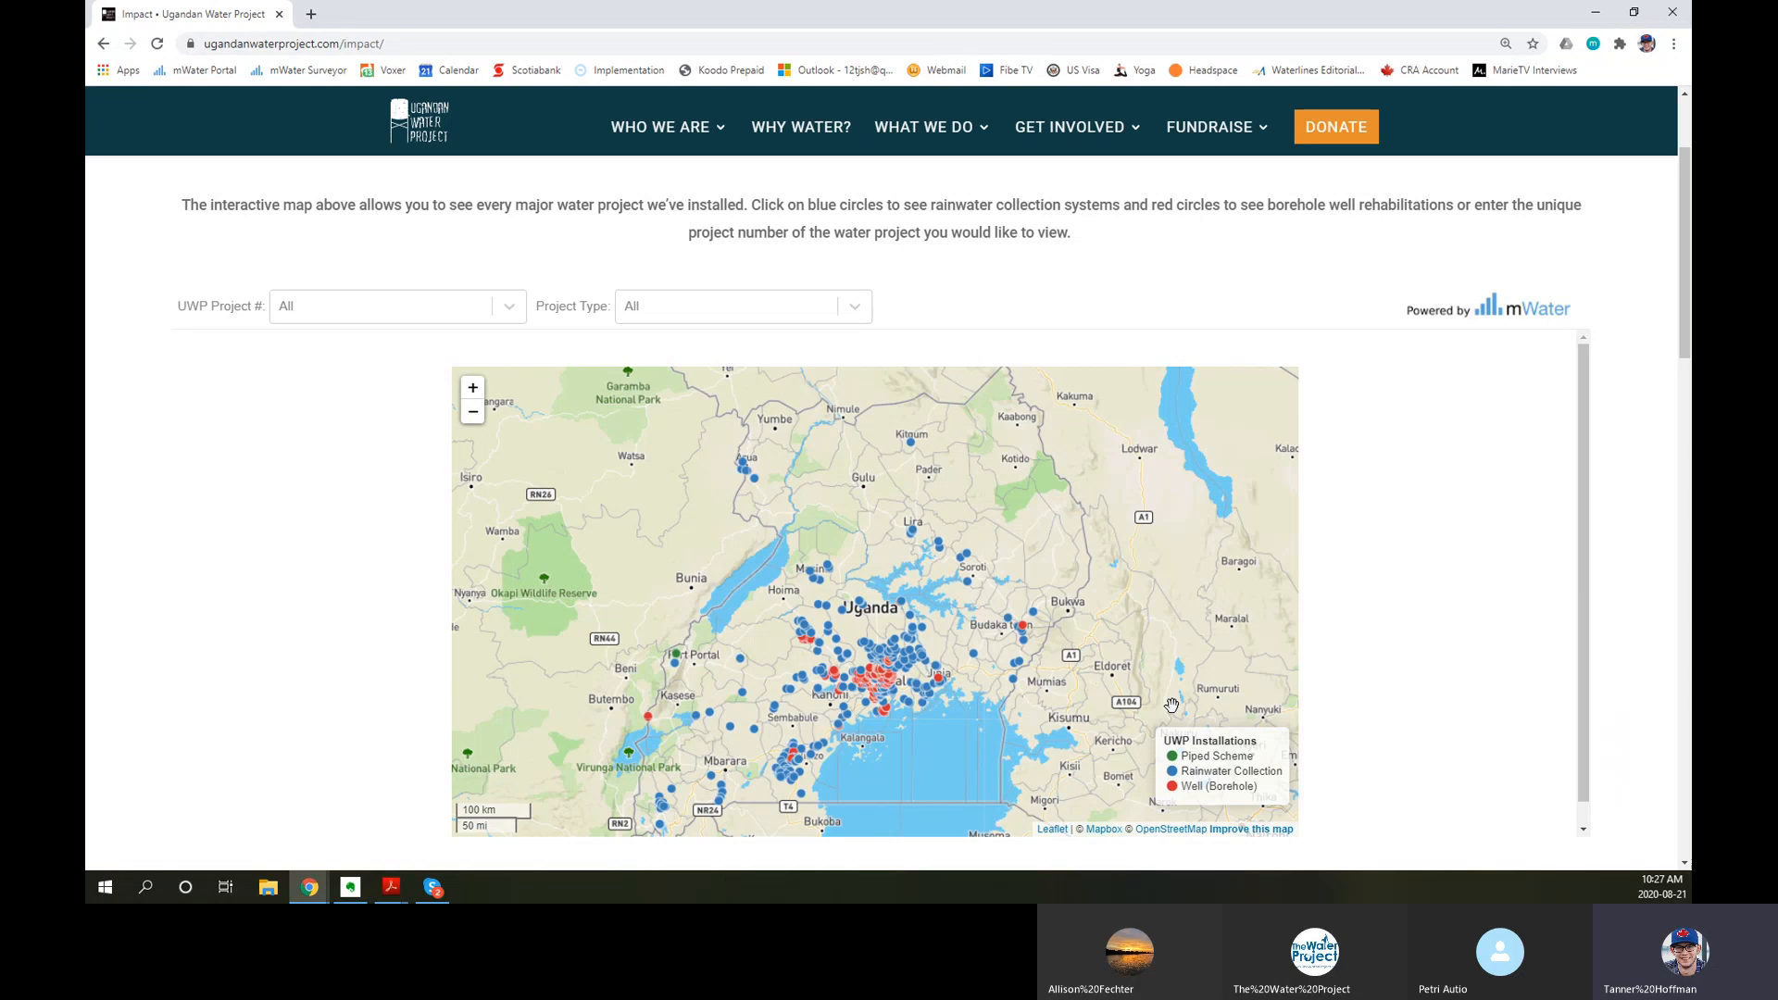
mouse_move(1012, 397)
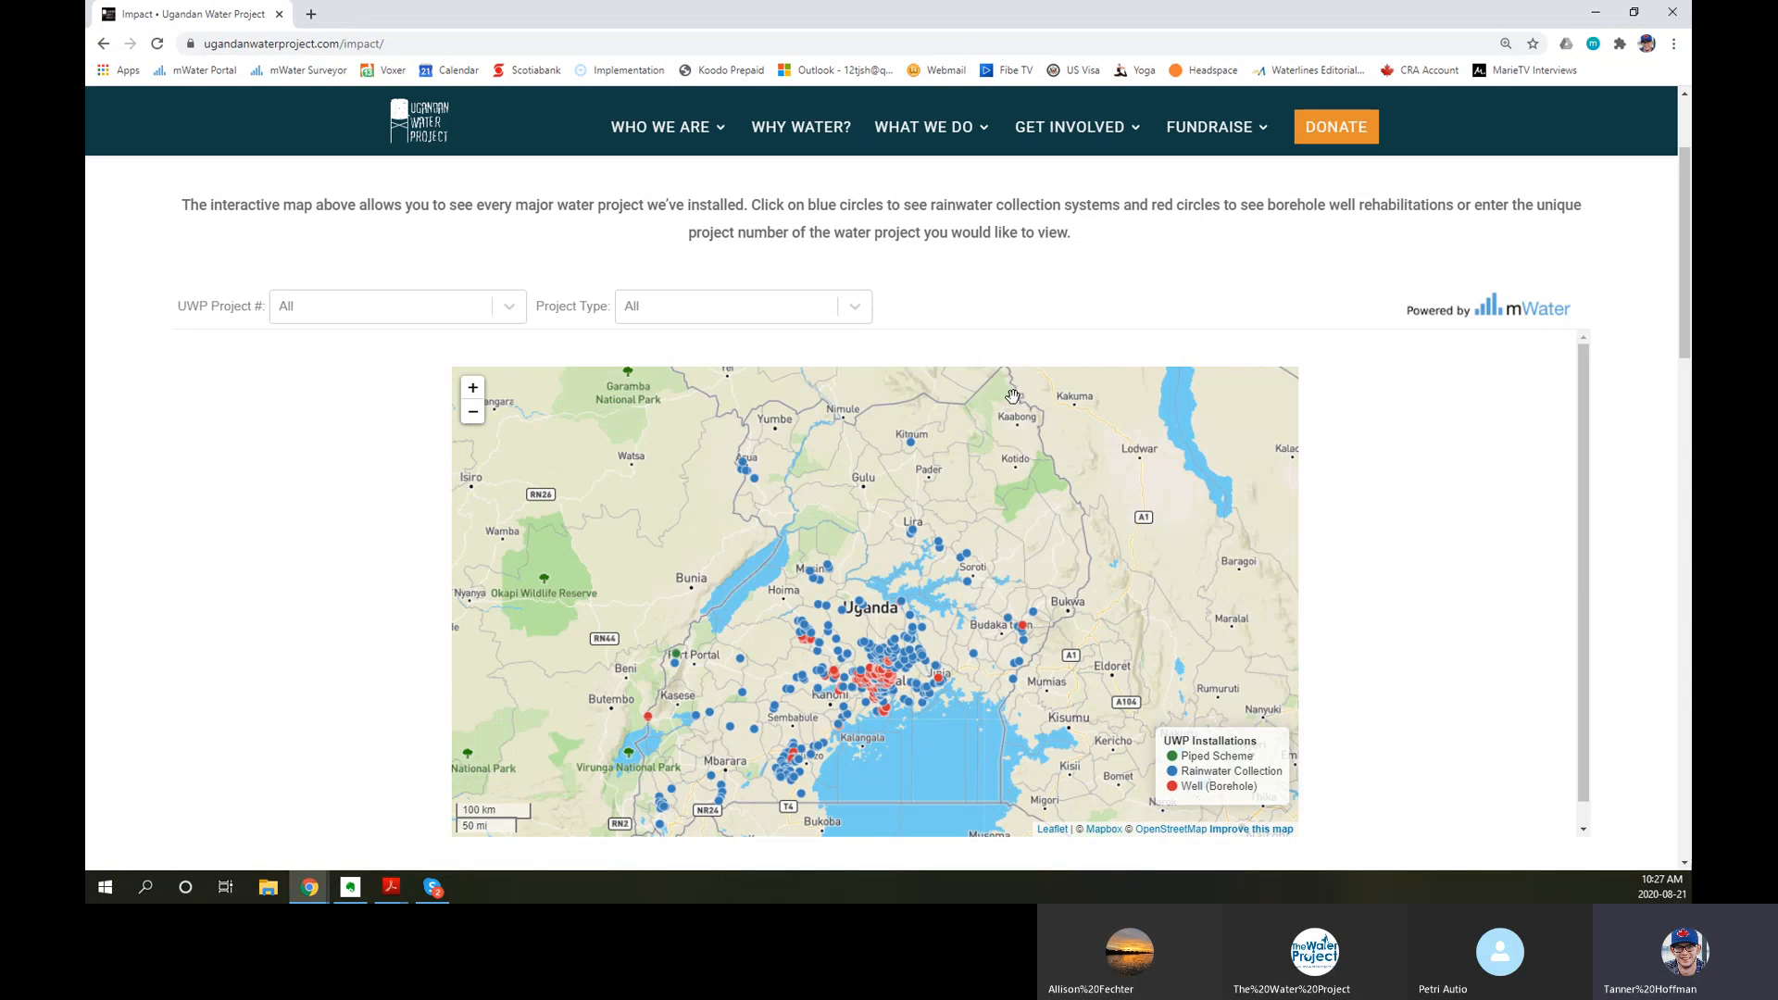
mouse_move(661, 287)
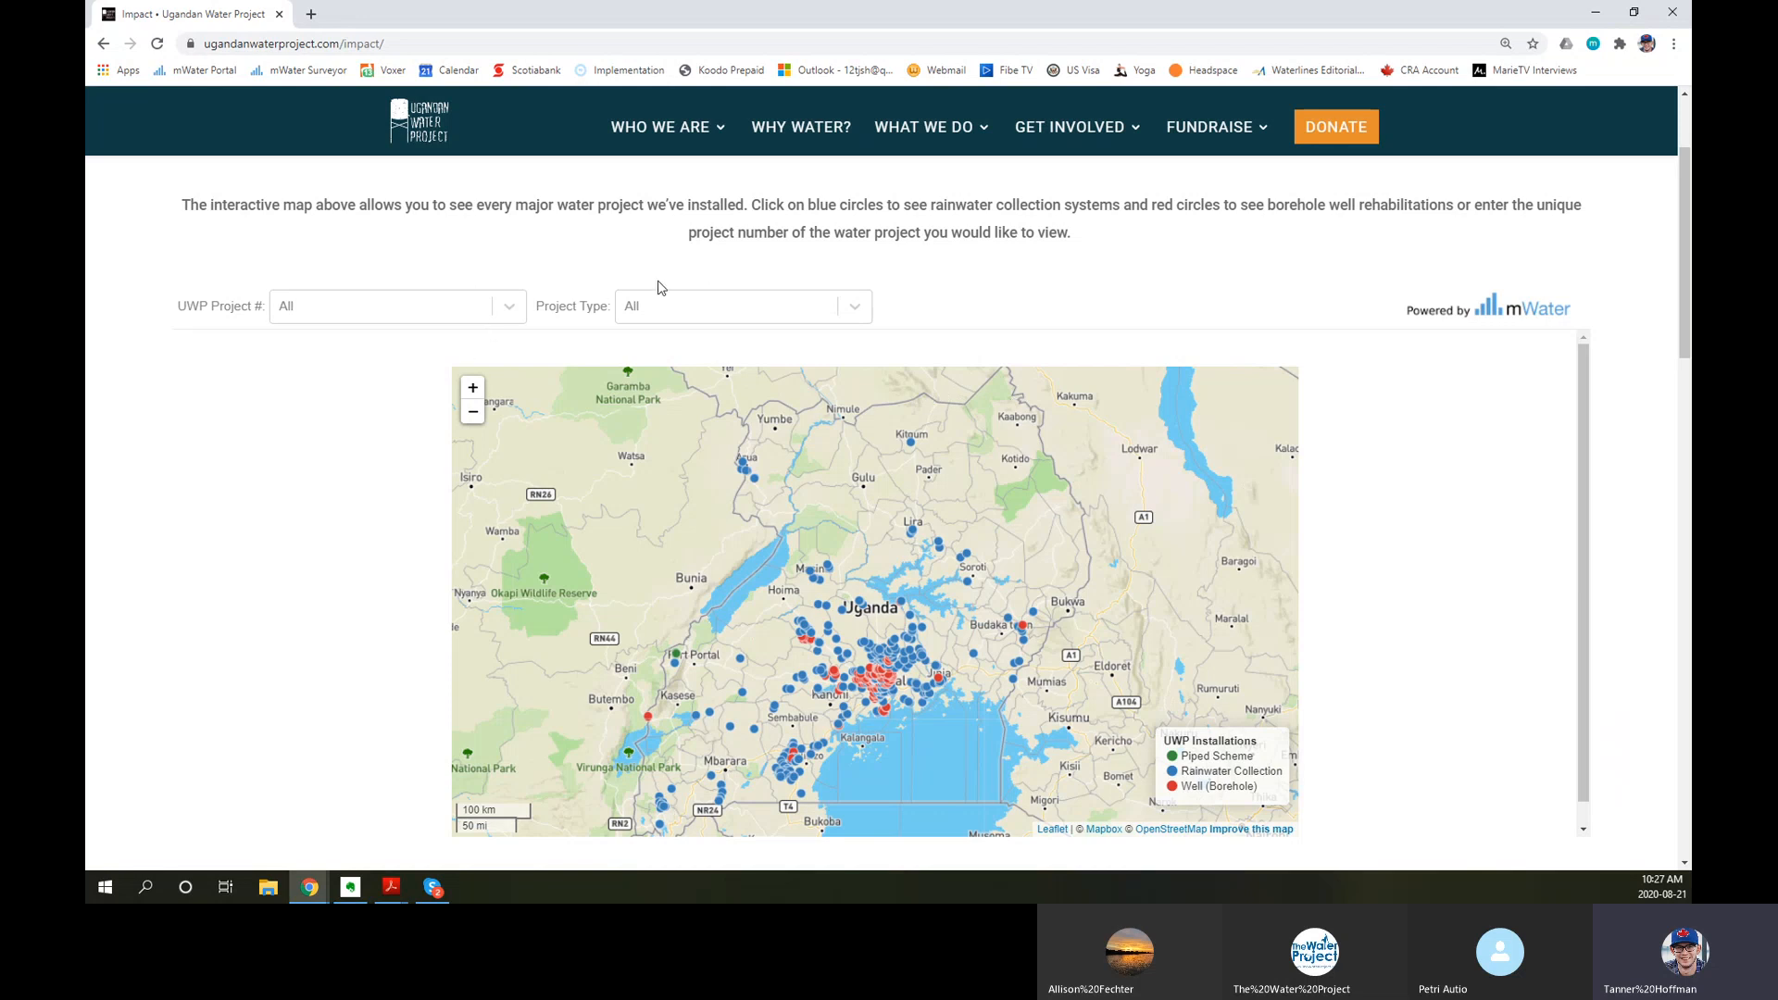
left_click(741, 304)
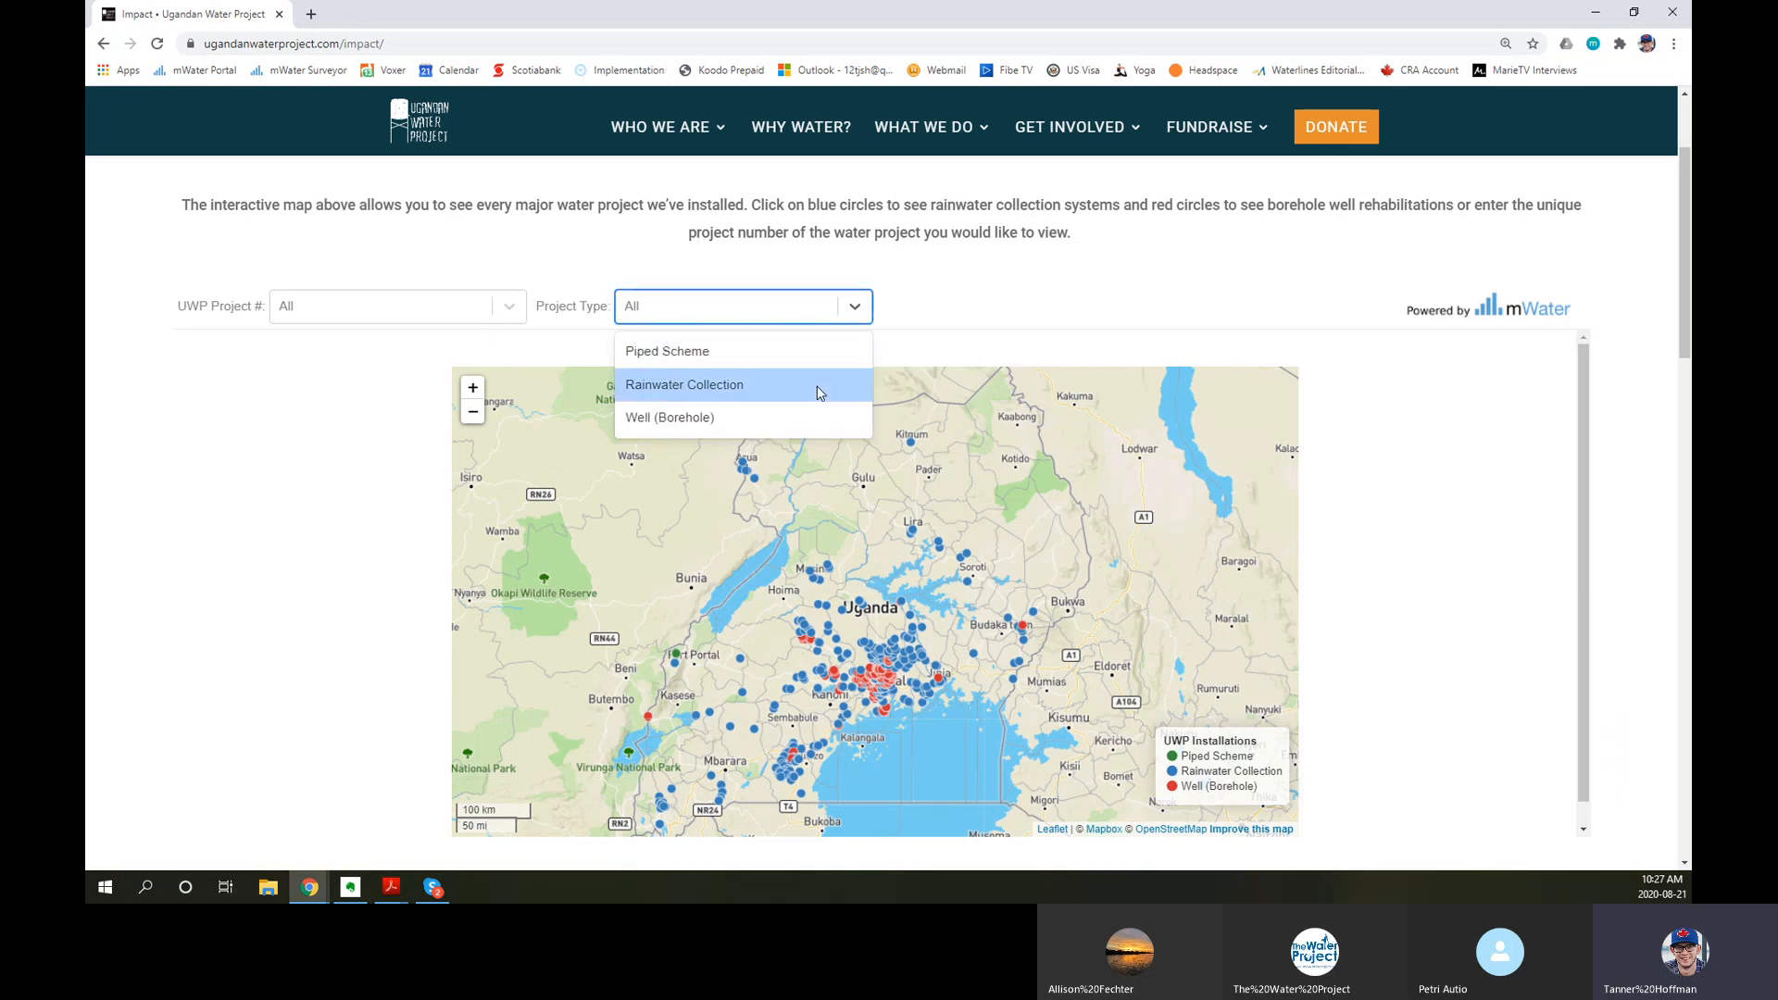
left_click(684, 384)
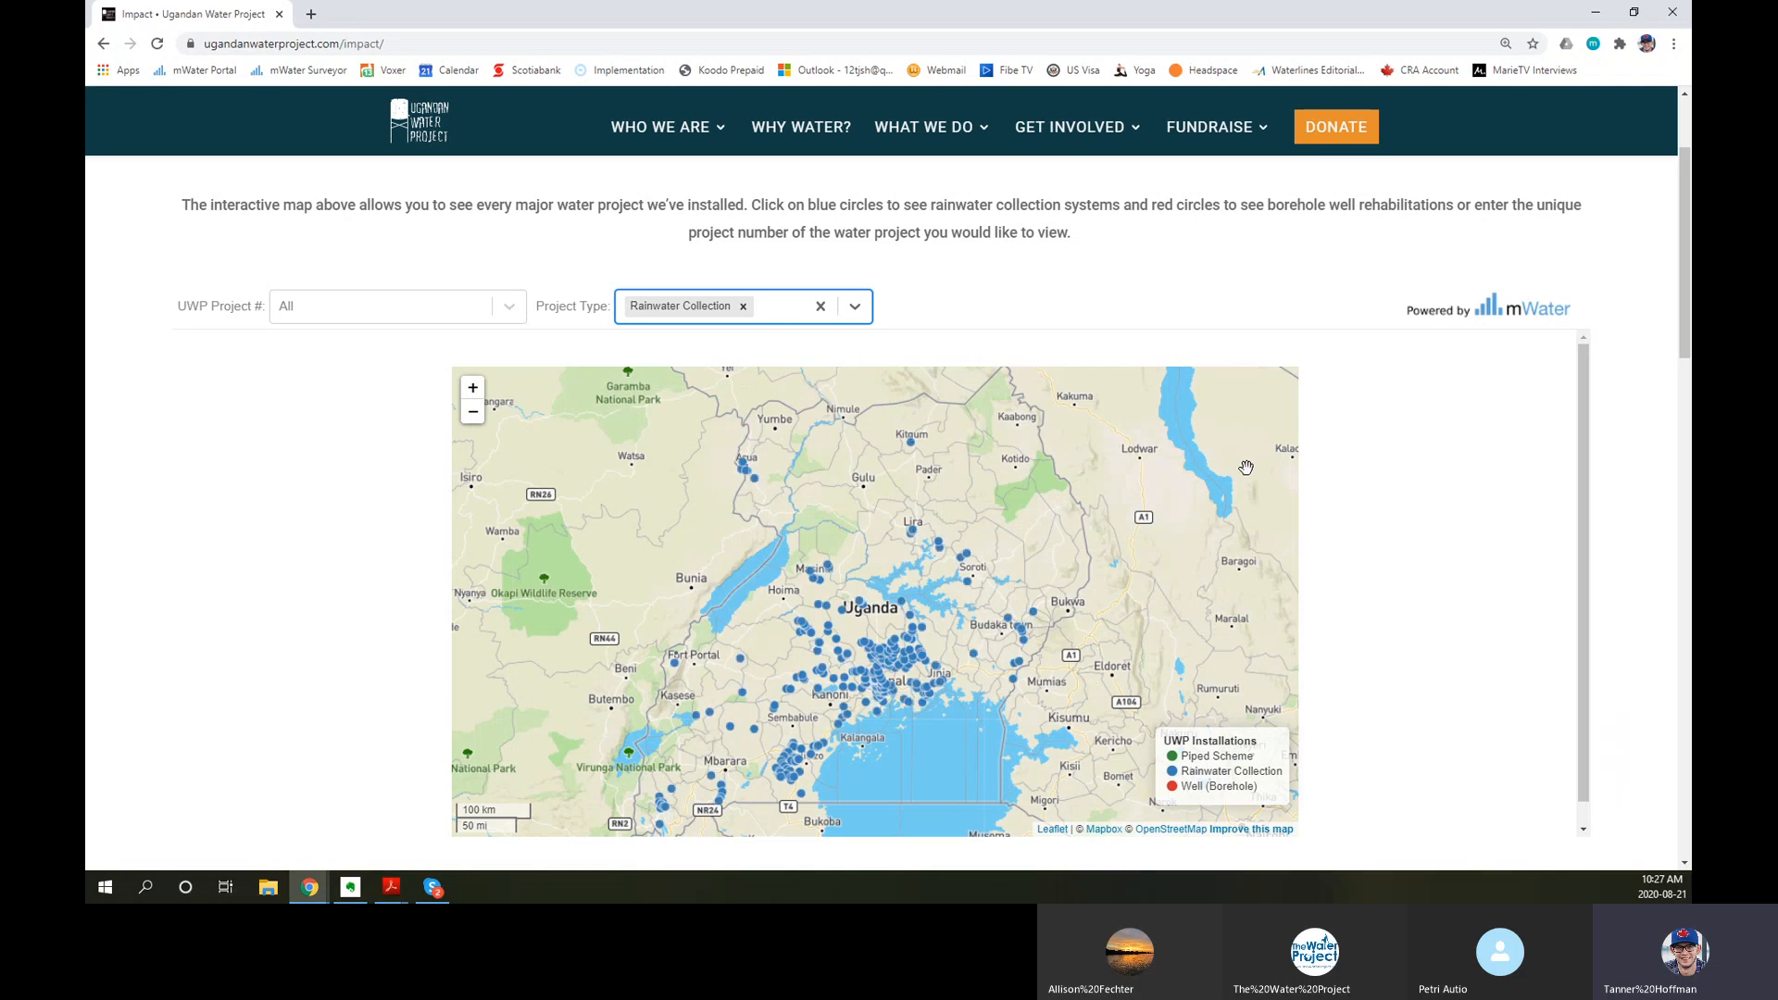
mouse_move(1264, 467)
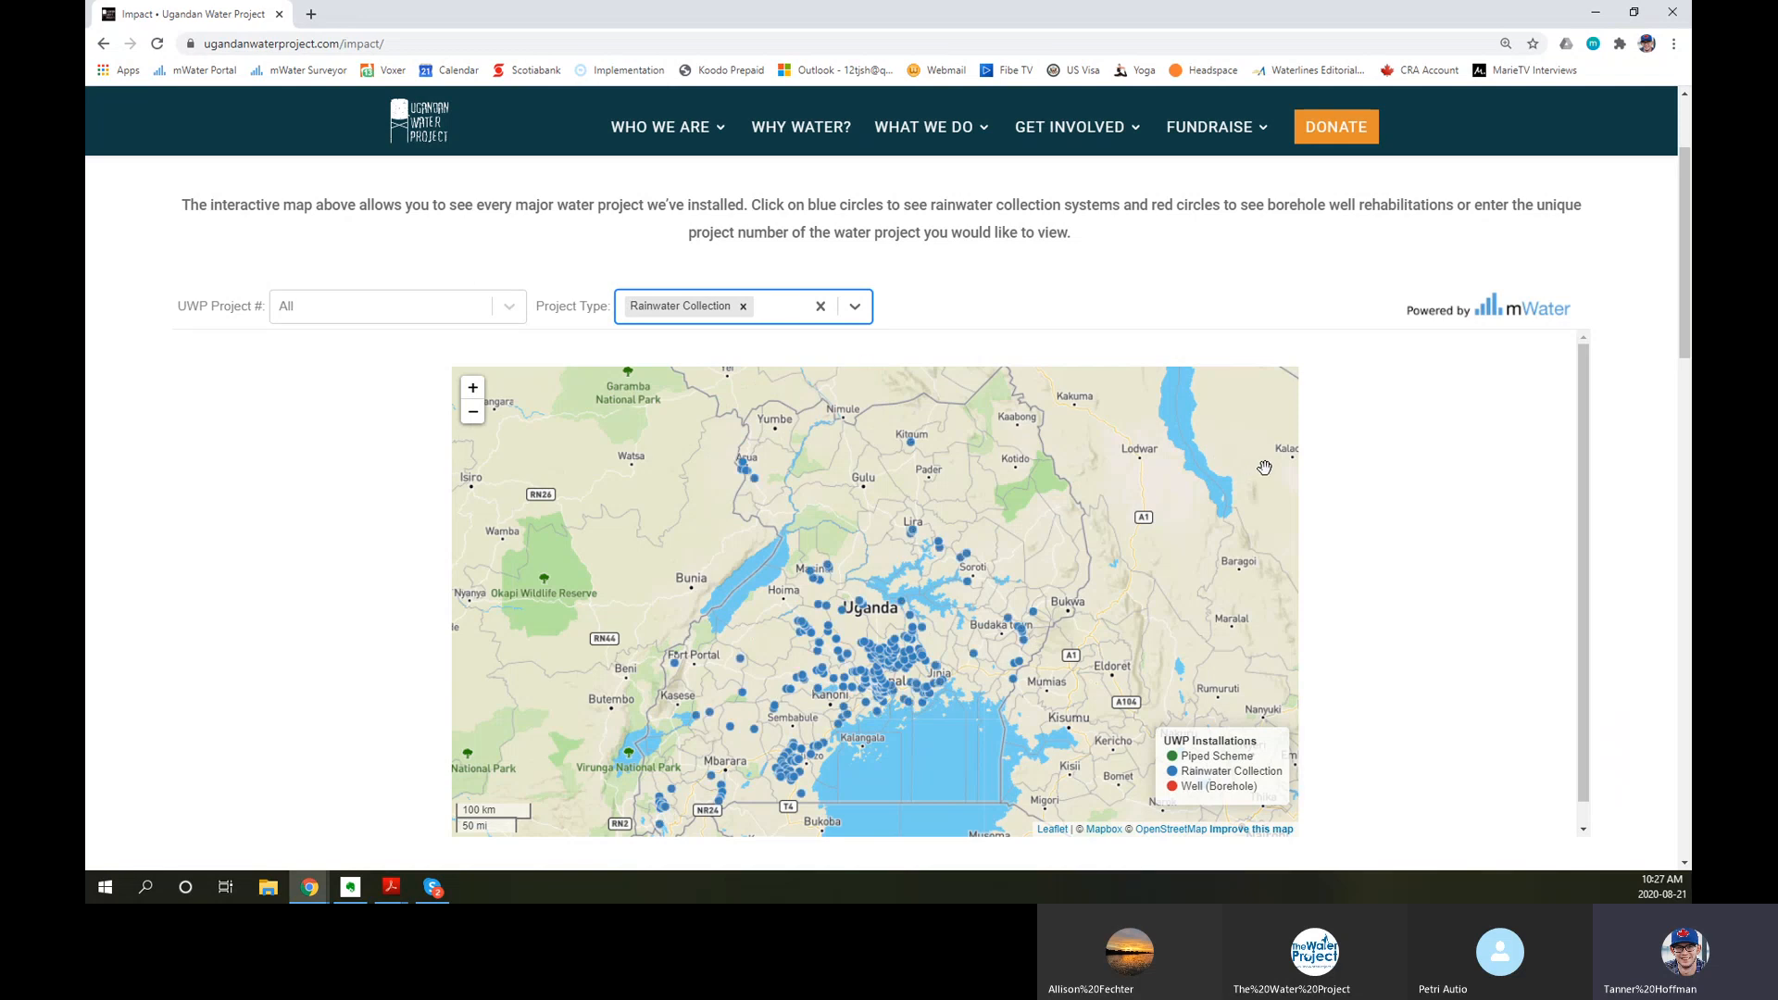
mouse_move(1112, 435)
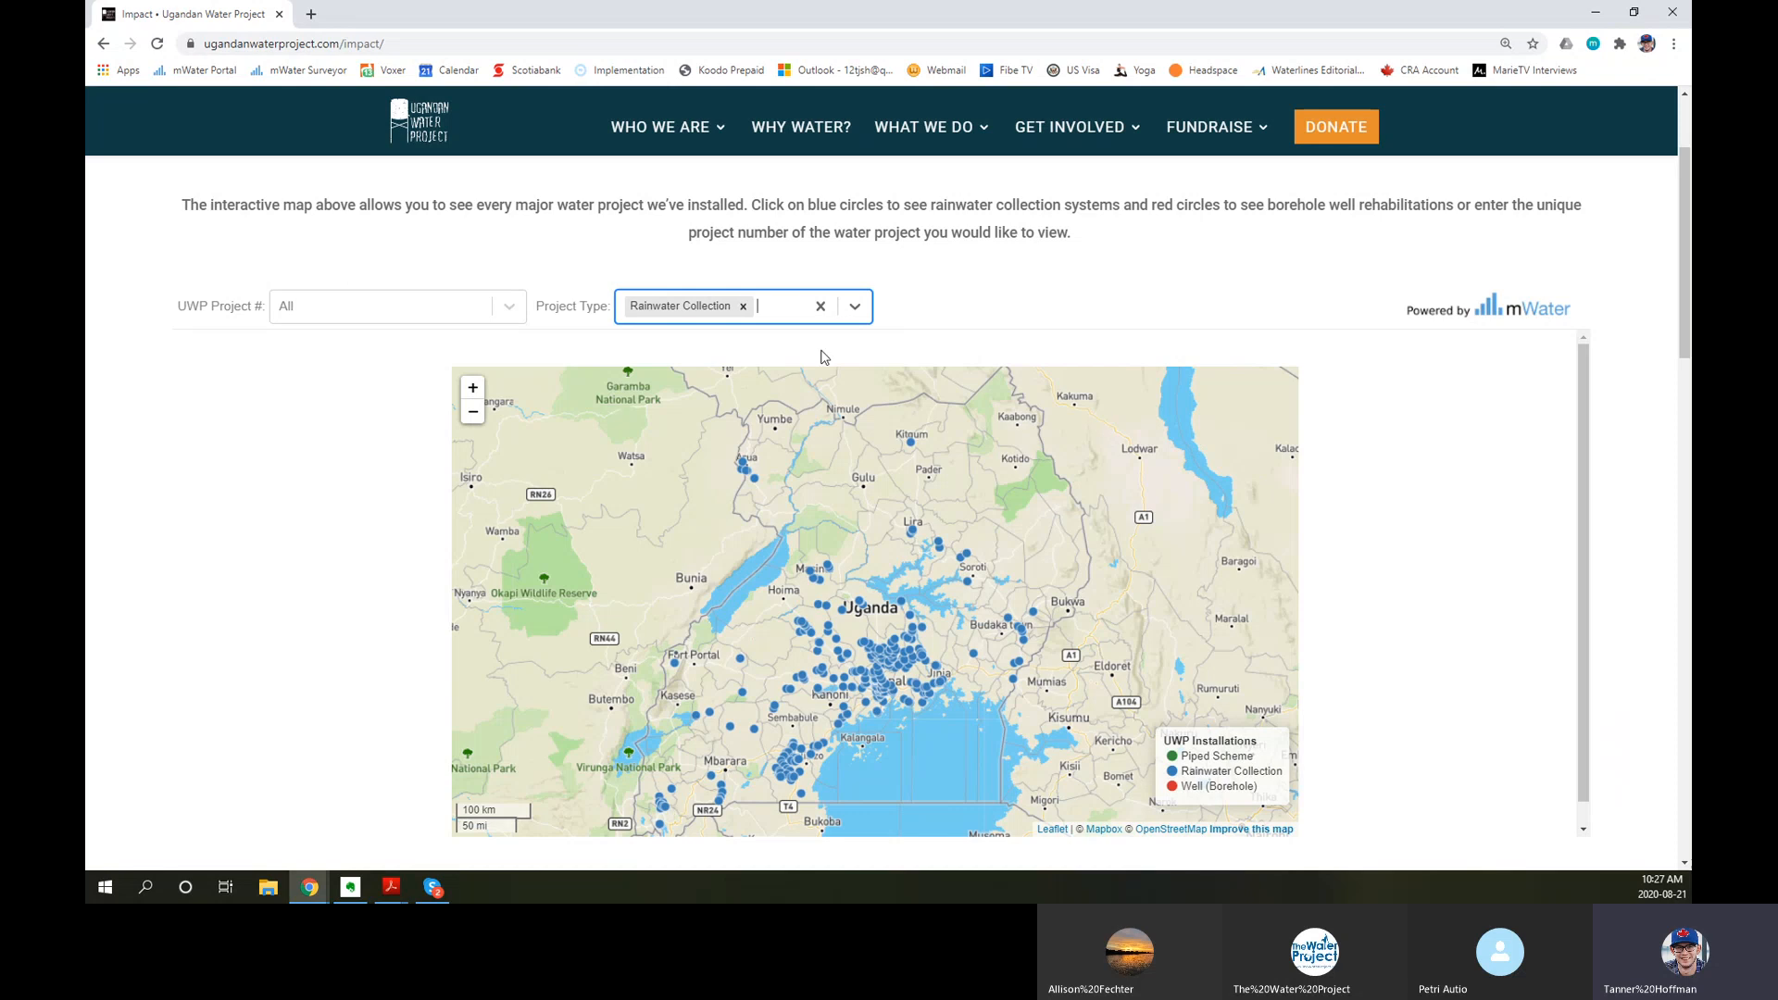
left_click(744, 307)
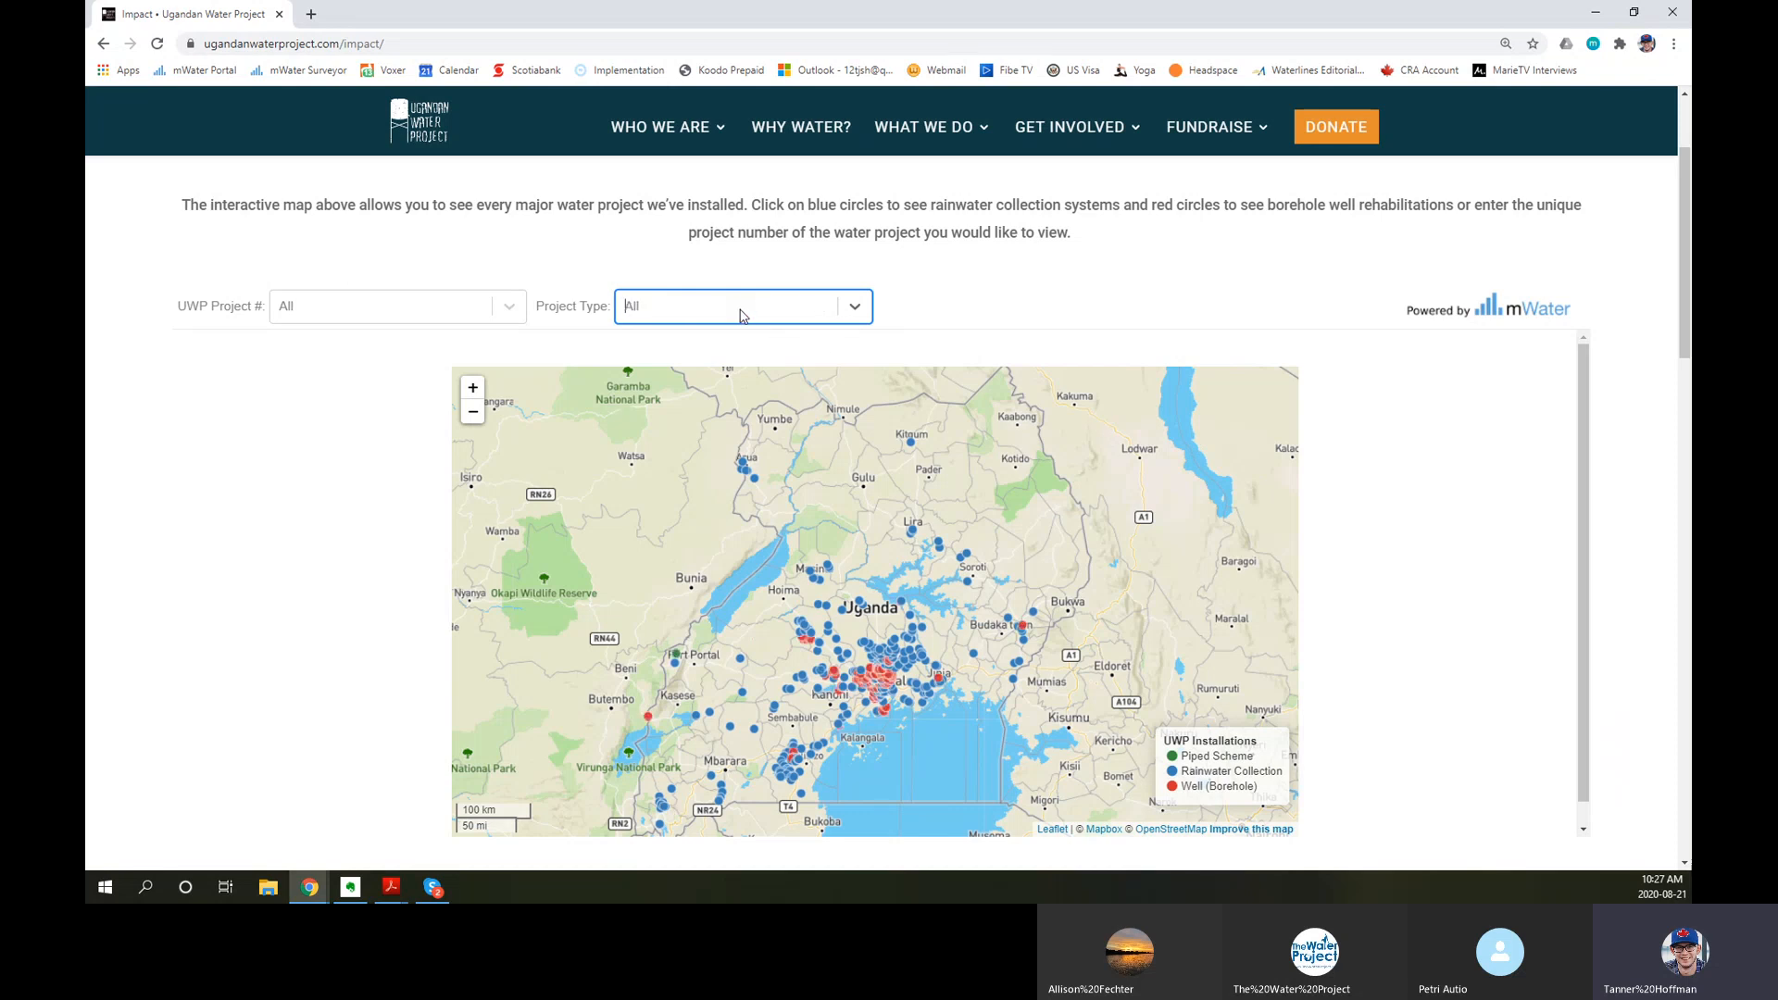
mouse_move(741, 321)
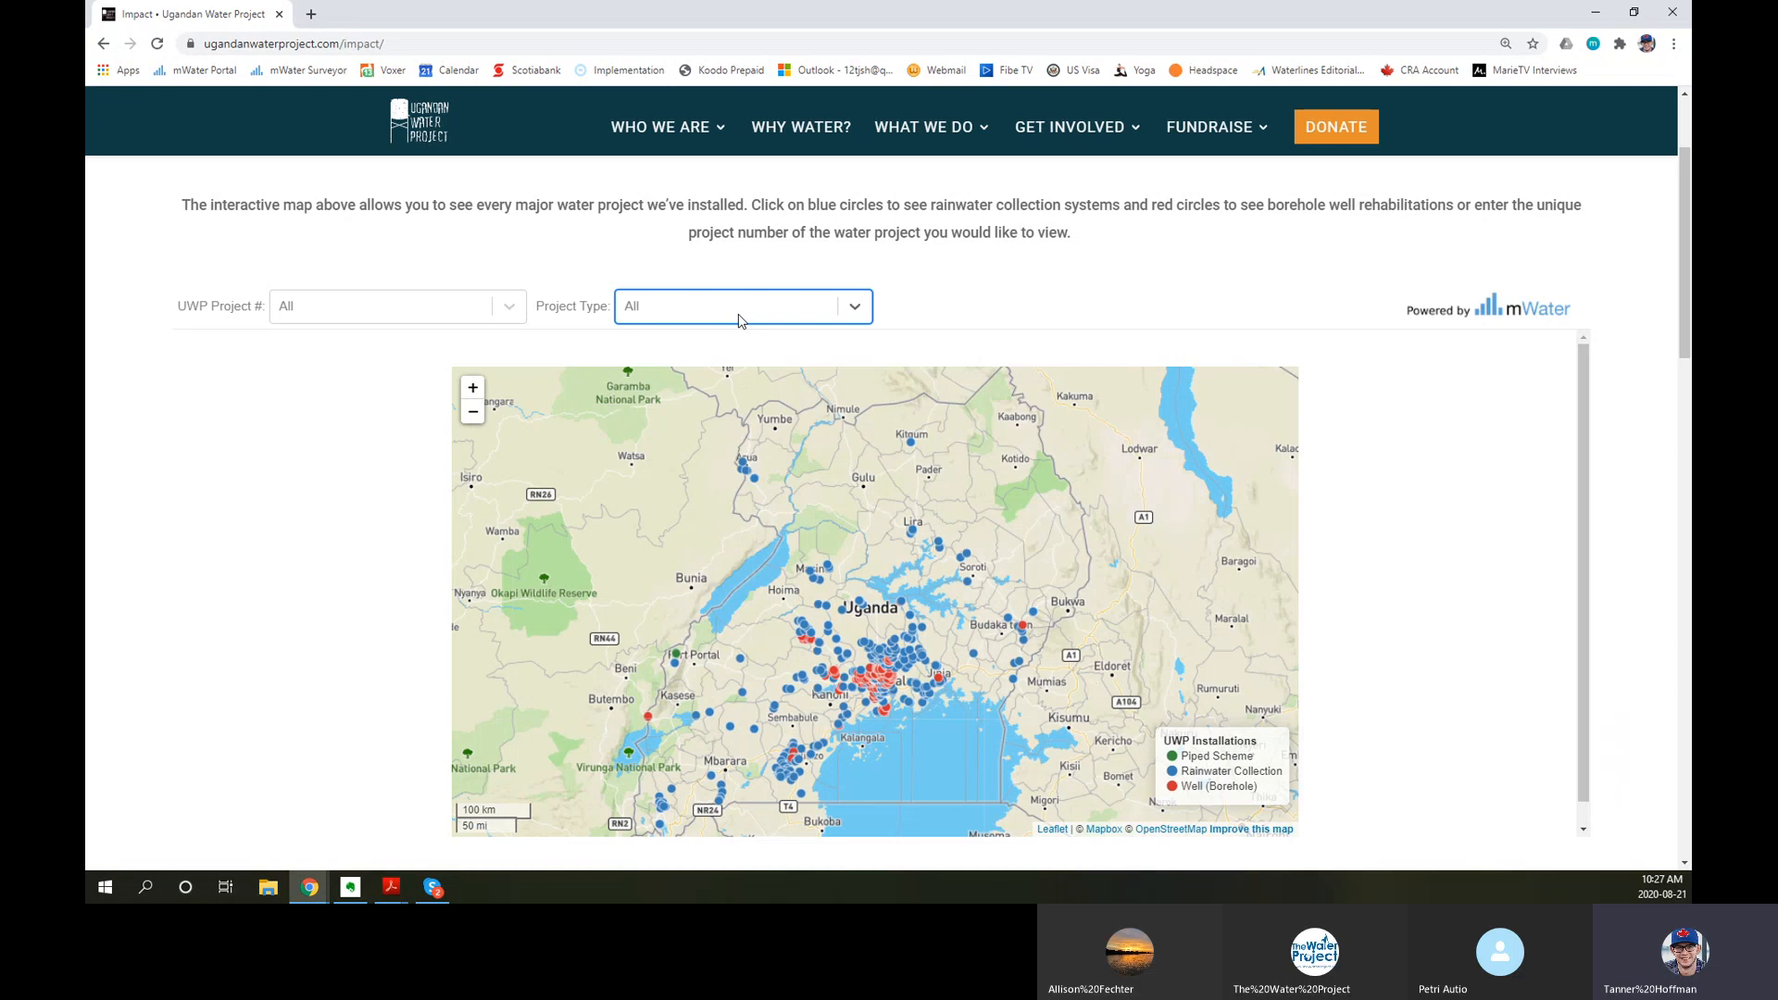
mouse_move(698, 317)
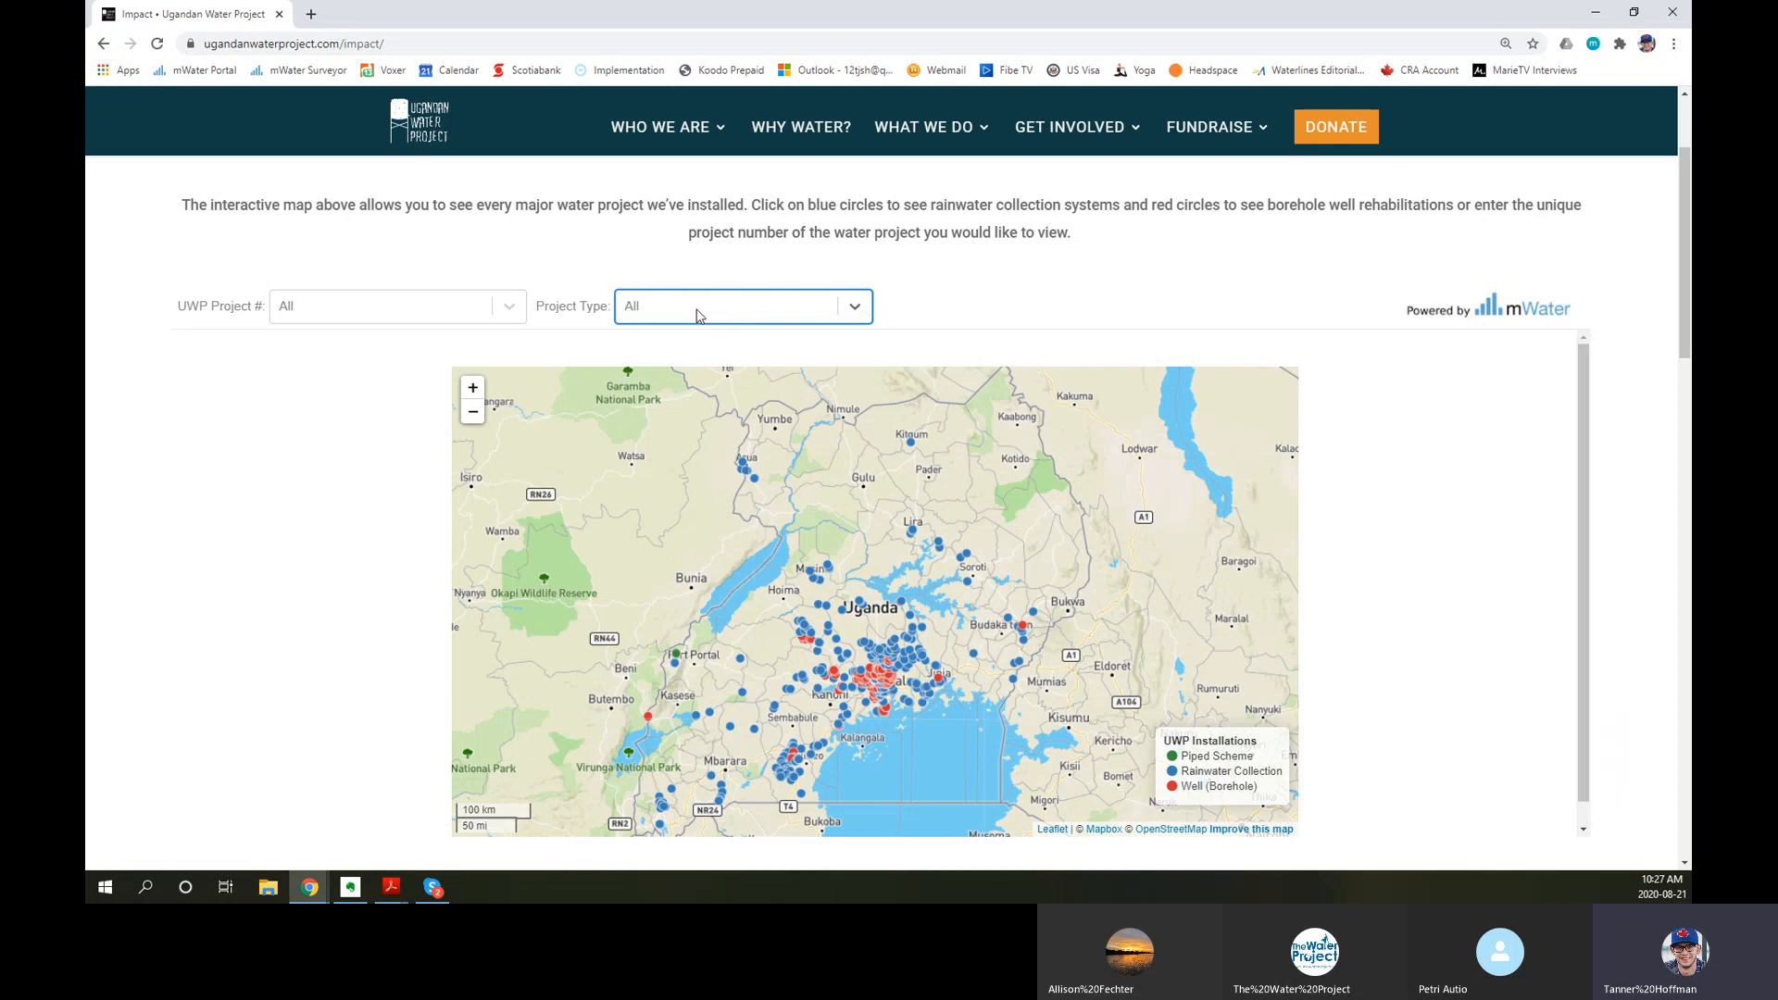
mouse_move(704, 327)
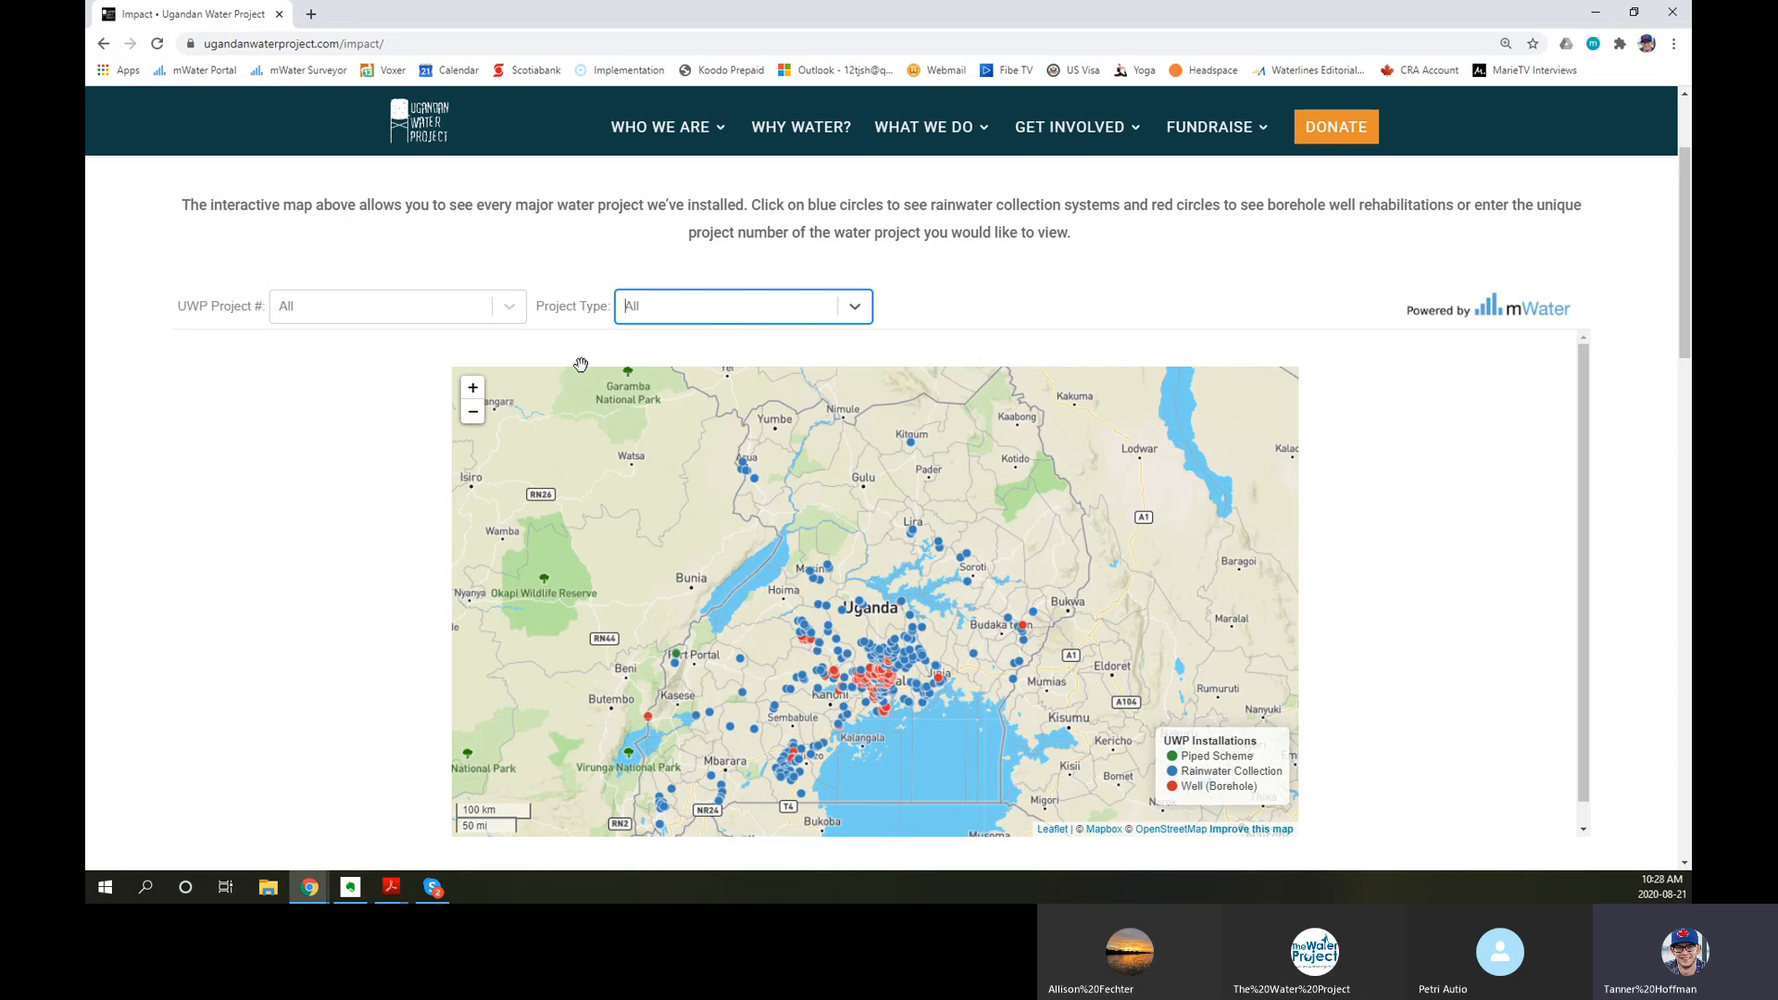
mouse_move(491, 374)
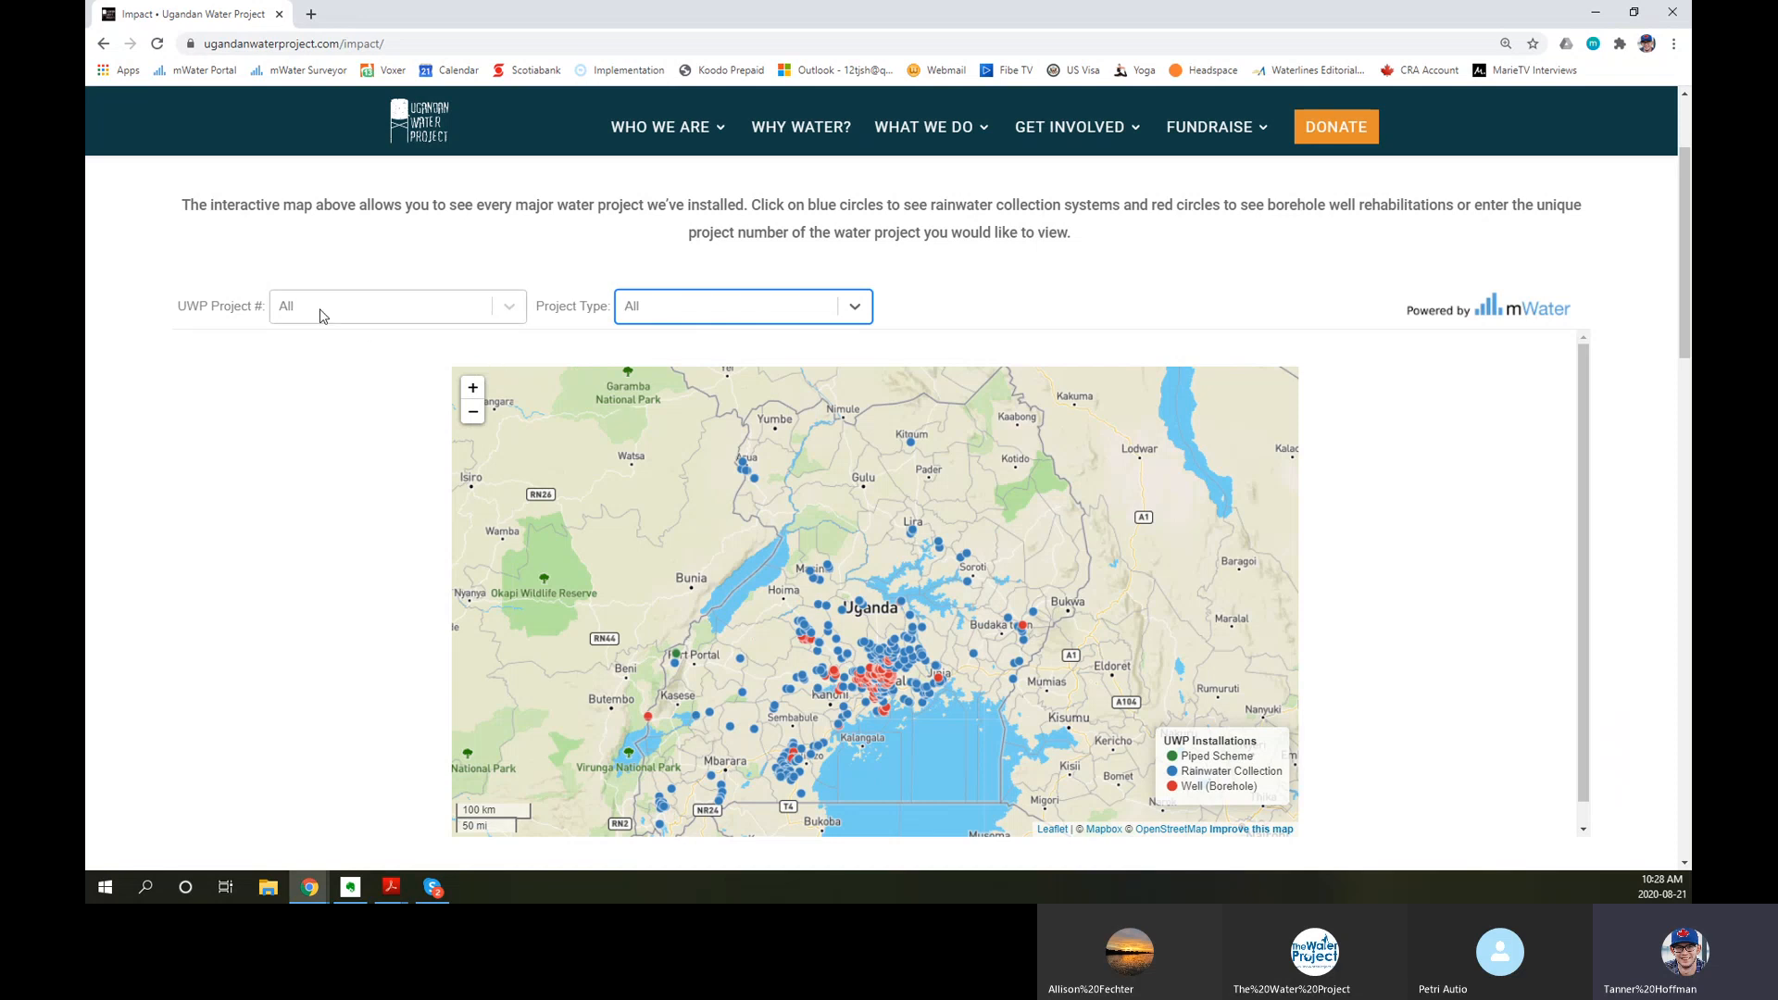
Step: Filter UWP Project # to 430 and view Mirembe Junior School's project details
left_click(391, 305)
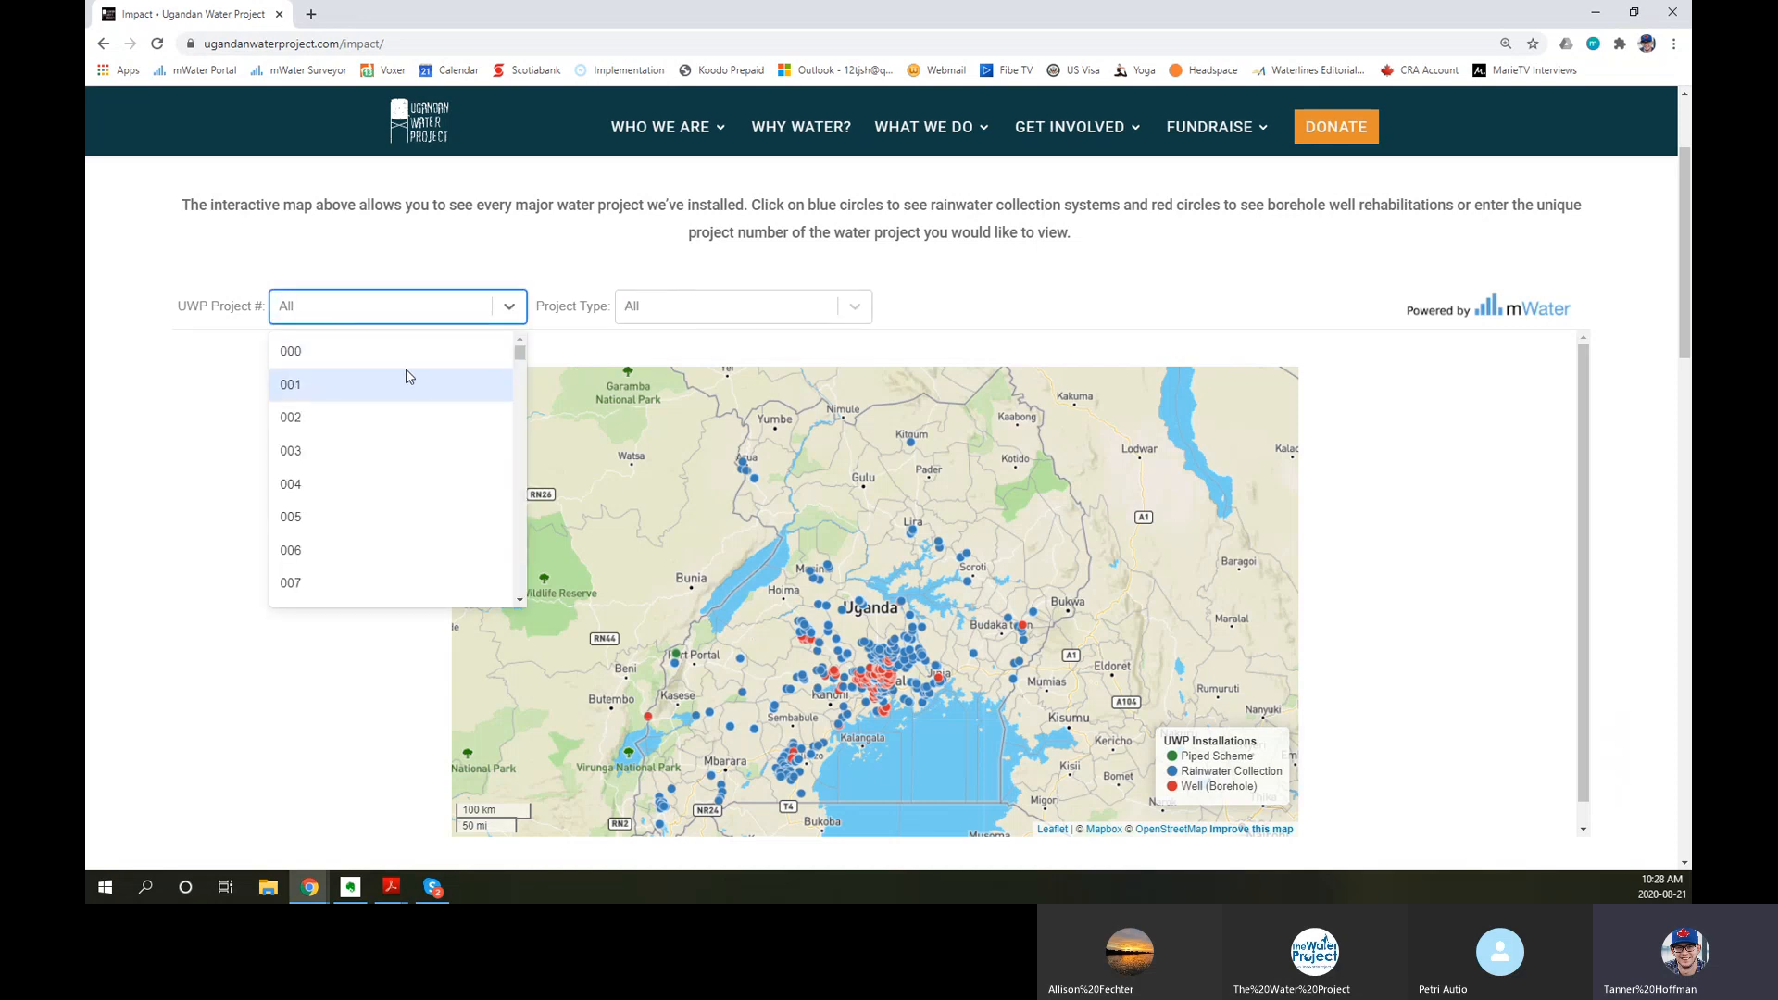
type("430")
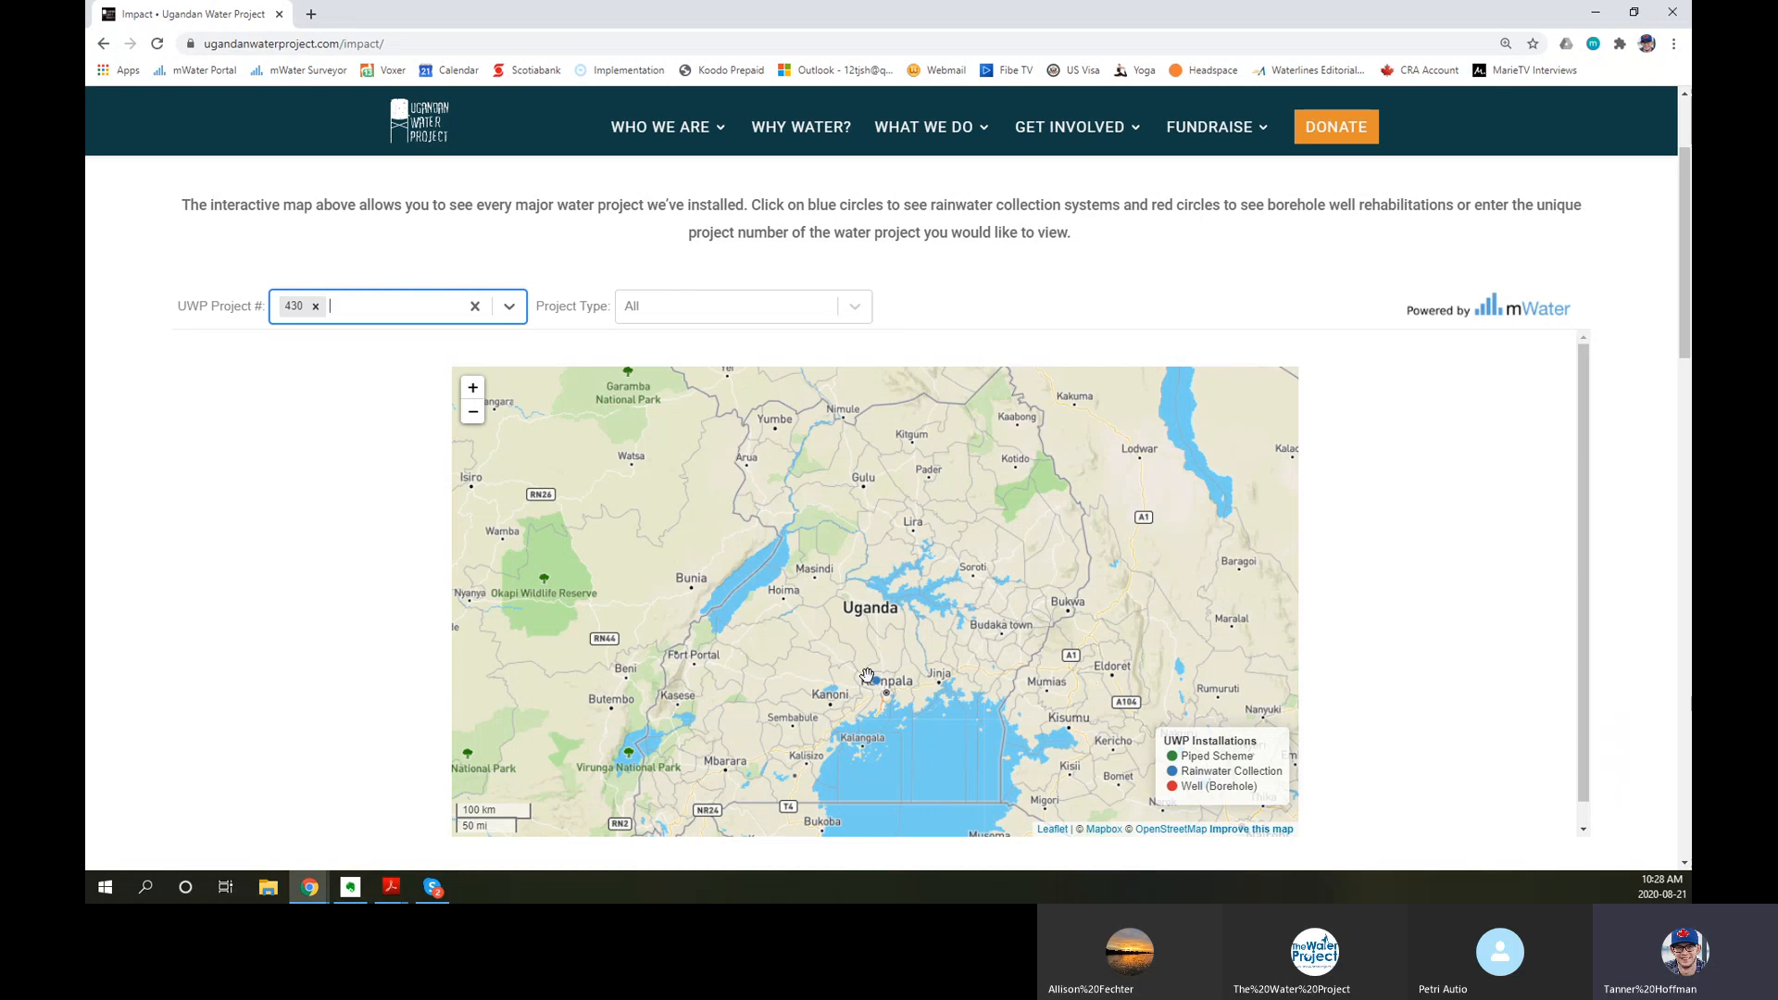
mouse_move(887, 686)
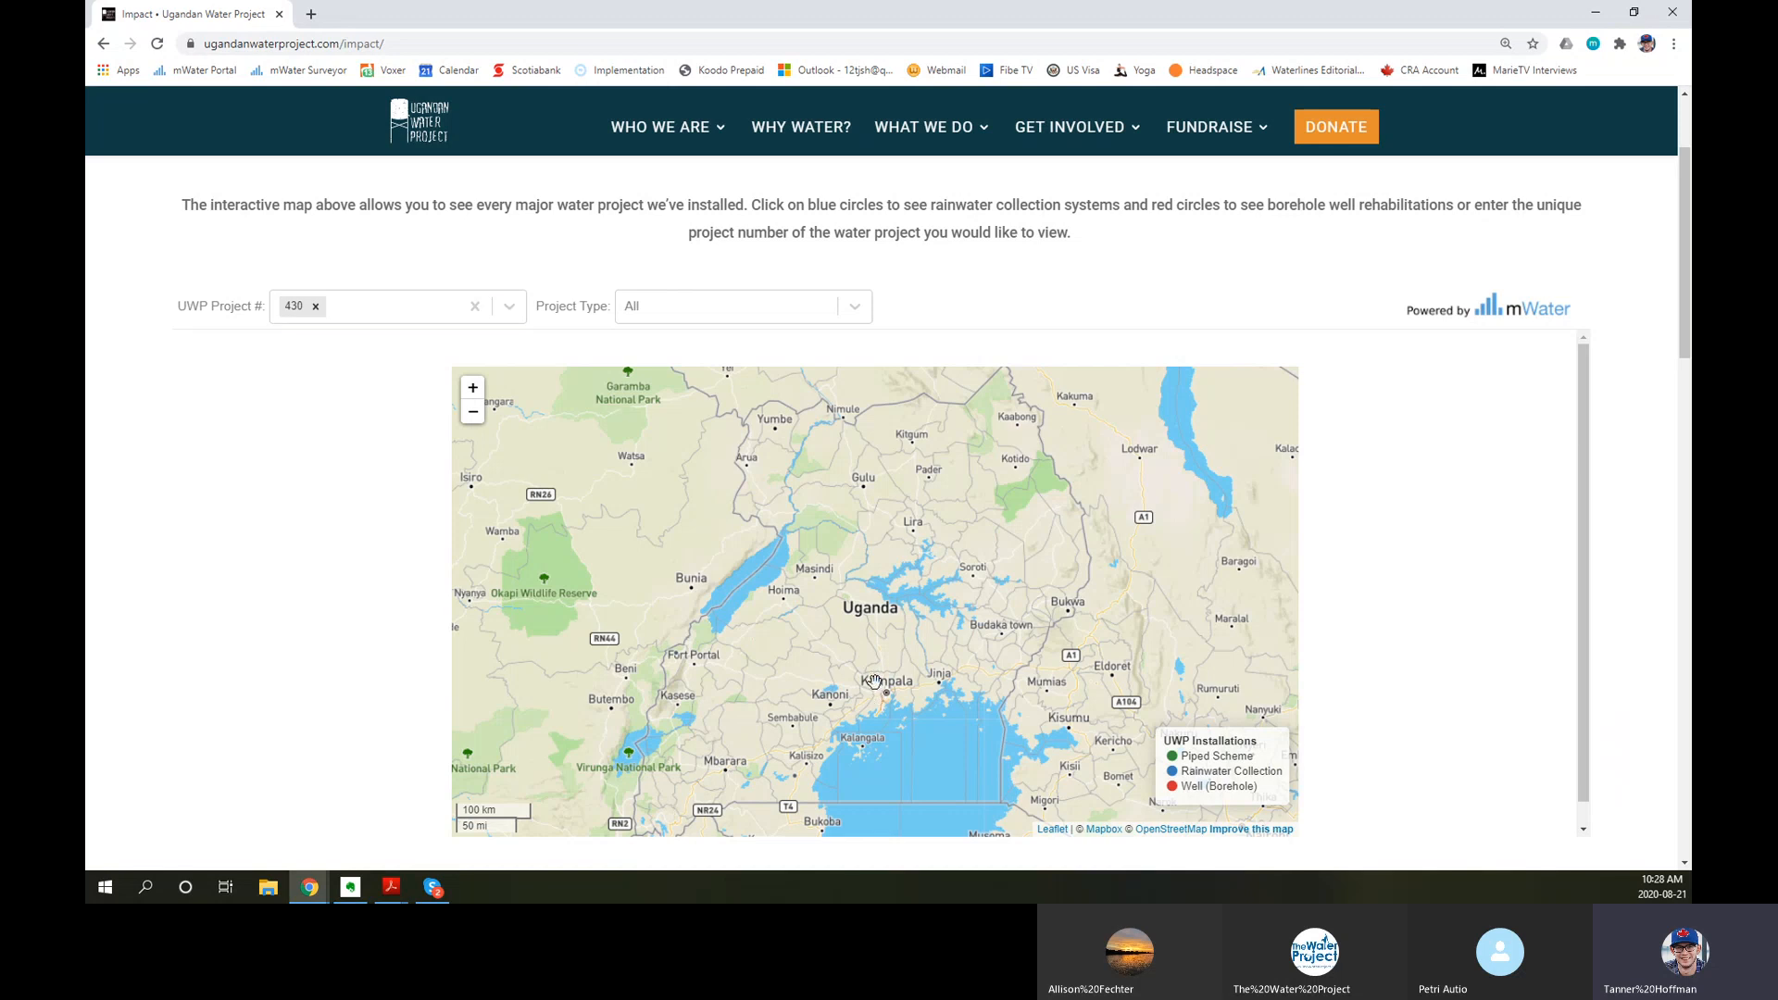
mouse_move(879, 689)
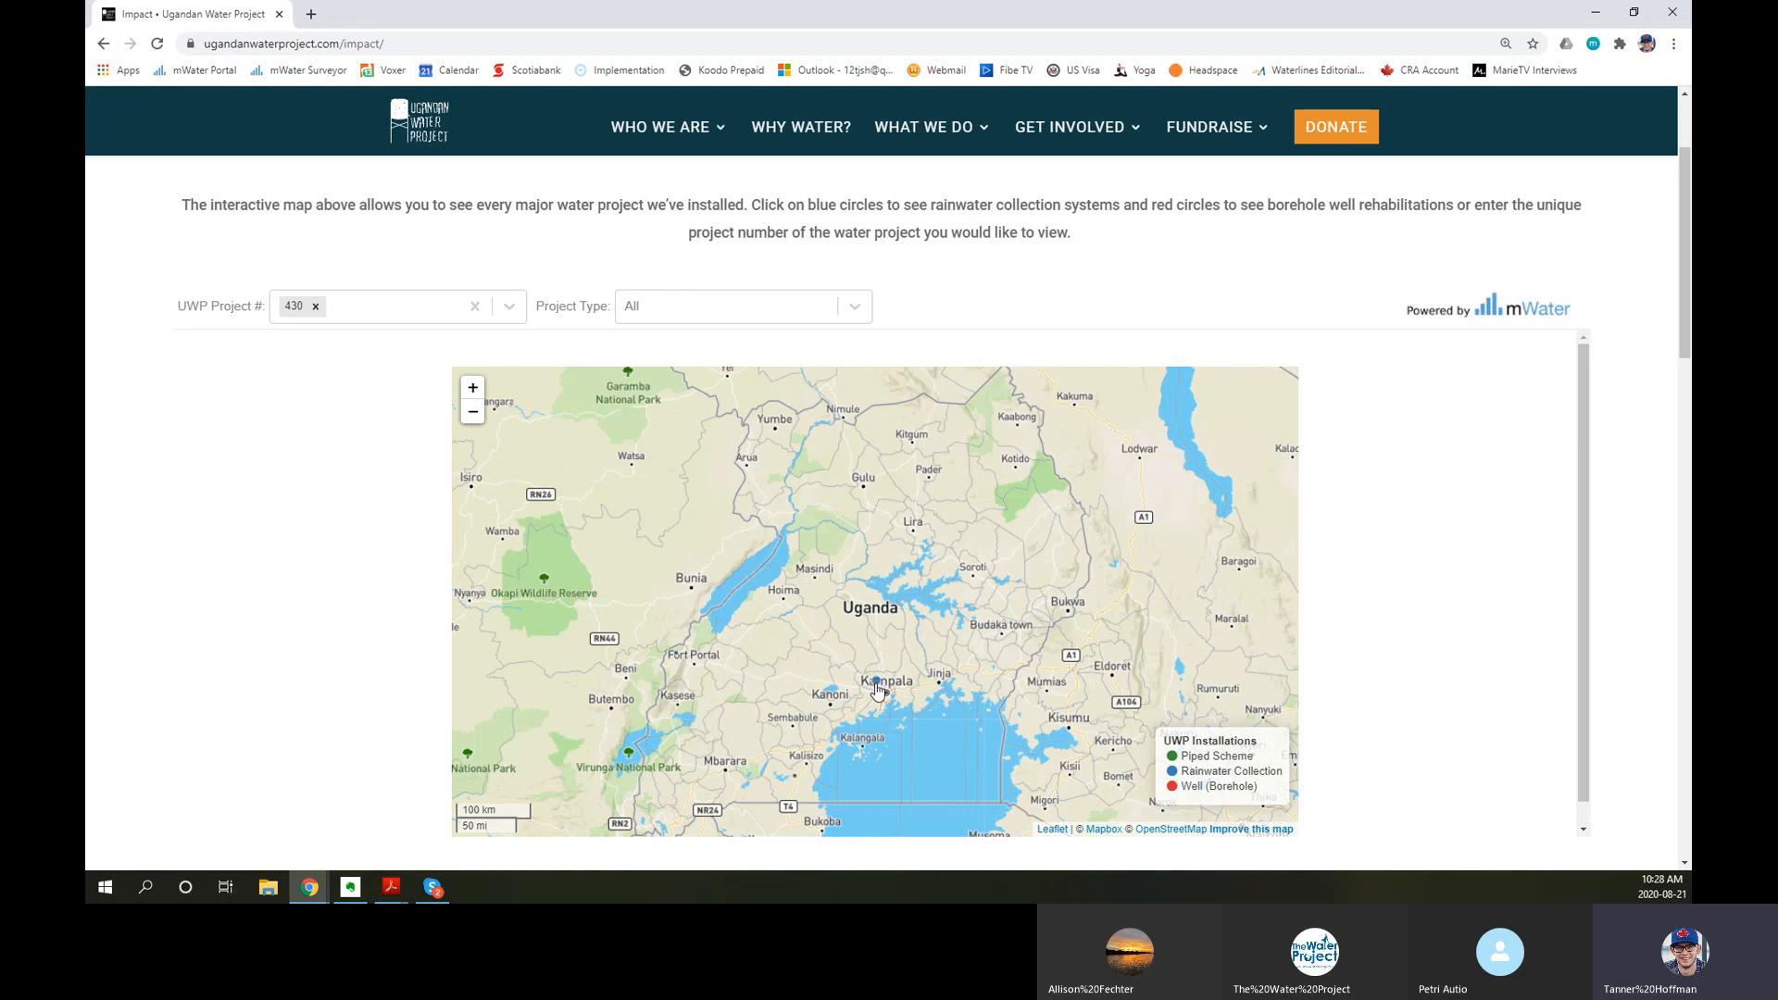
left_click(878, 689)
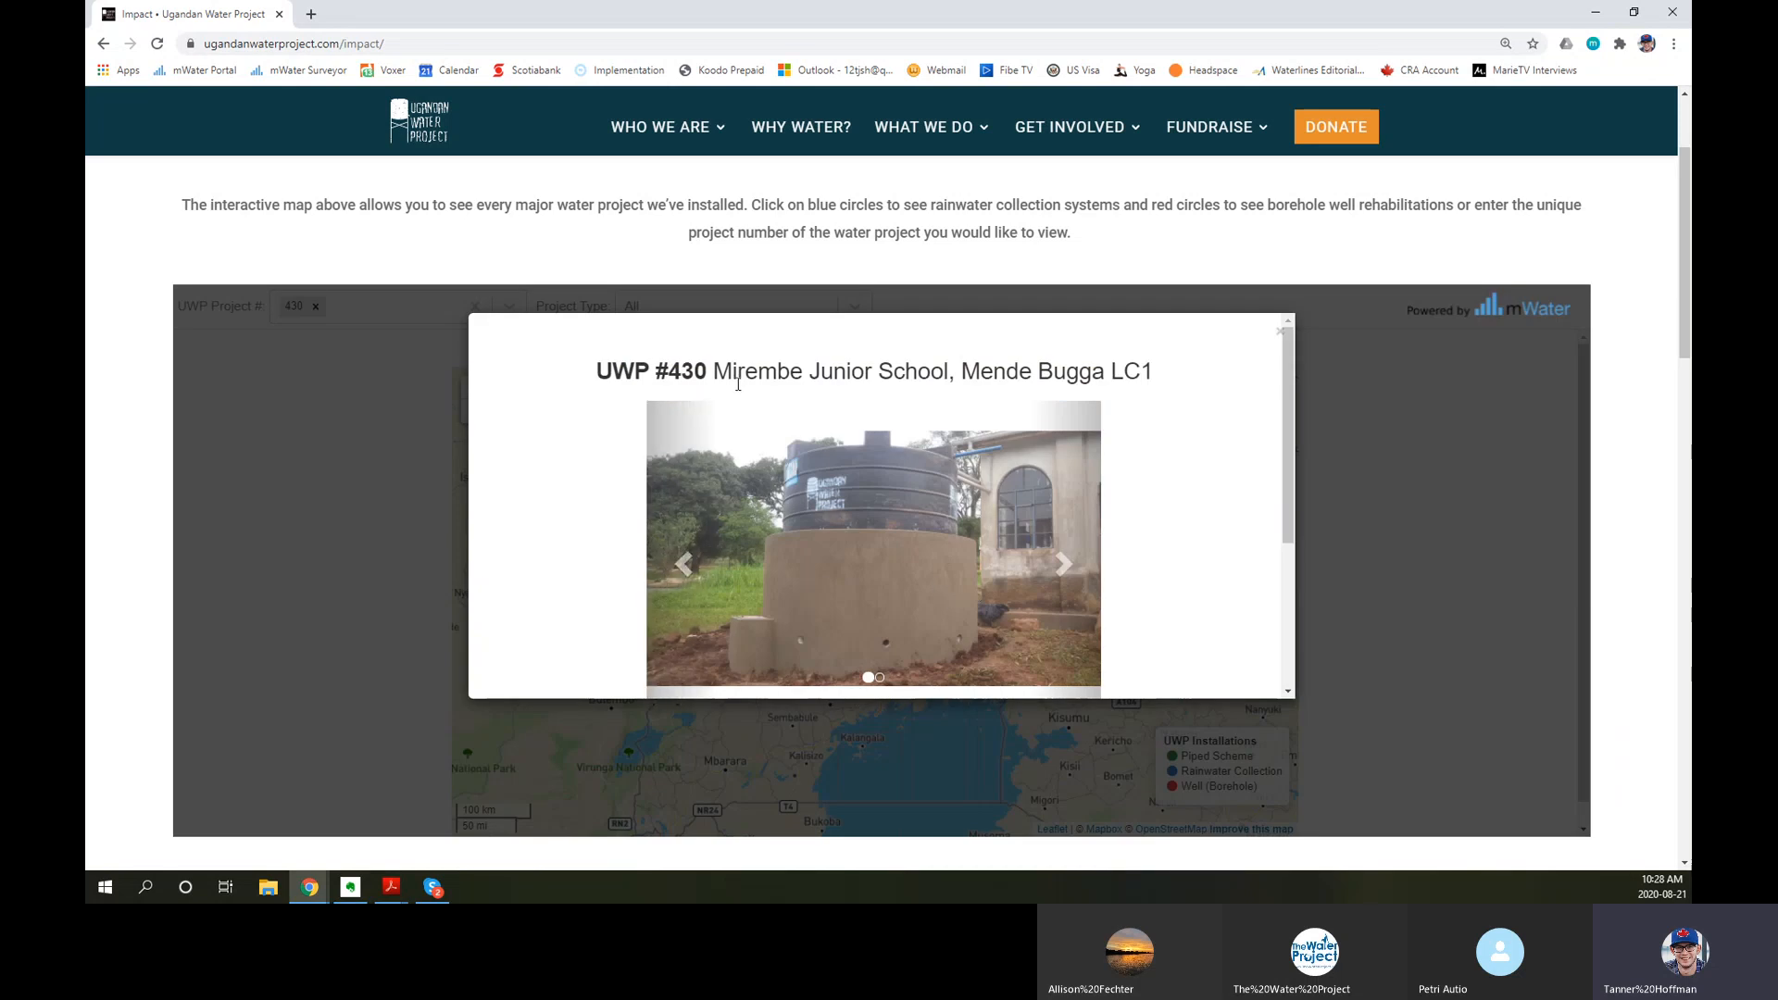
mouse_move(1026, 547)
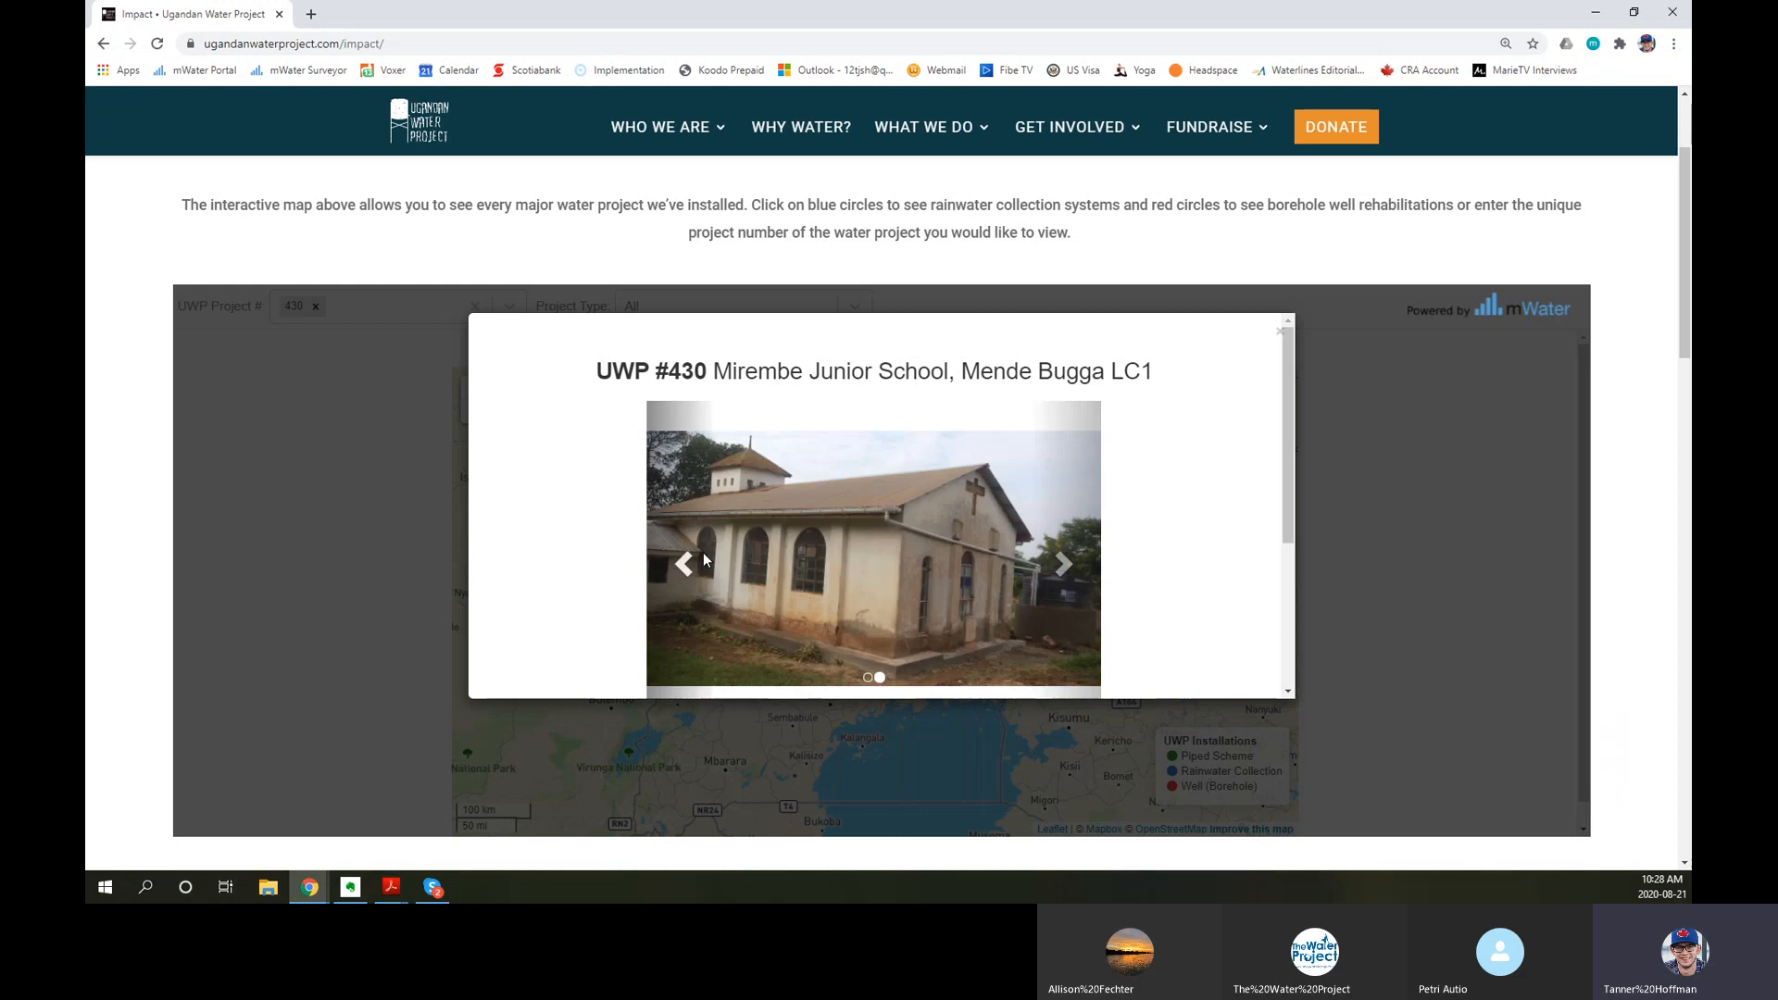
Step: Close the UWP #430 details popup, keeping the map filtered to that project
scroll("down", 3)
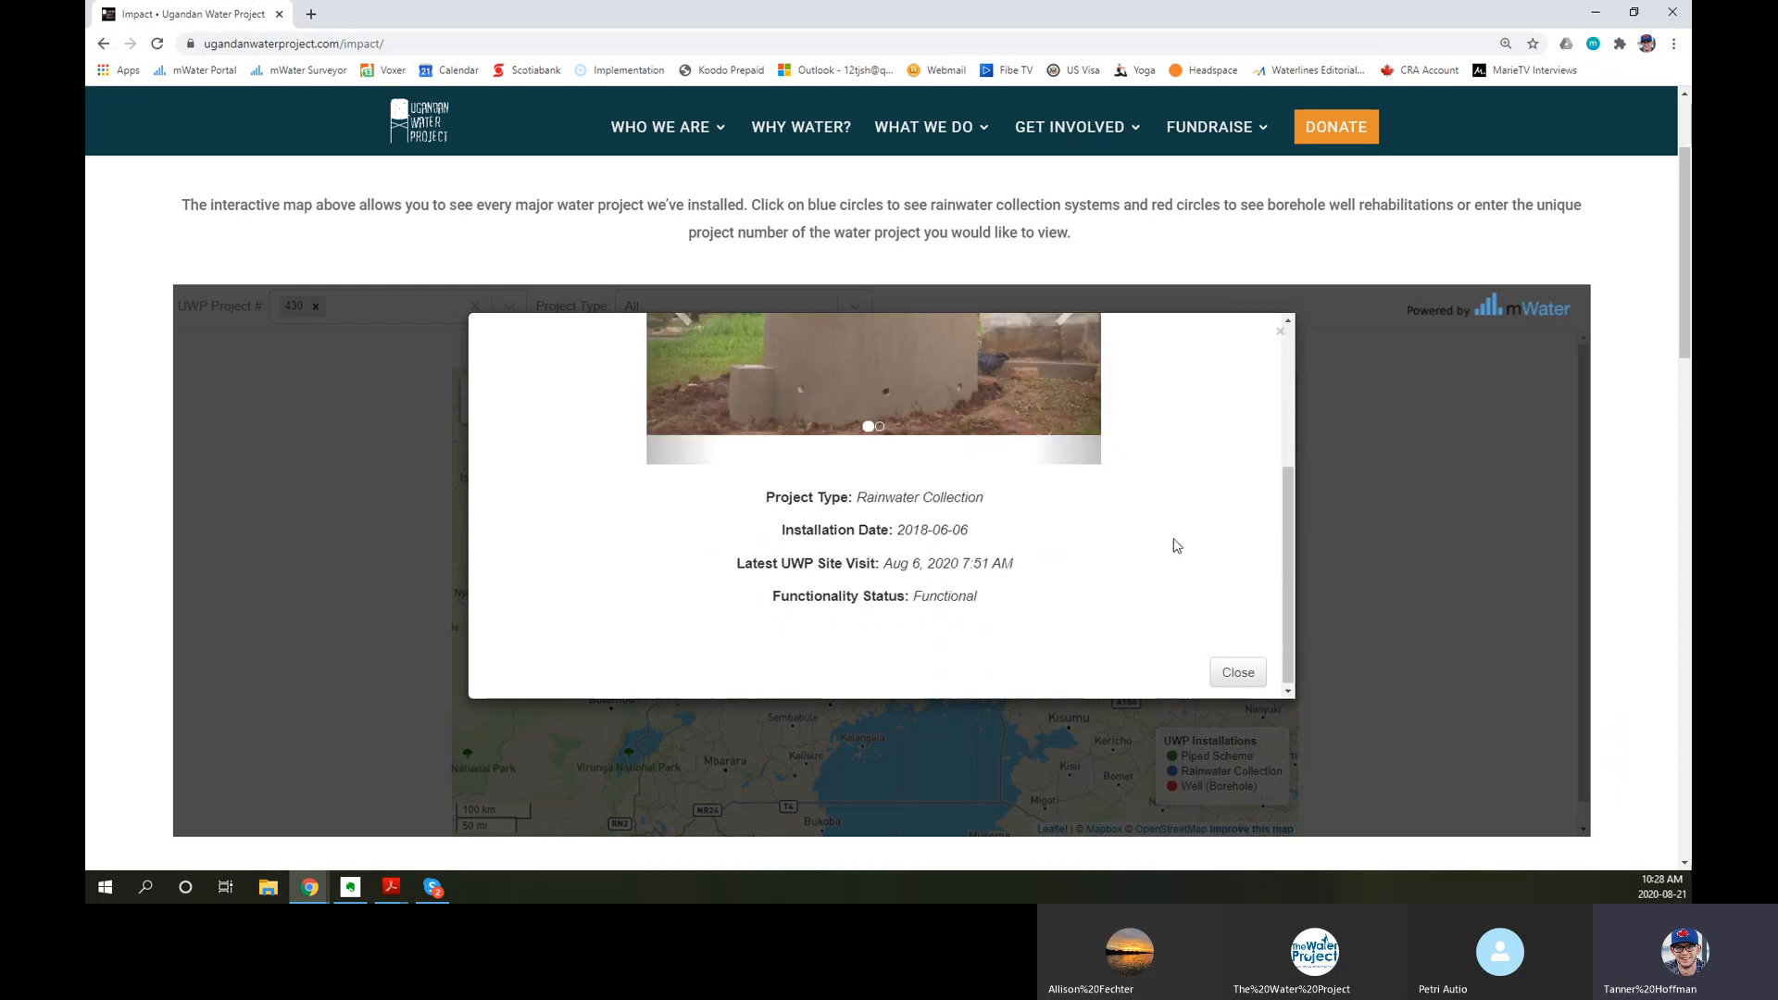
mouse_move(972, 520)
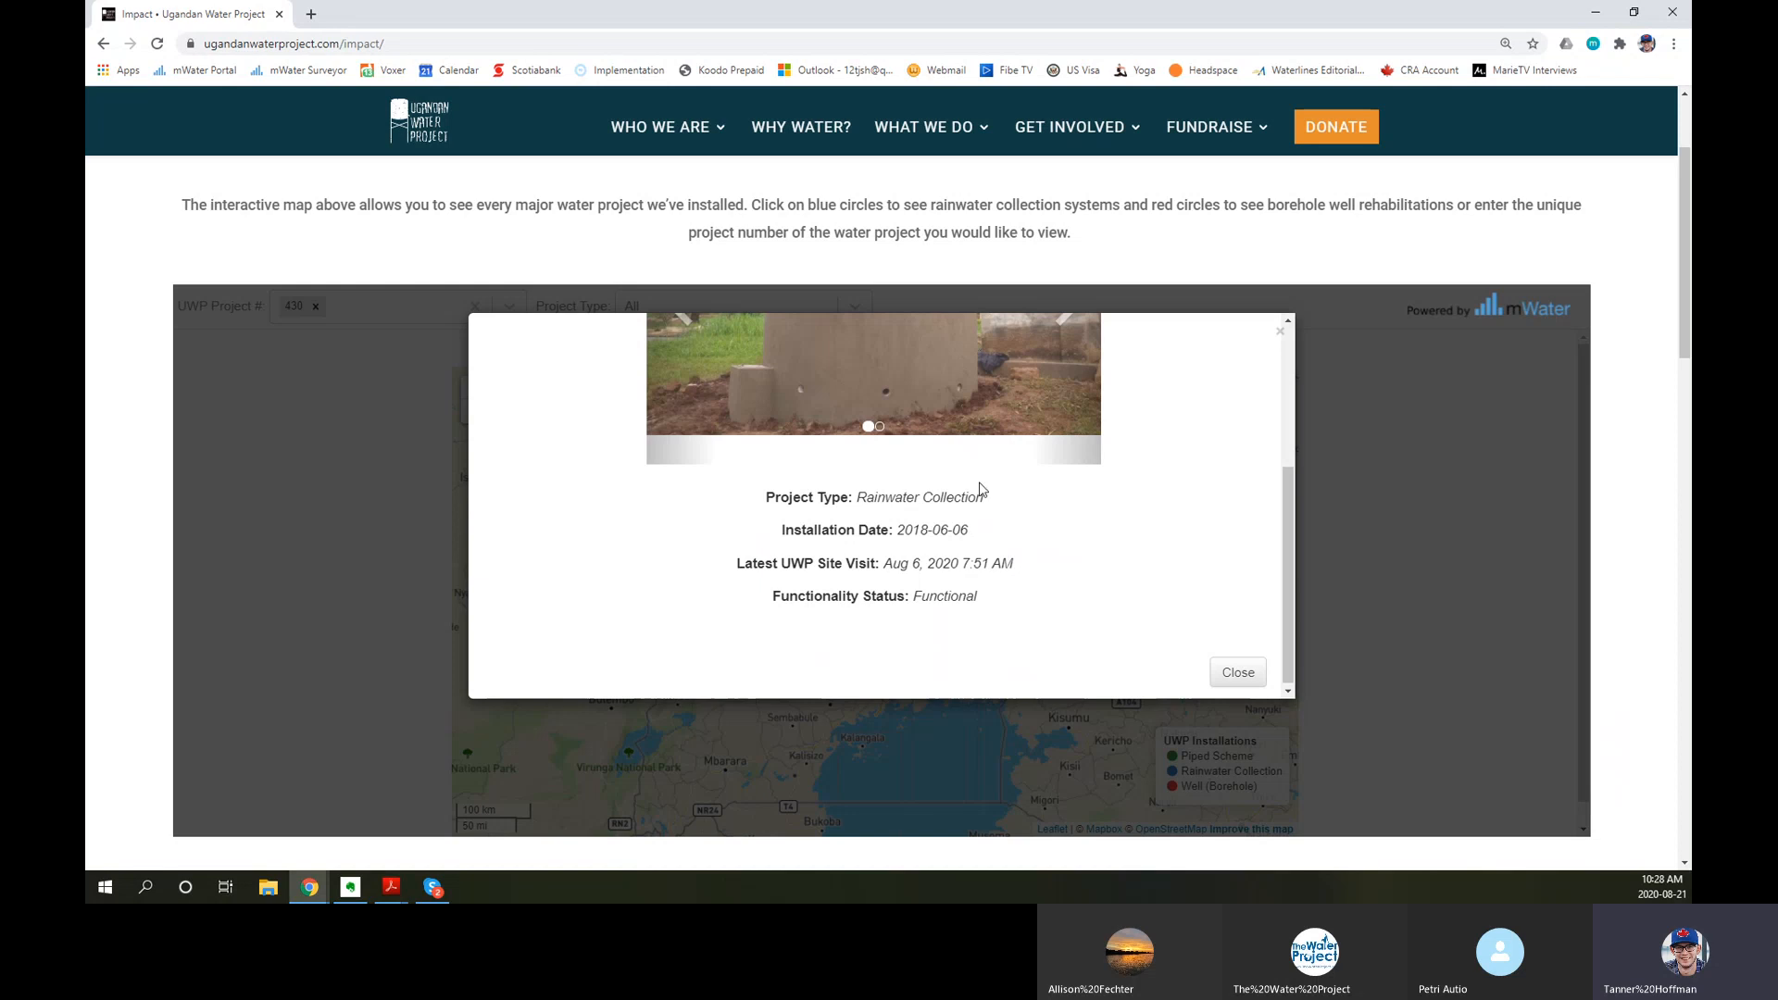
mouse_move(1017, 557)
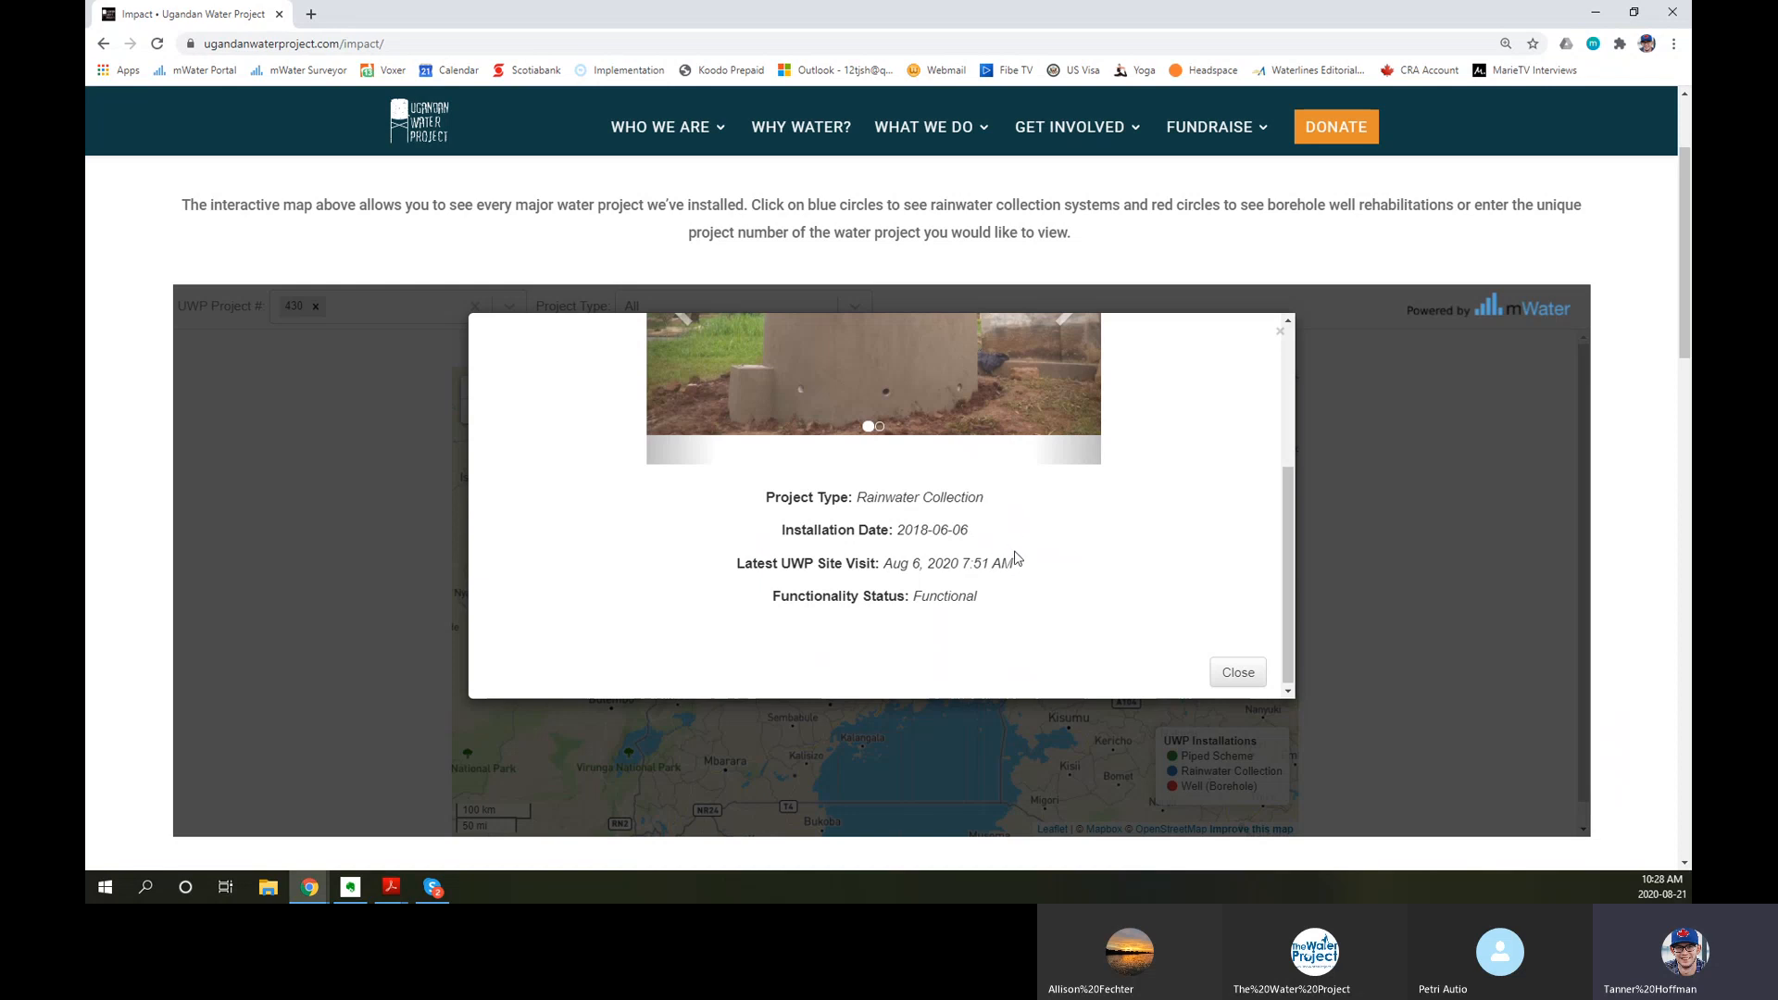
mouse_move(929, 562)
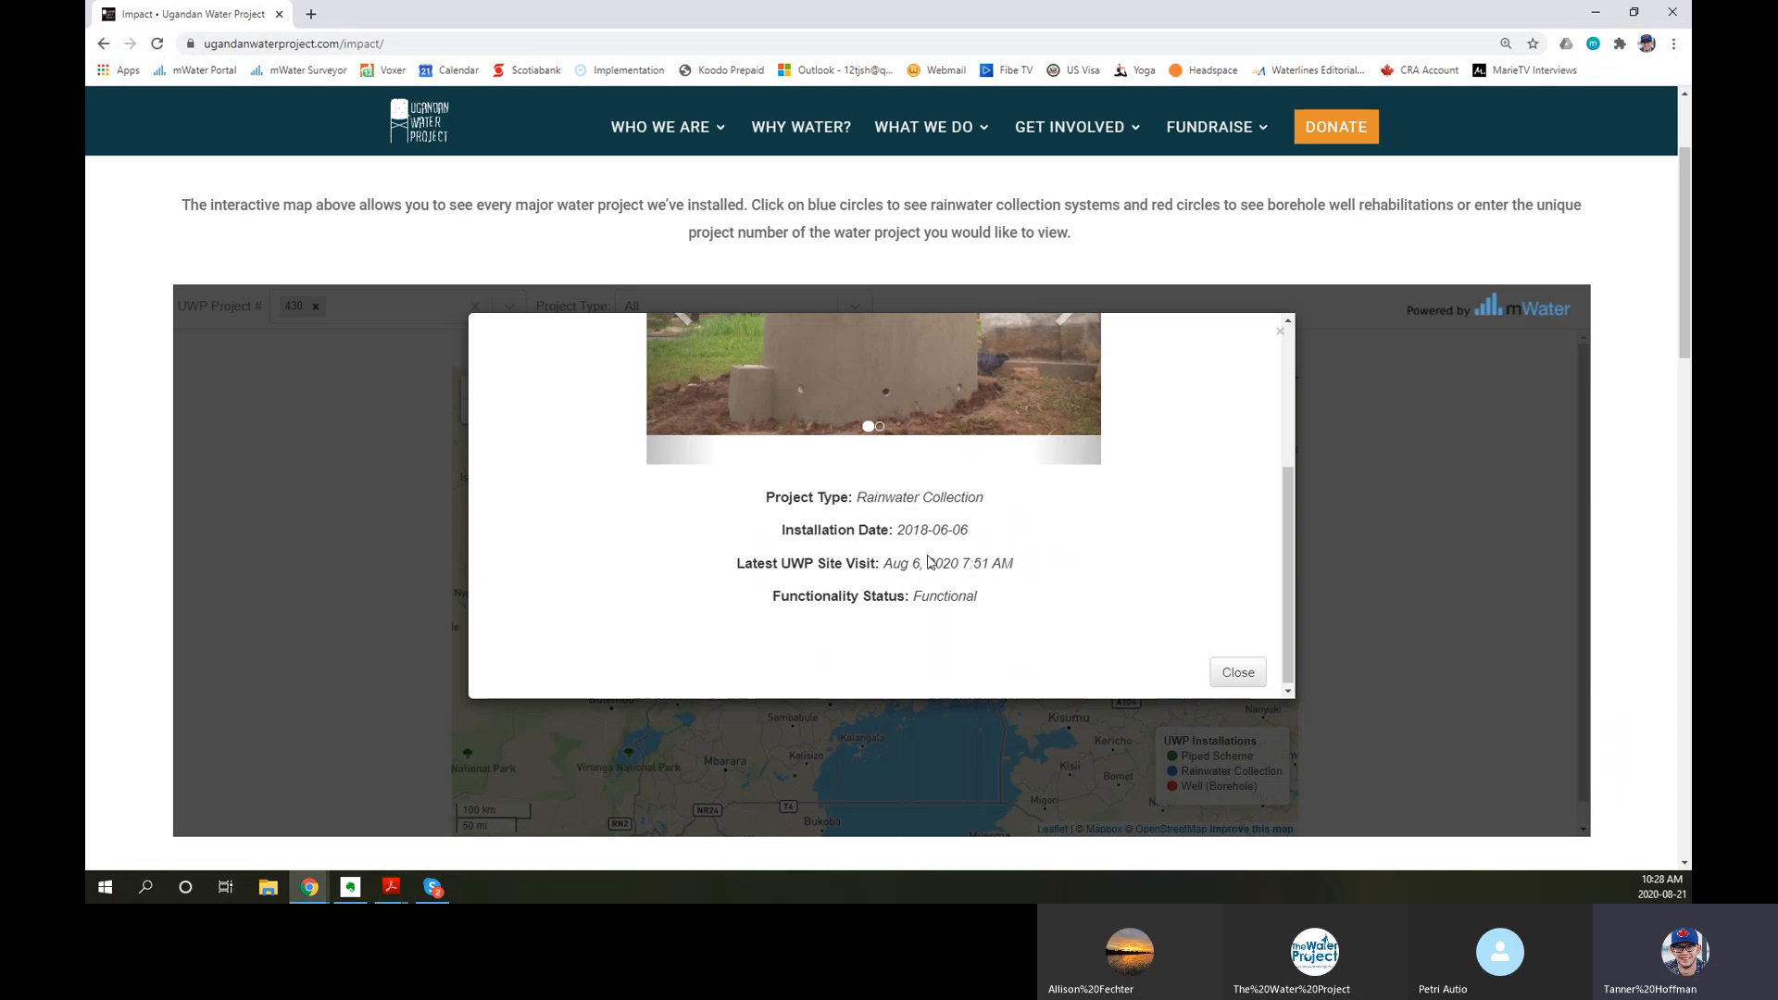
mouse_move(873, 590)
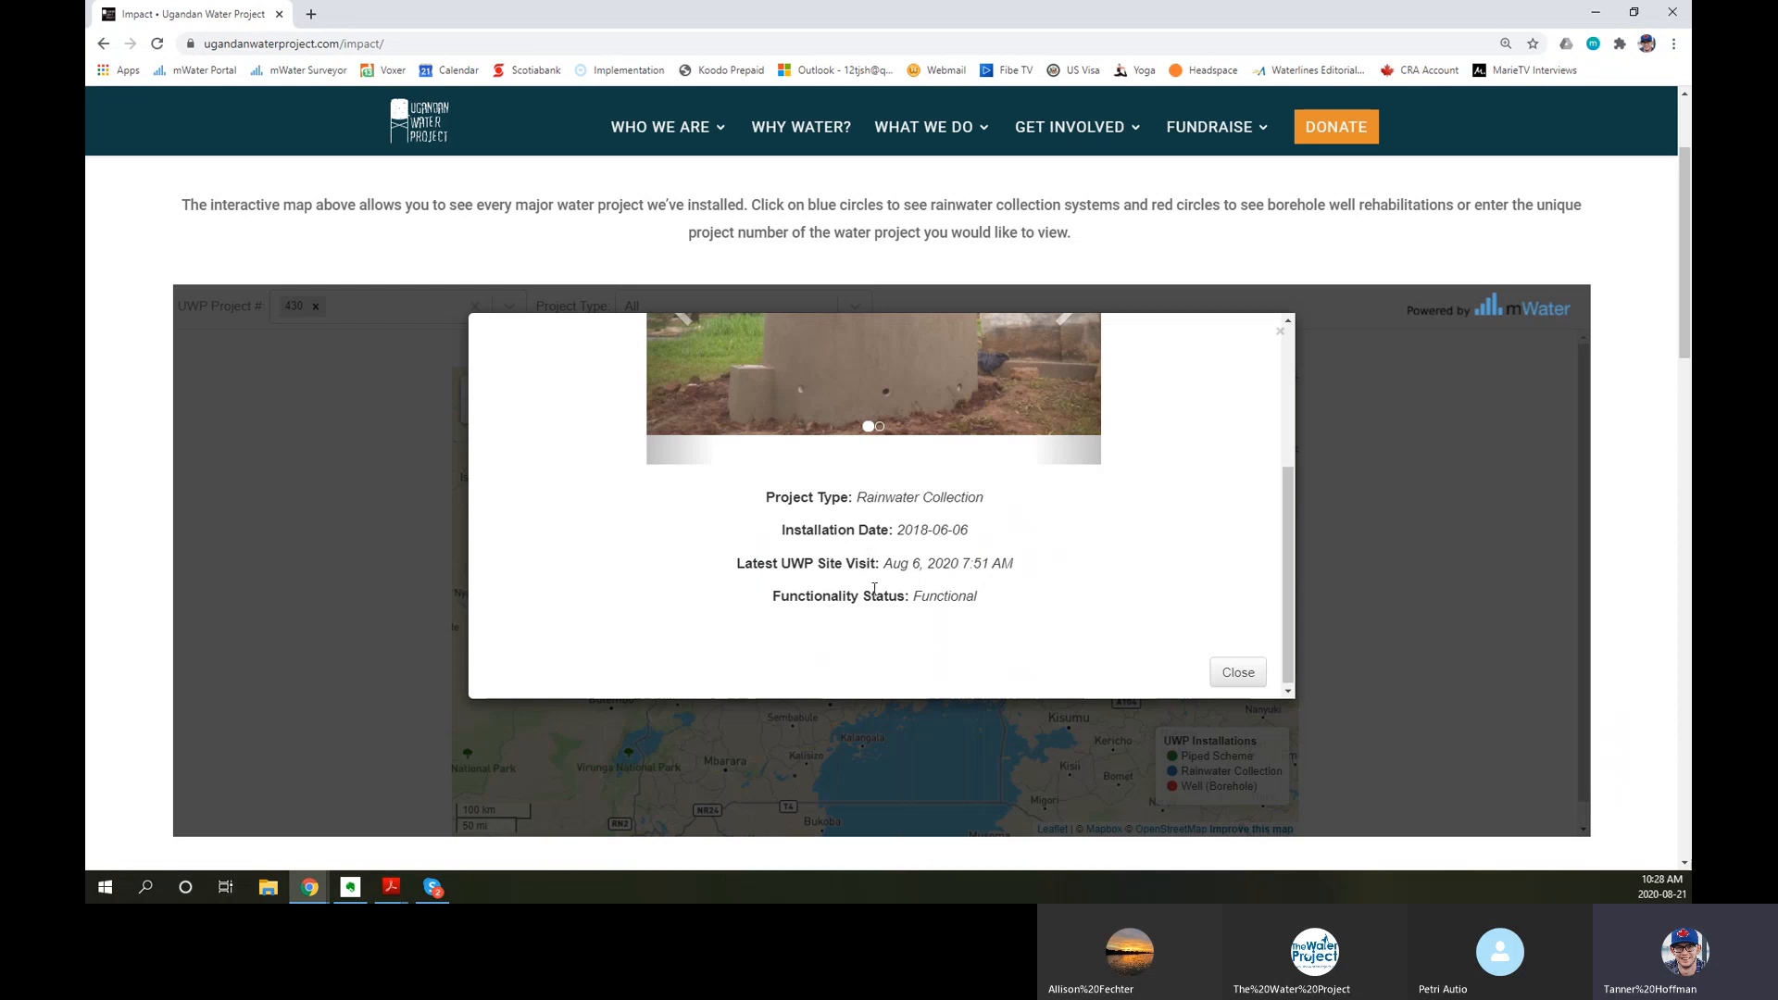
mouse_move(982, 640)
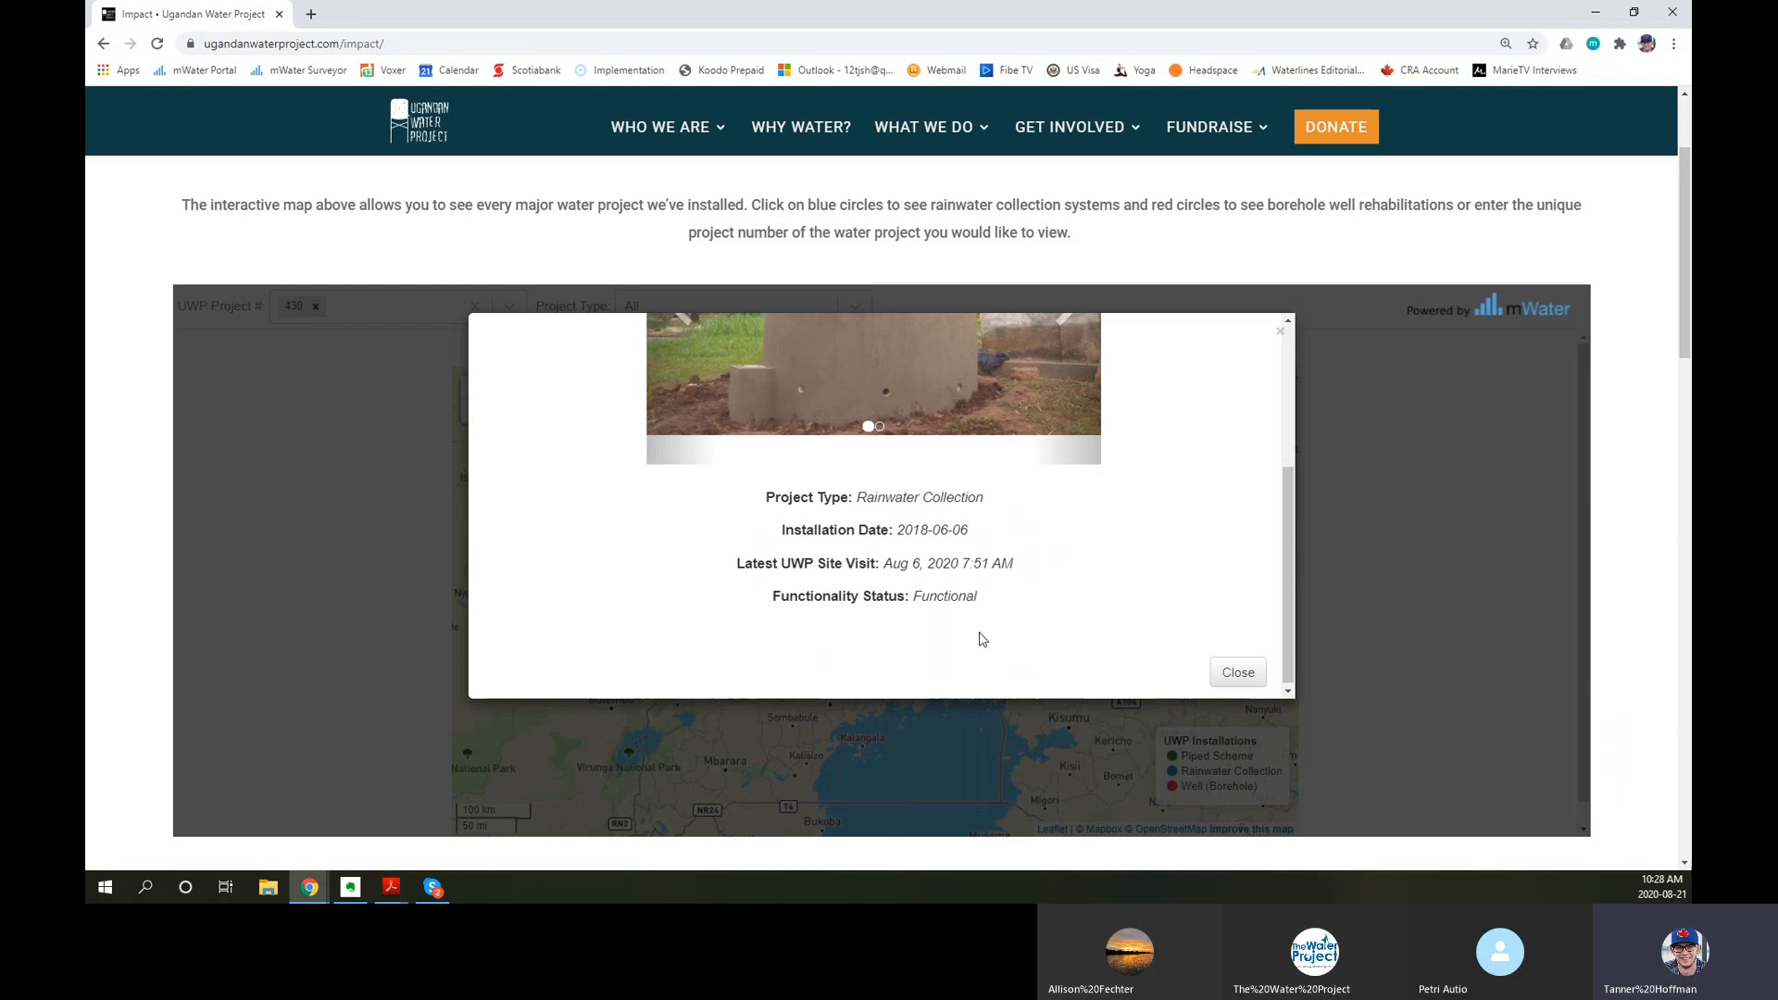
mouse_move(934, 585)
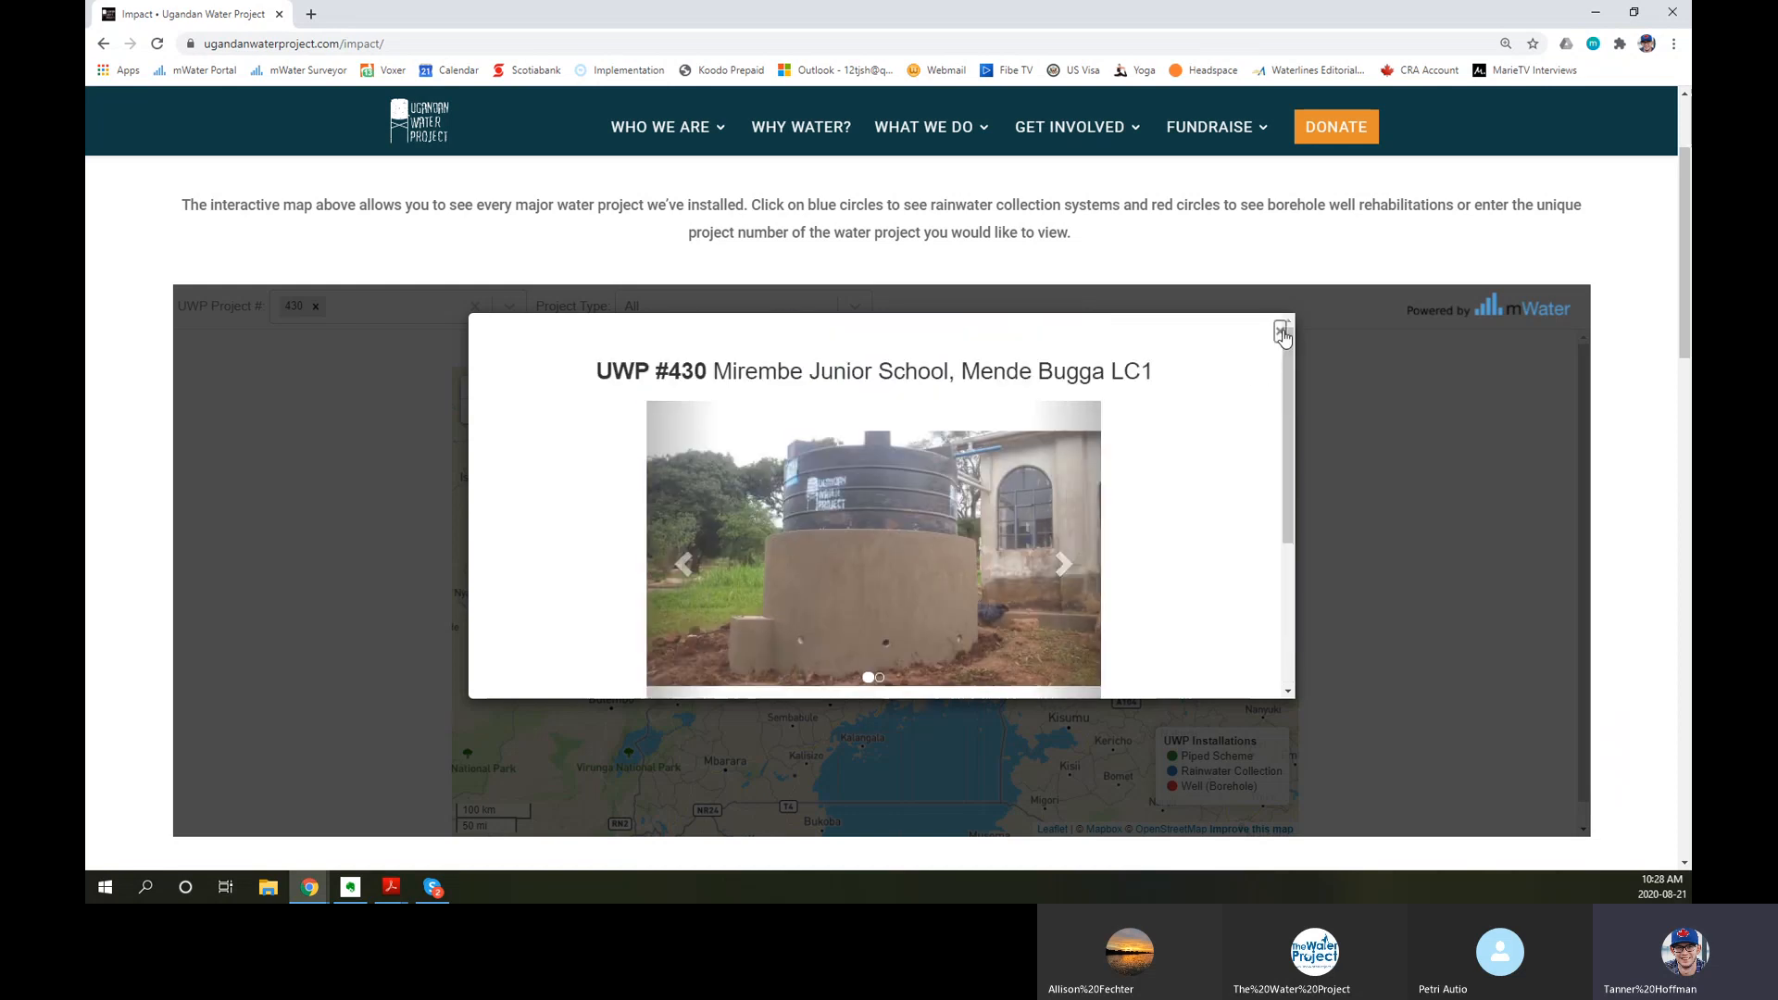
left_click(1282, 333)
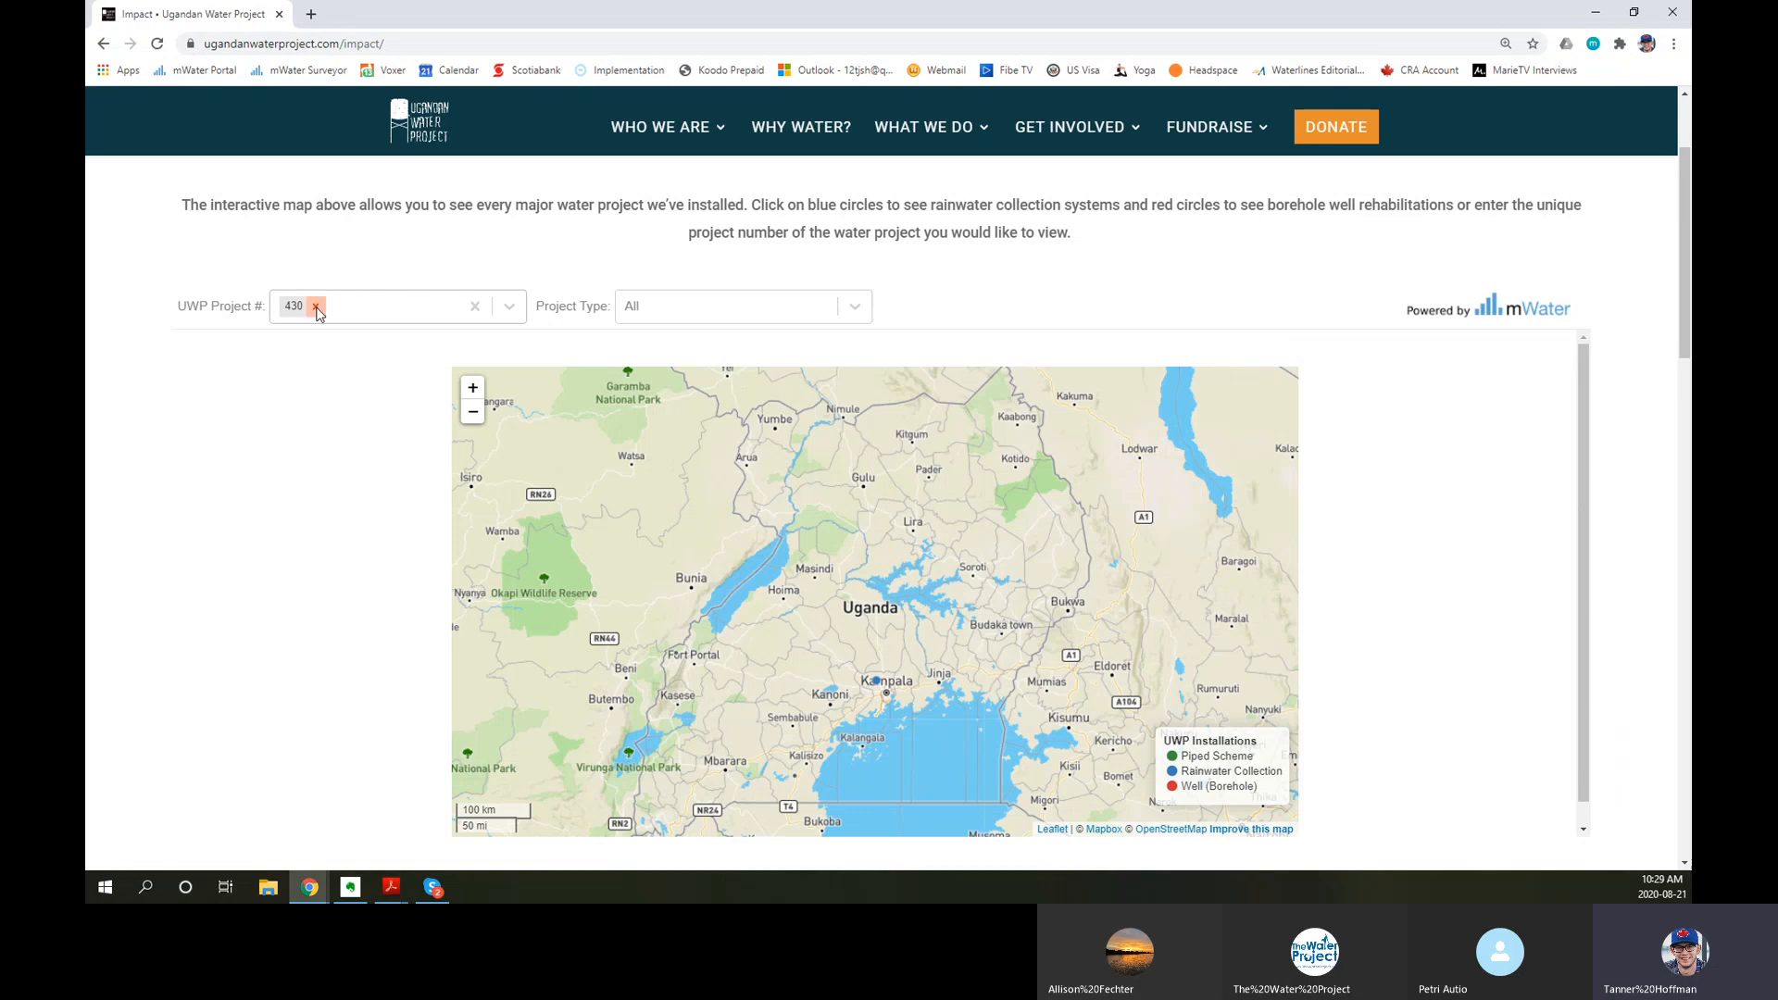
Step: Remove the 430 tag from the UWP Project # filter, resetting it to All
left_click(314, 307)
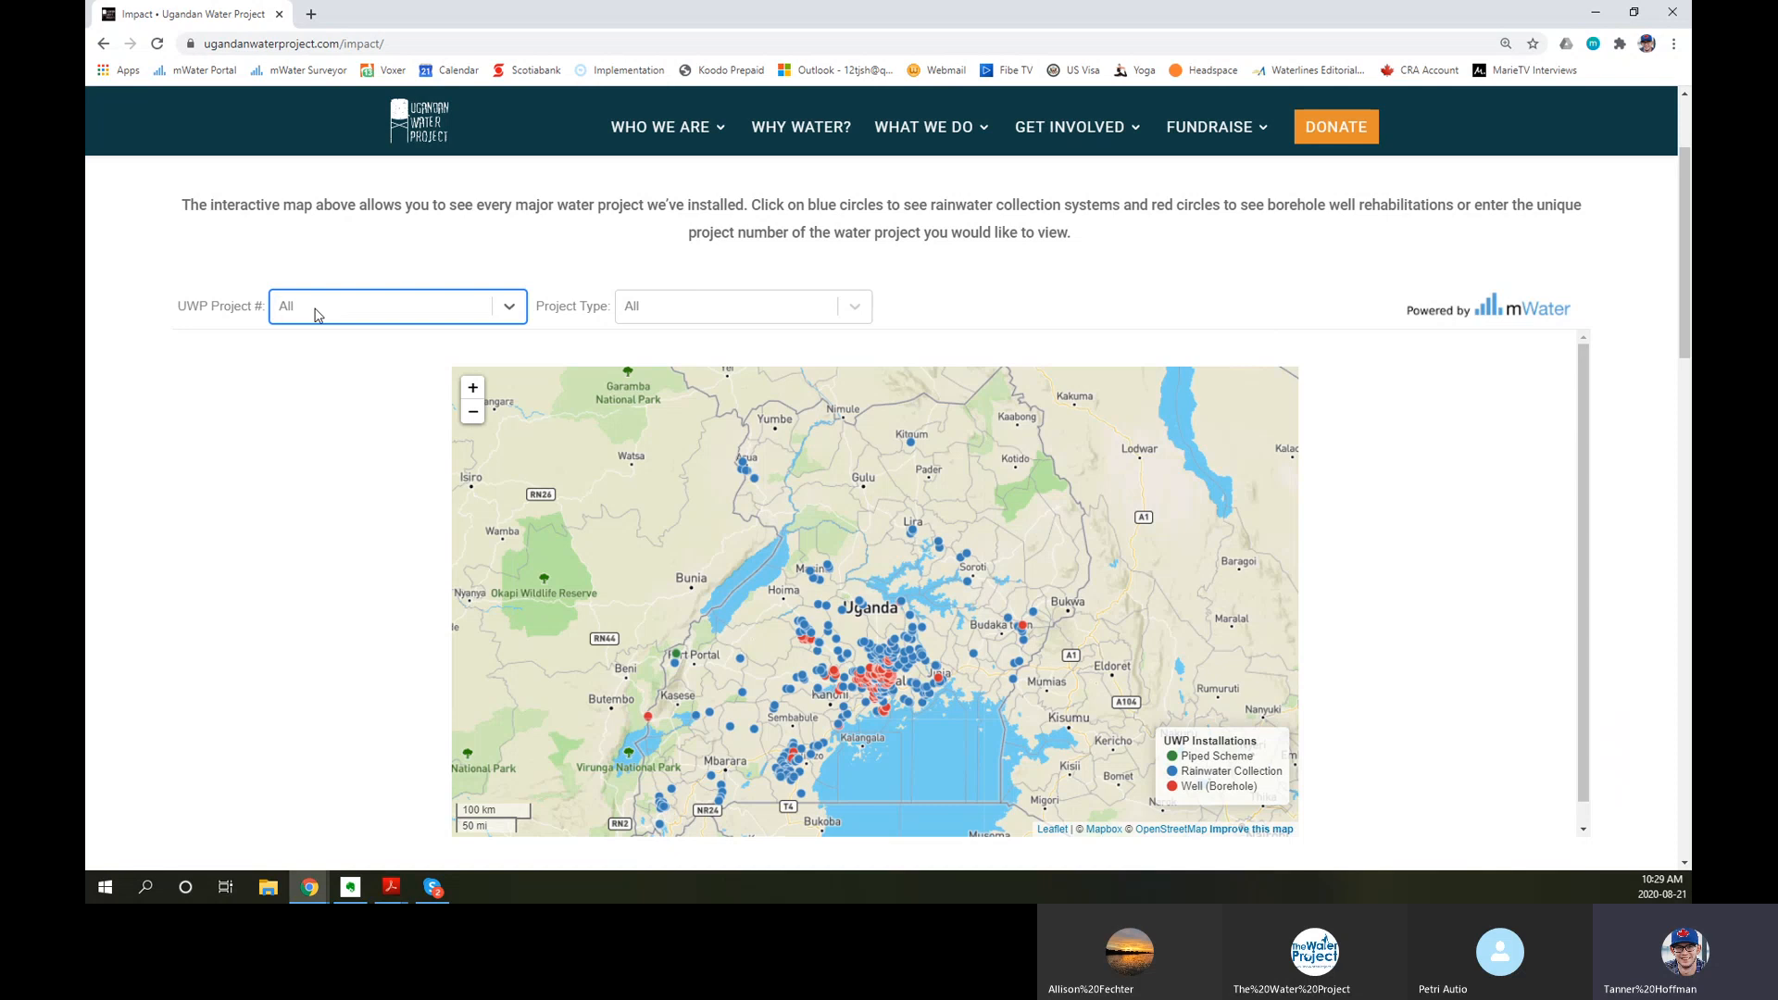
left_click(339, 306)
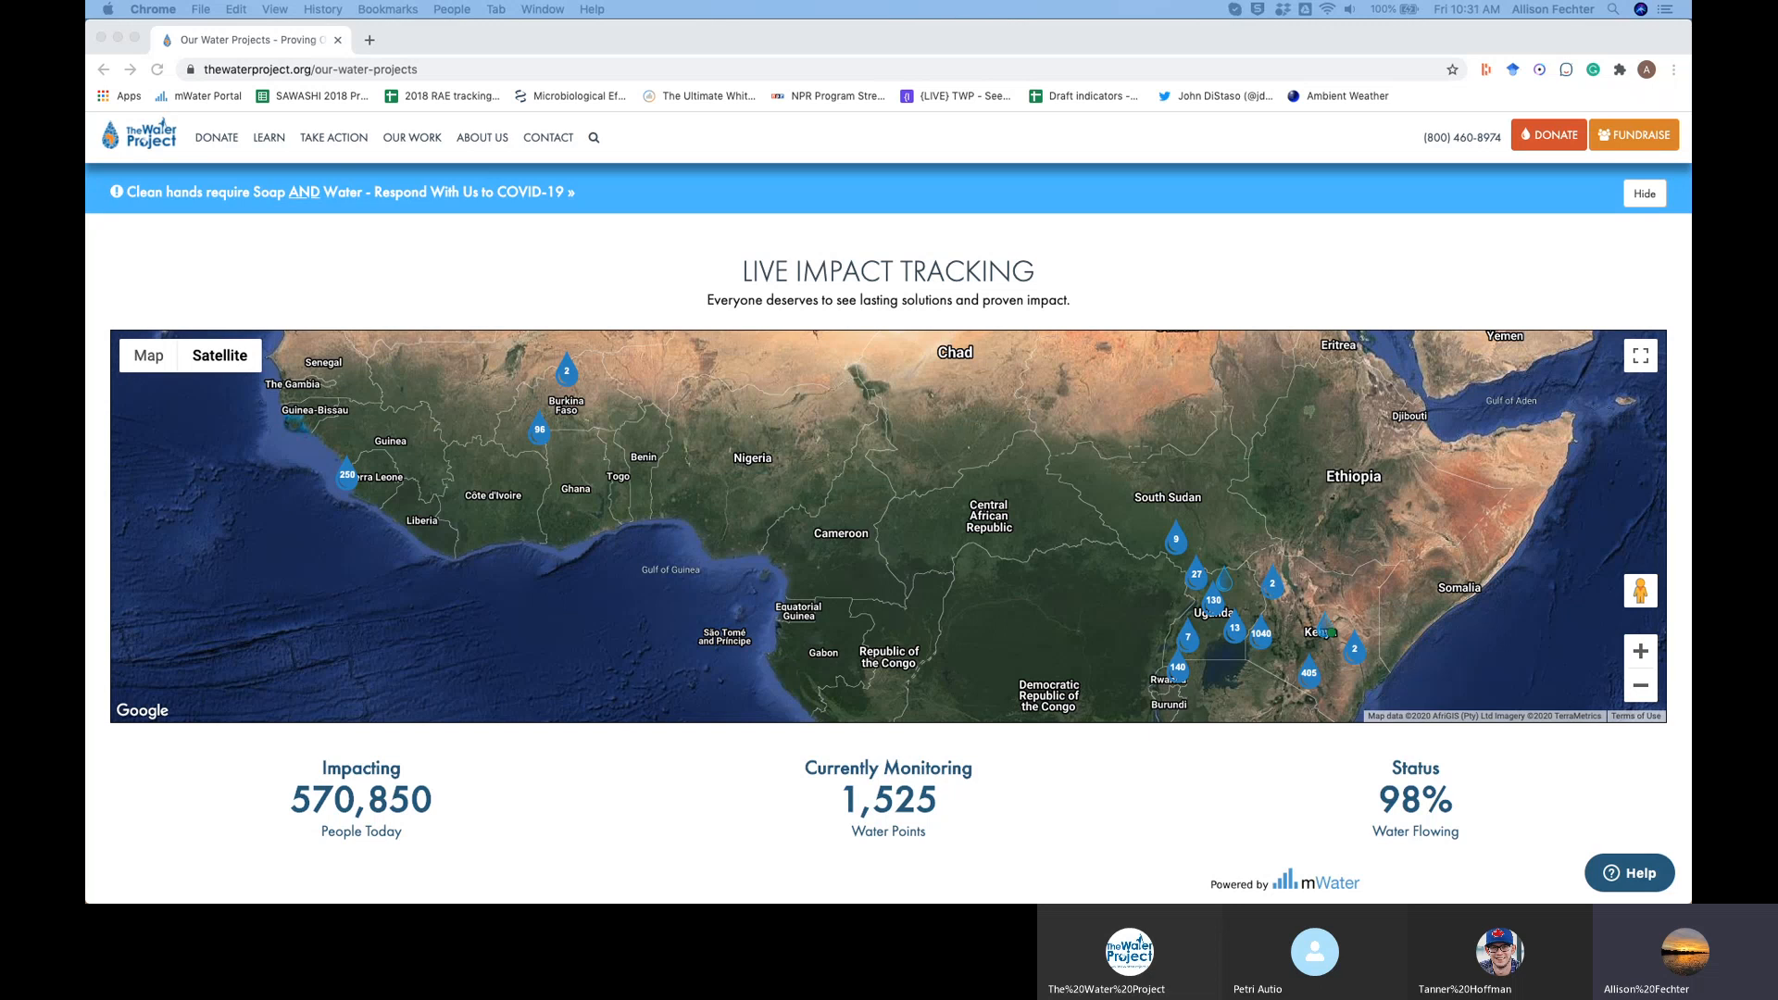
mouse_move(869, 788)
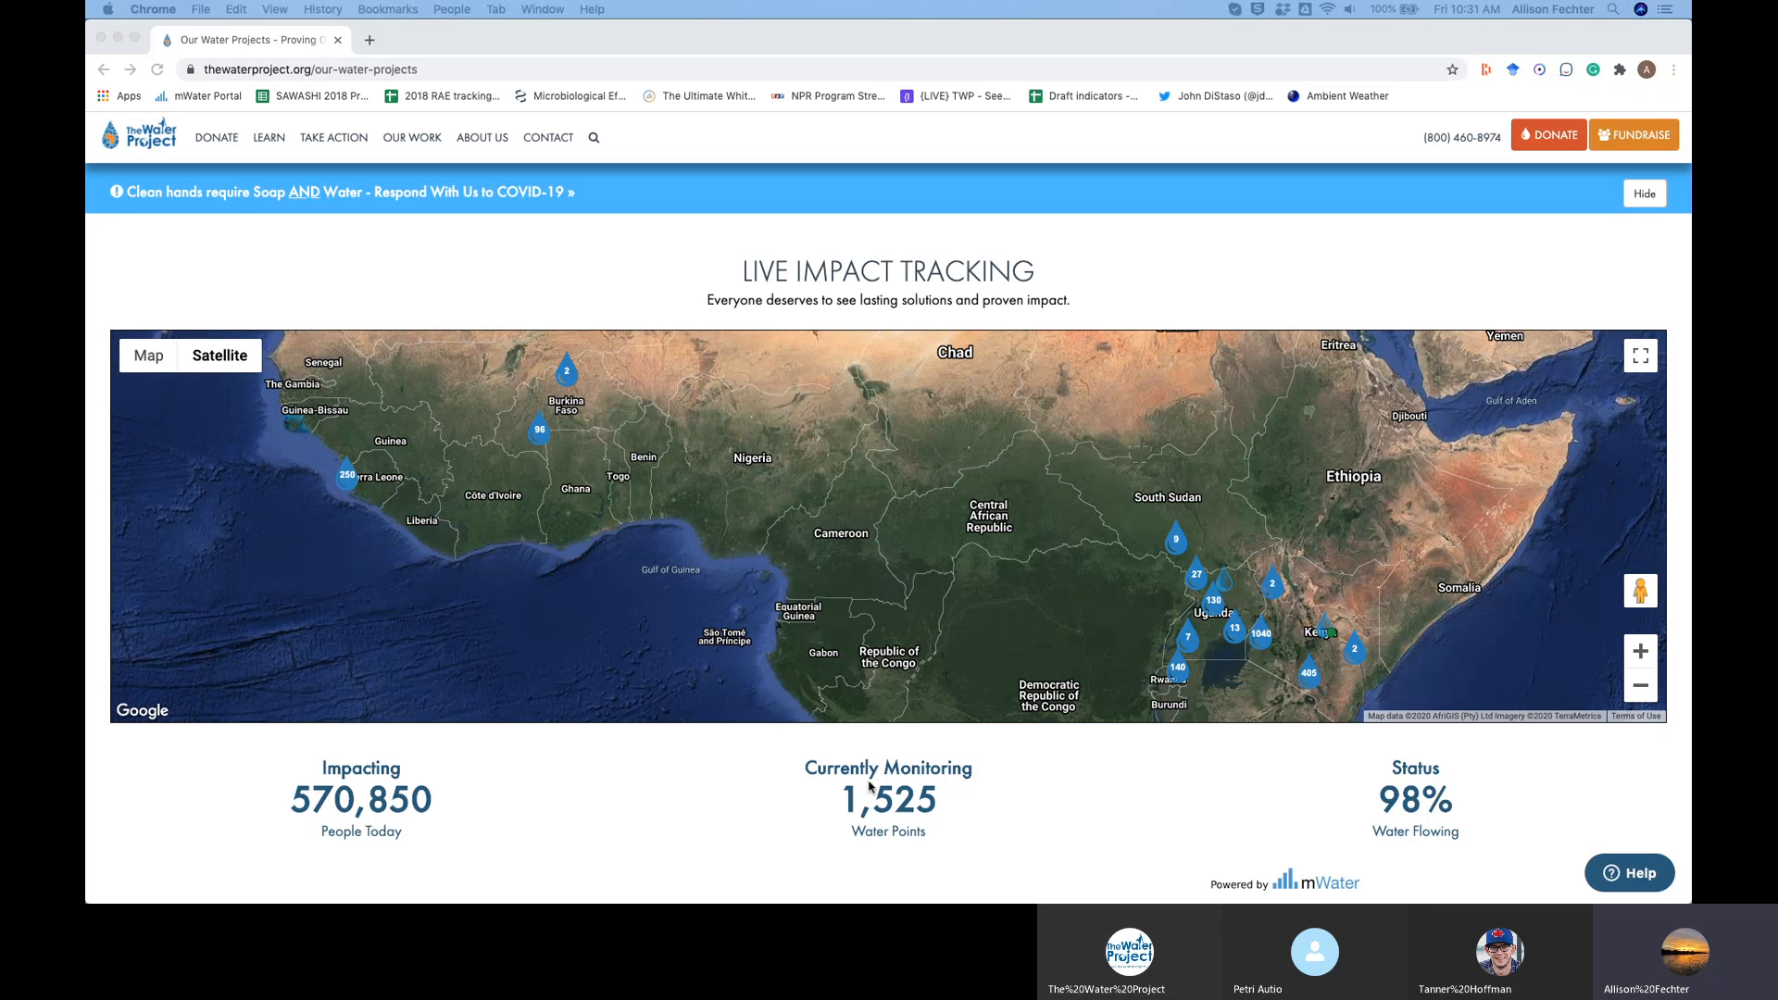
Step: Scroll to the Western Kenya, Southeastern Kenya, Uganda and Sierra Leone maps and pie charts
scroll("down", 3)
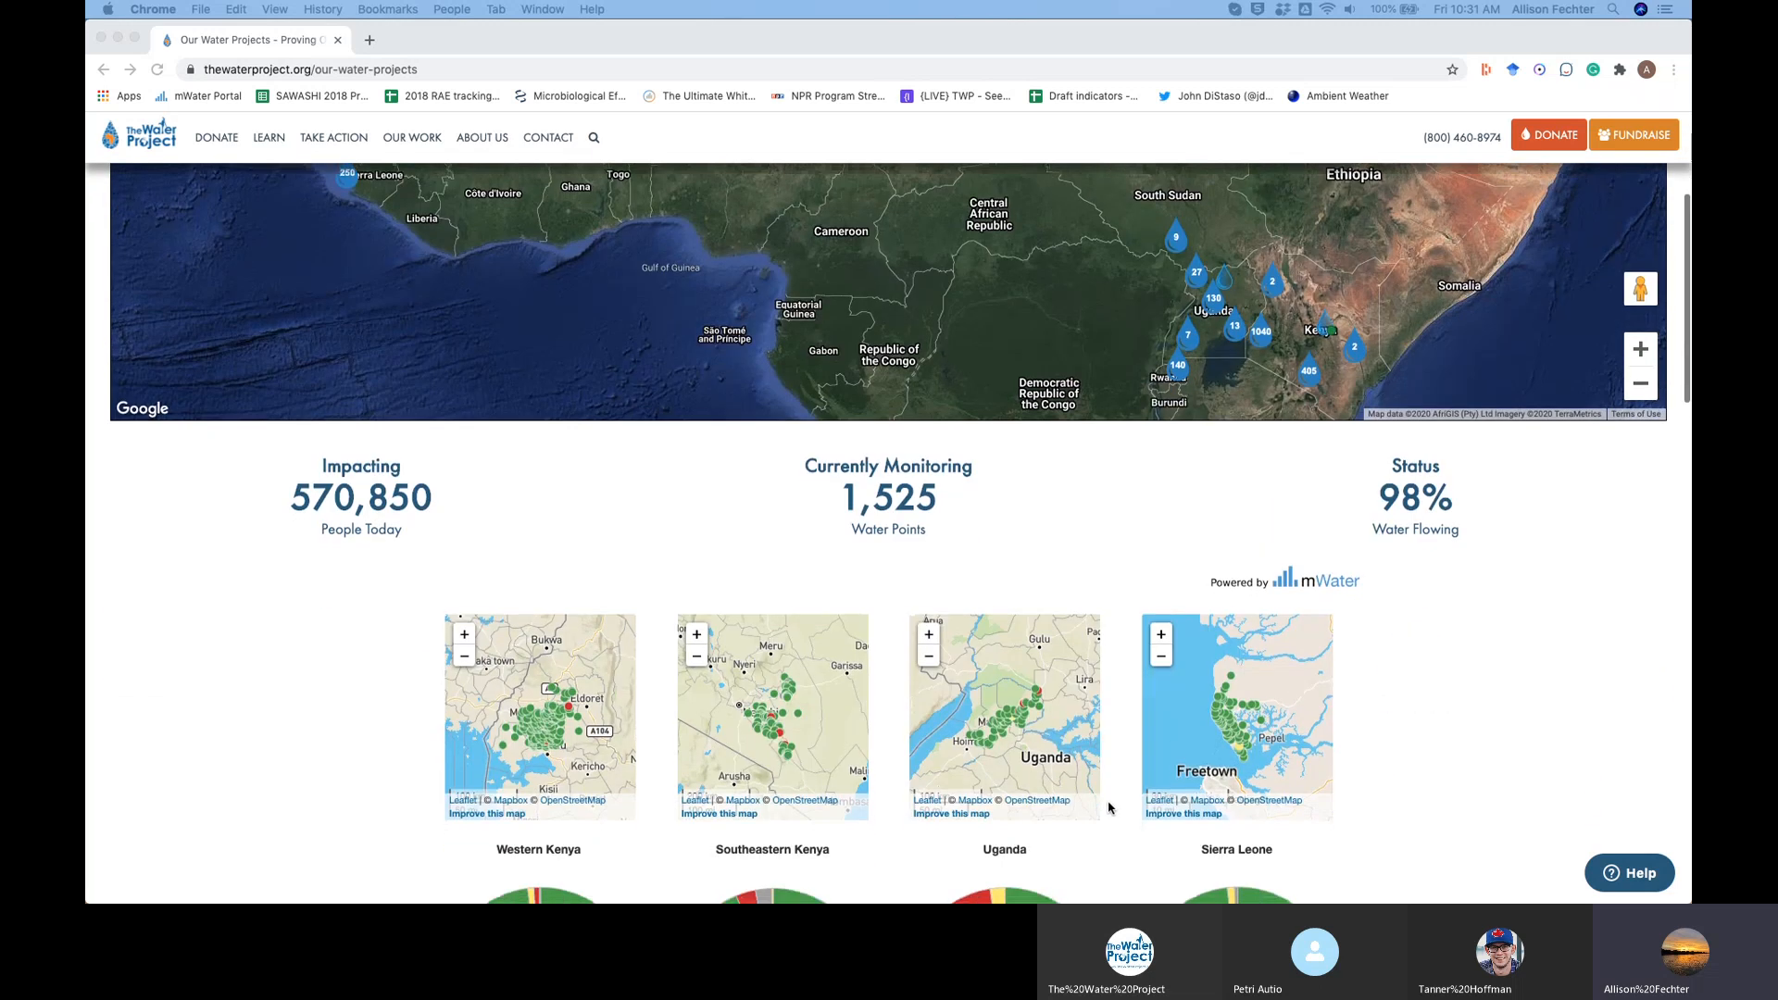
scroll("down", 3)
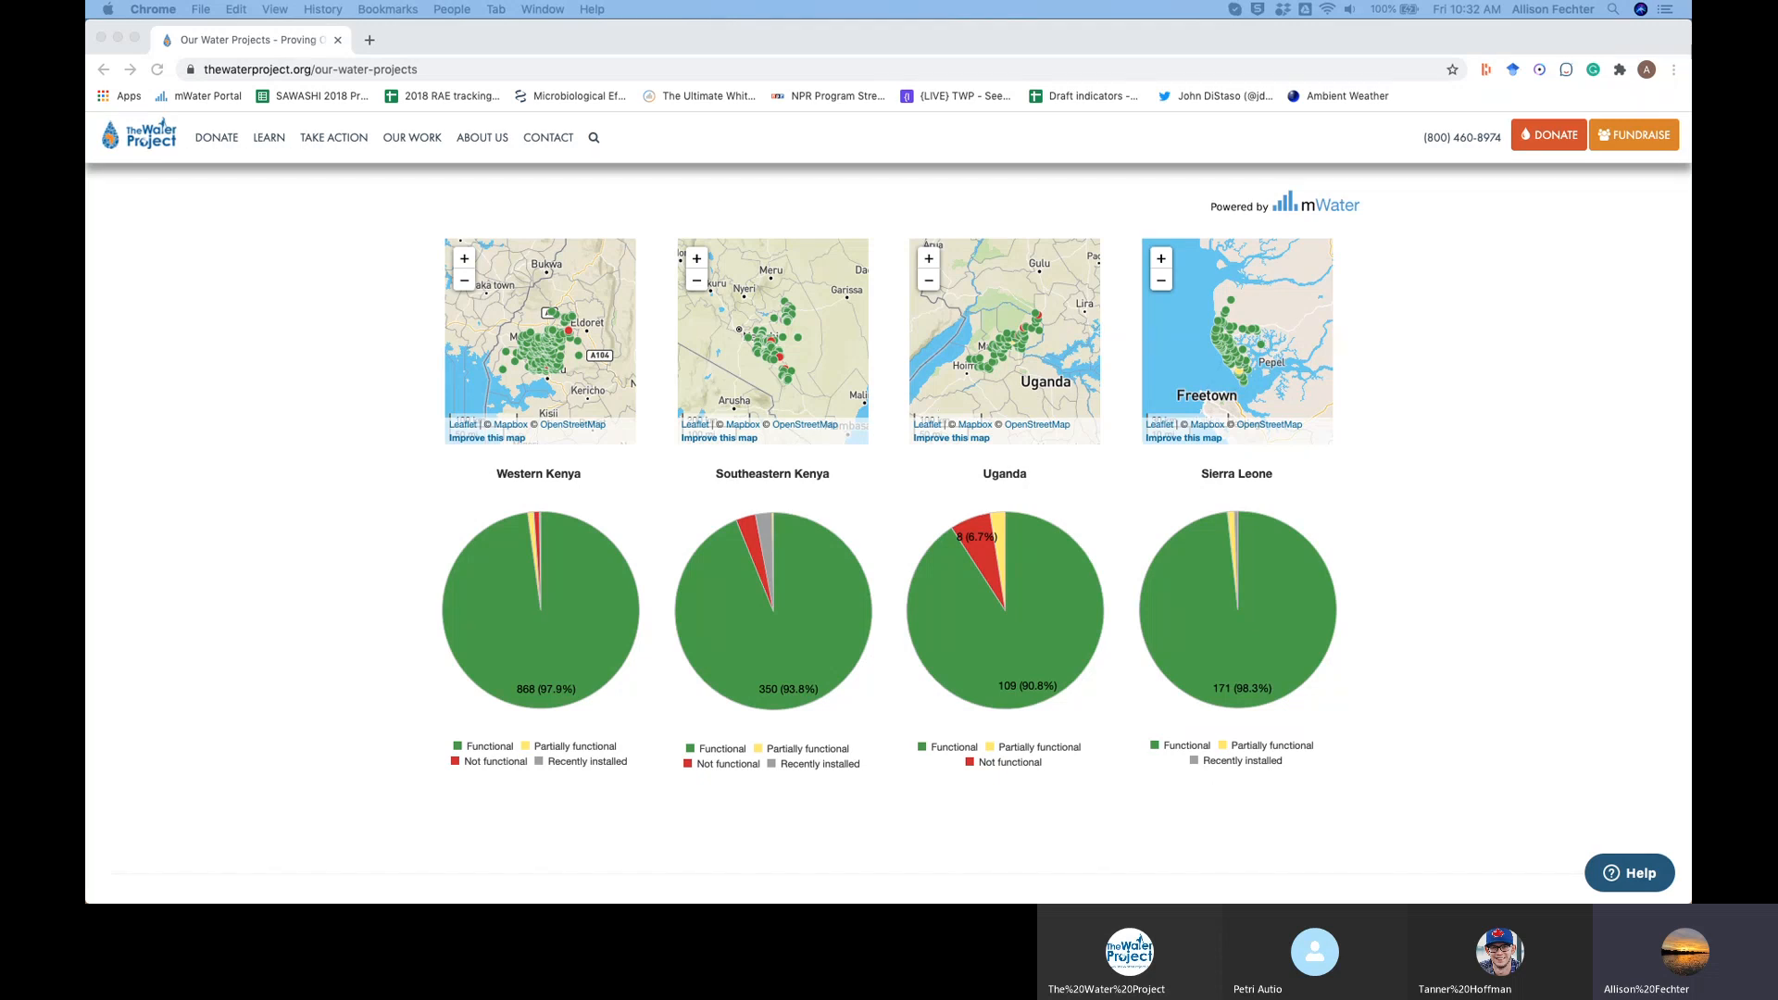
mouse_move(868, 709)
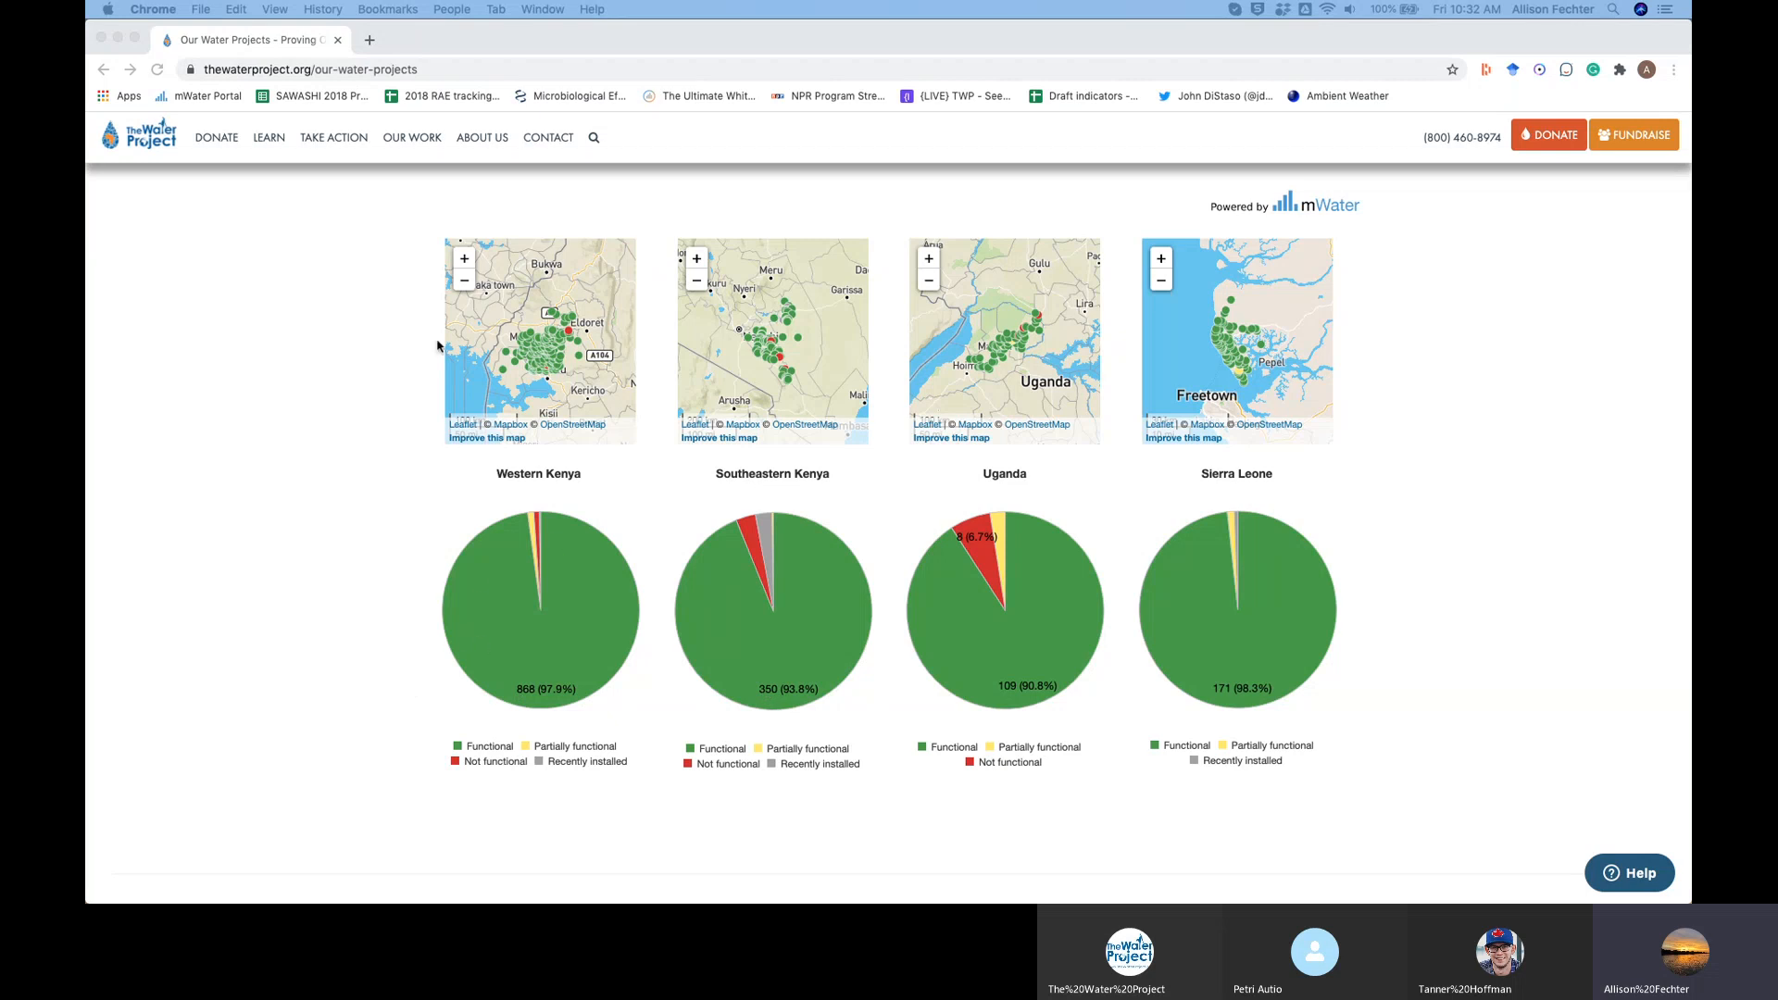
mouse_move(594, 388)
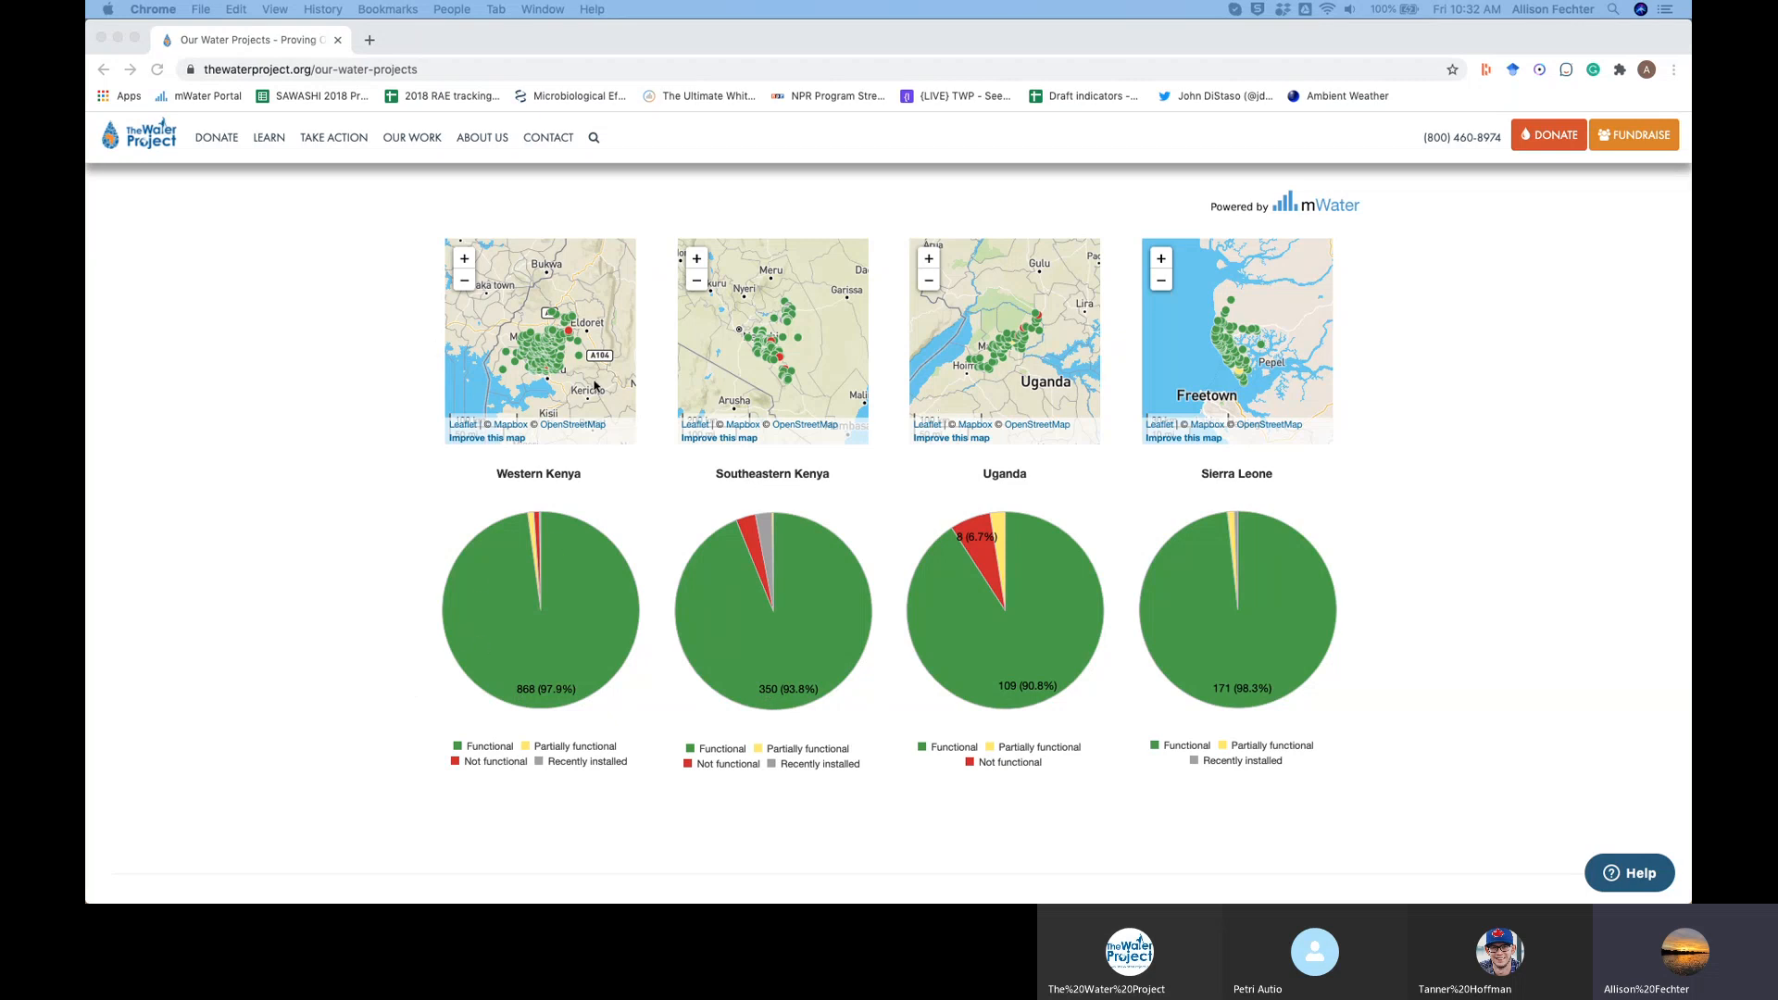
mouse_move(595, 385)
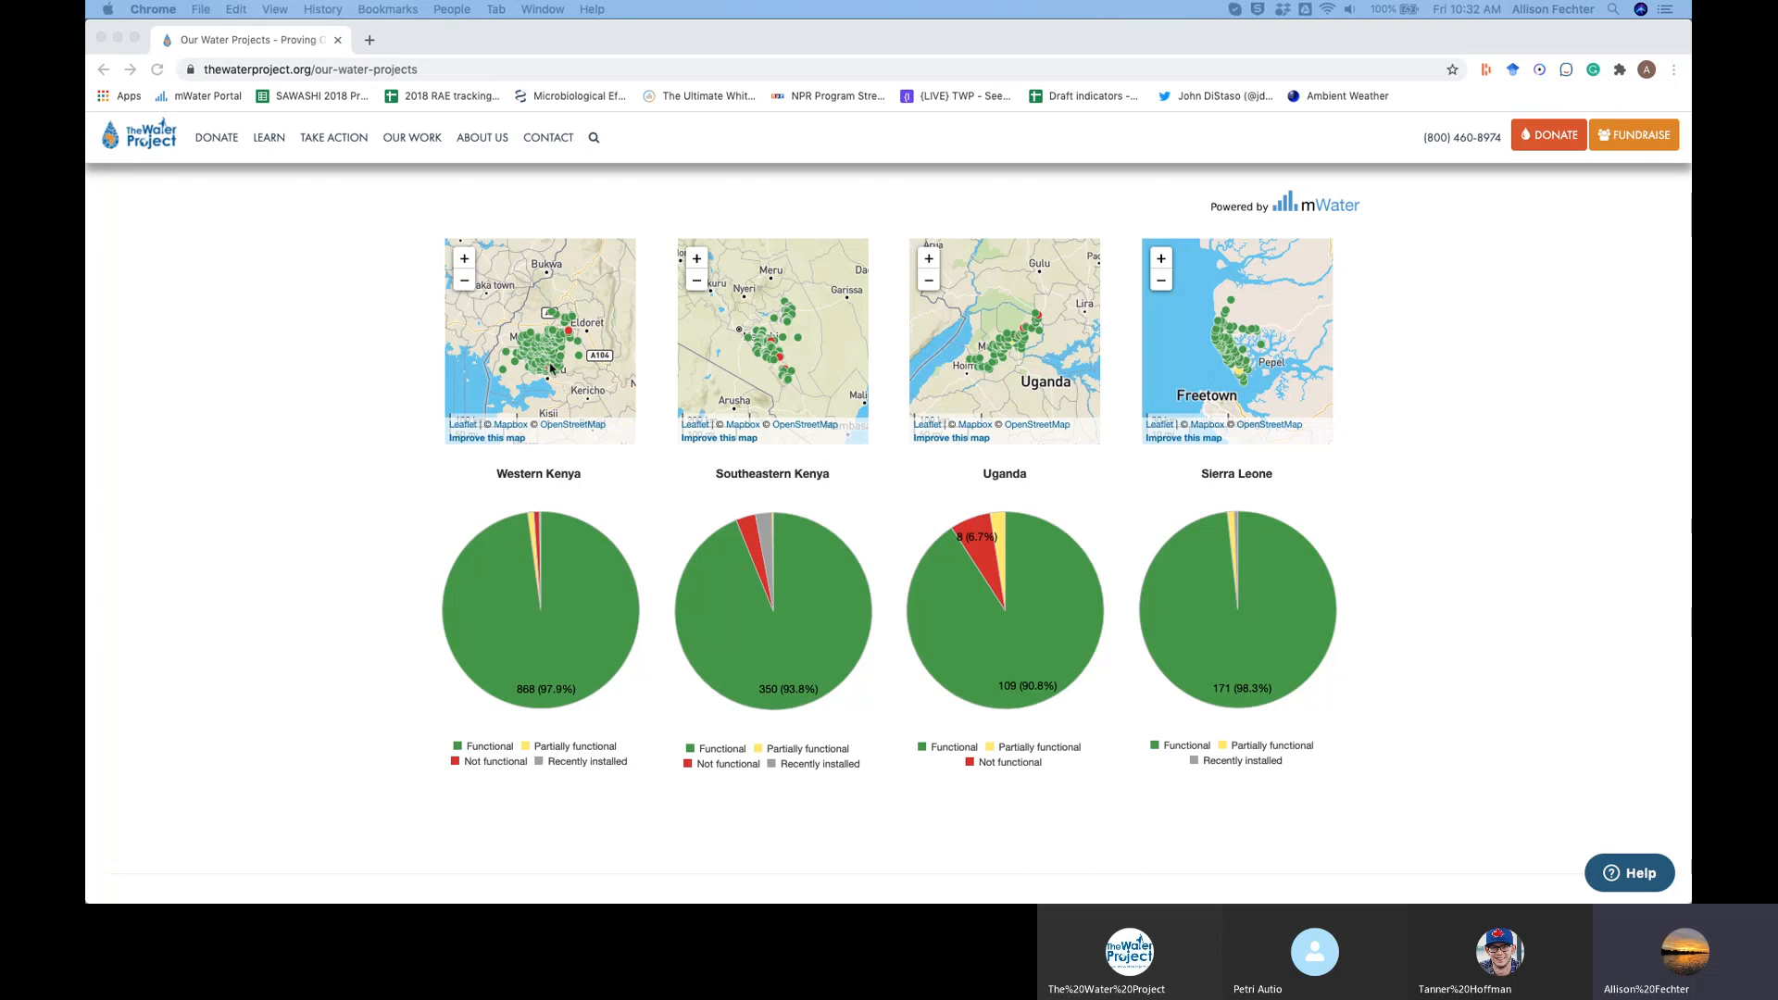
mouse_move(511, 404)
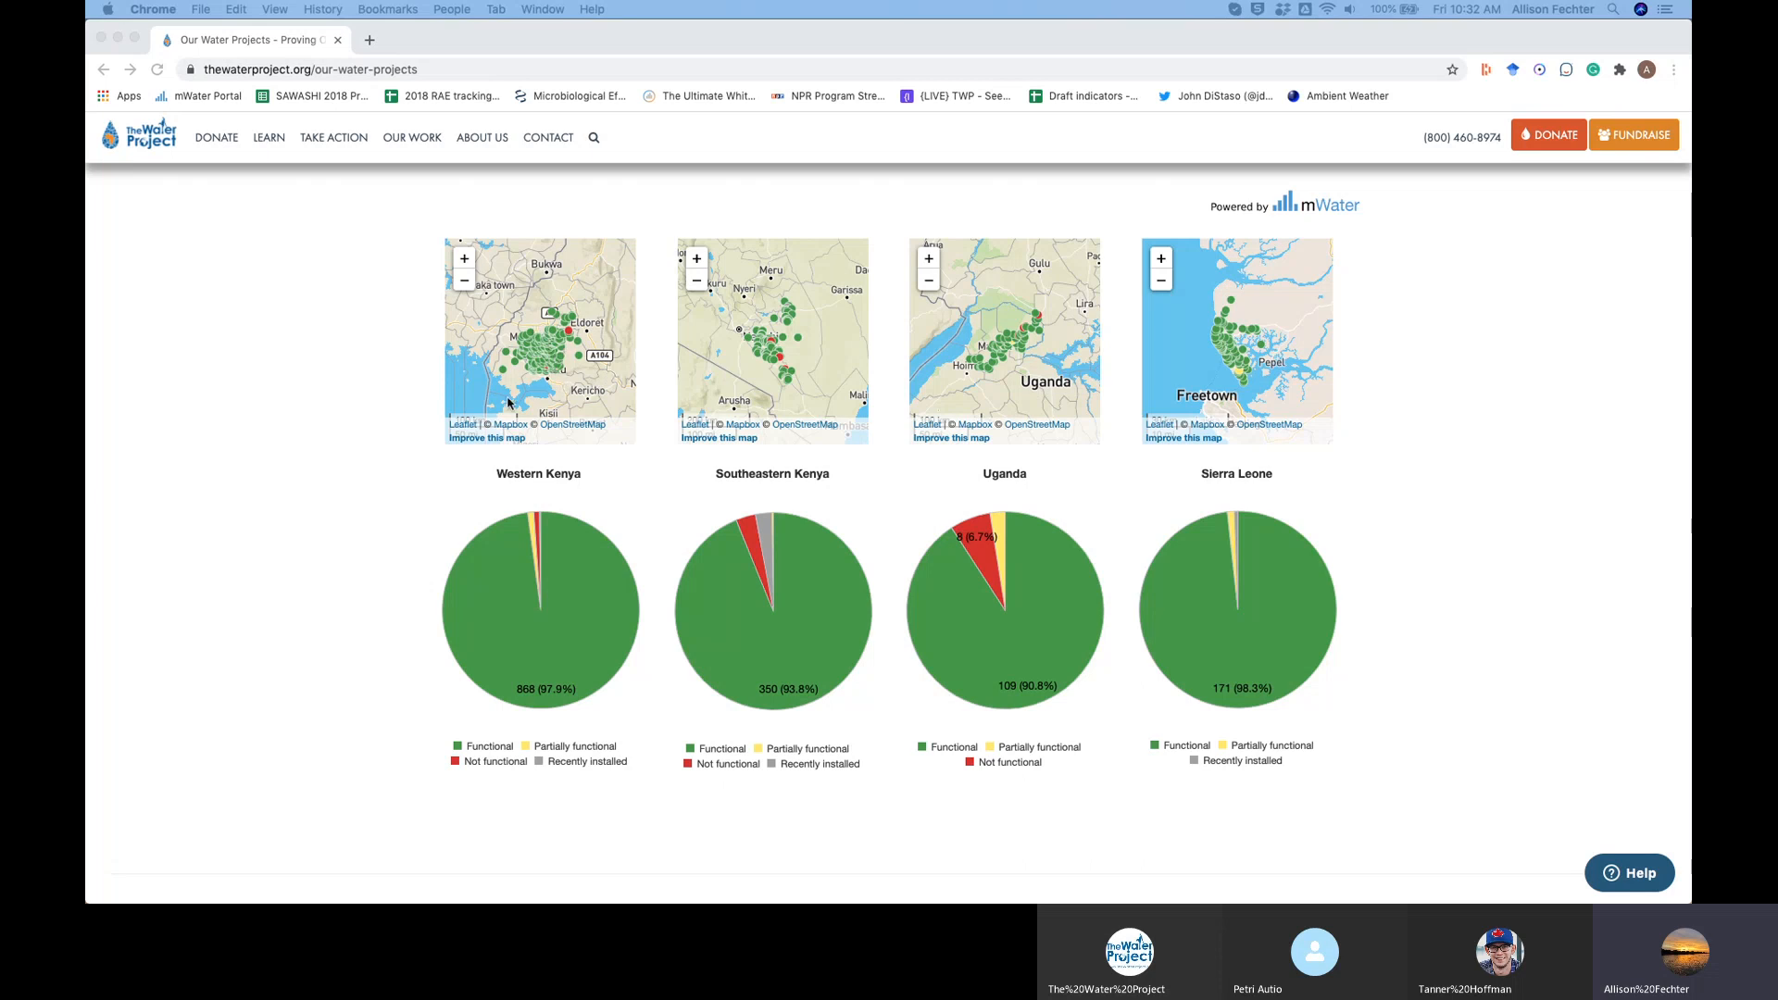
mouse_move(294, 430)
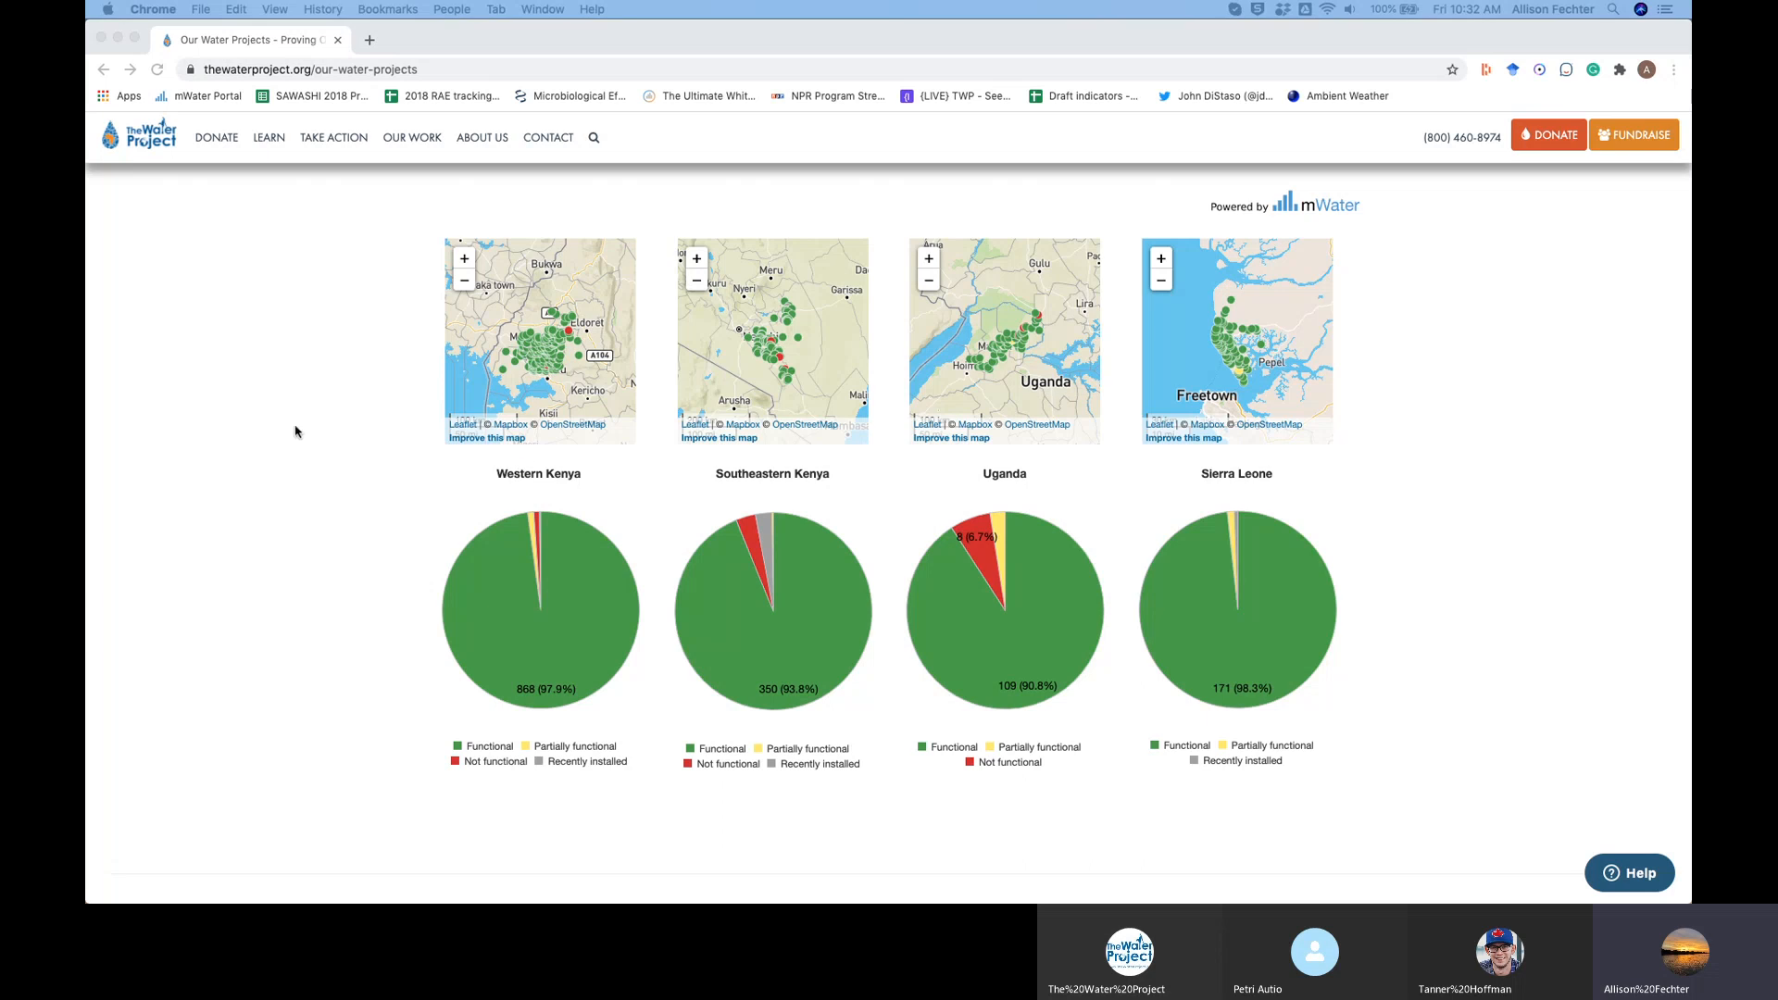
mouse_move(651, 410)
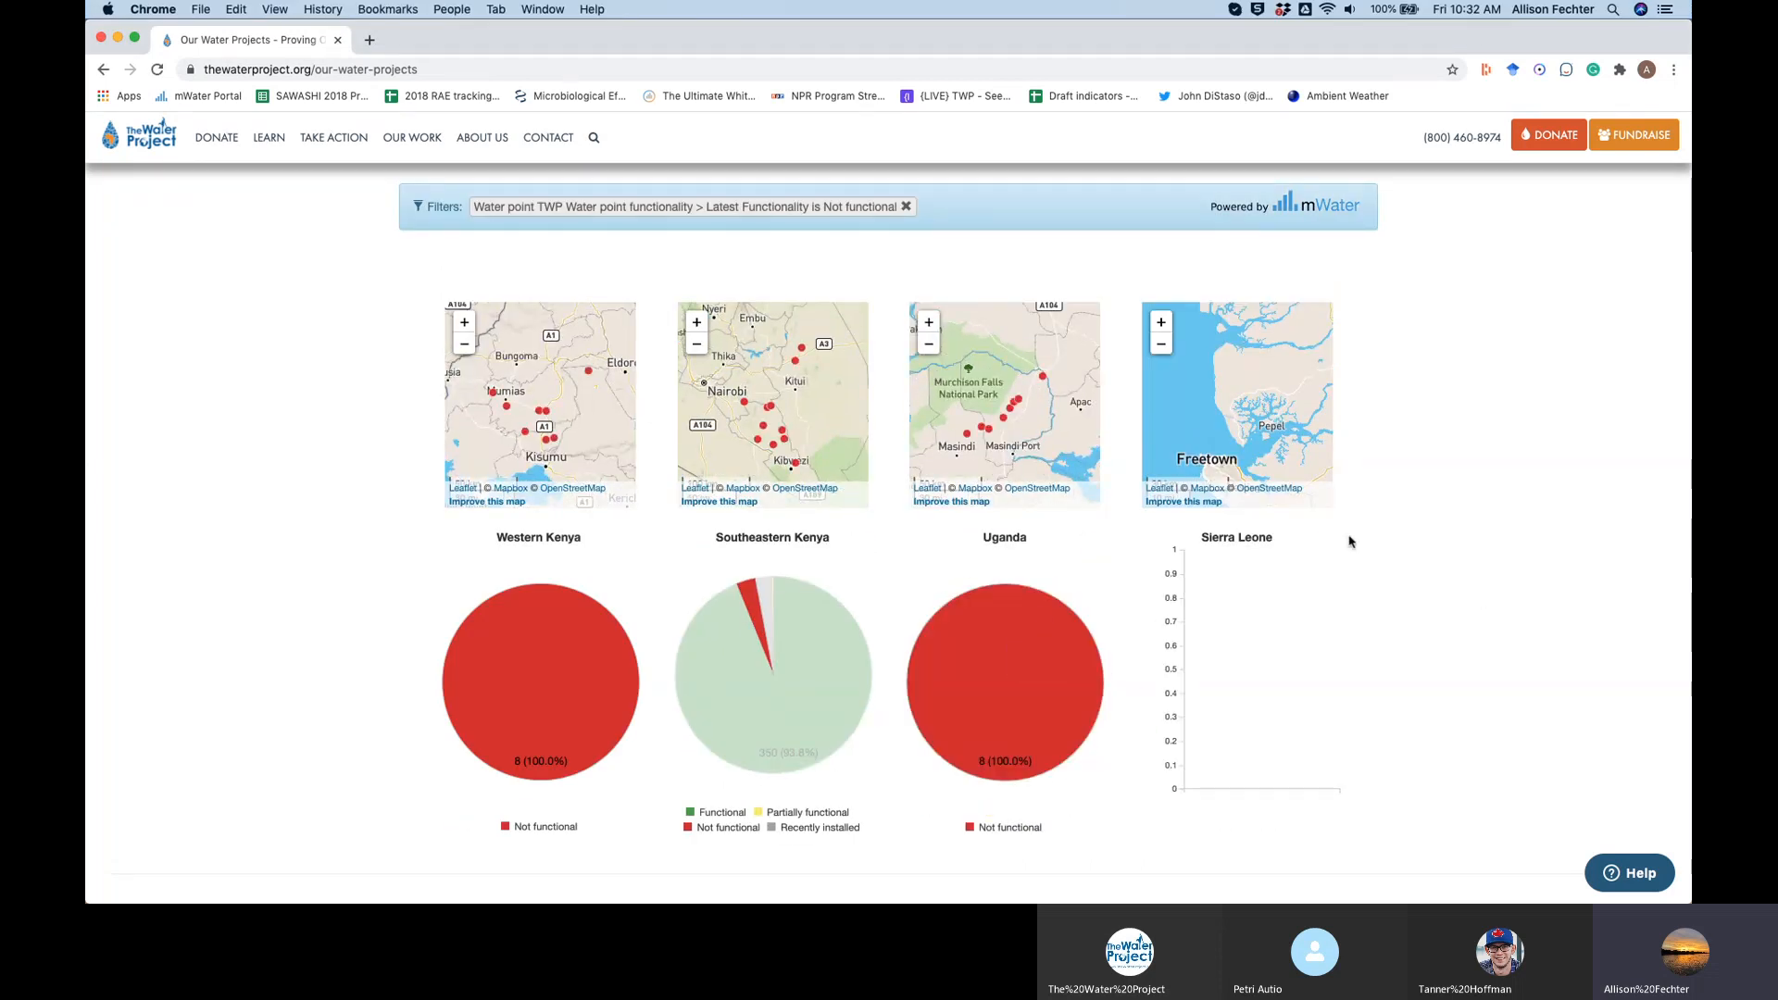
mouse_move(288, 530)
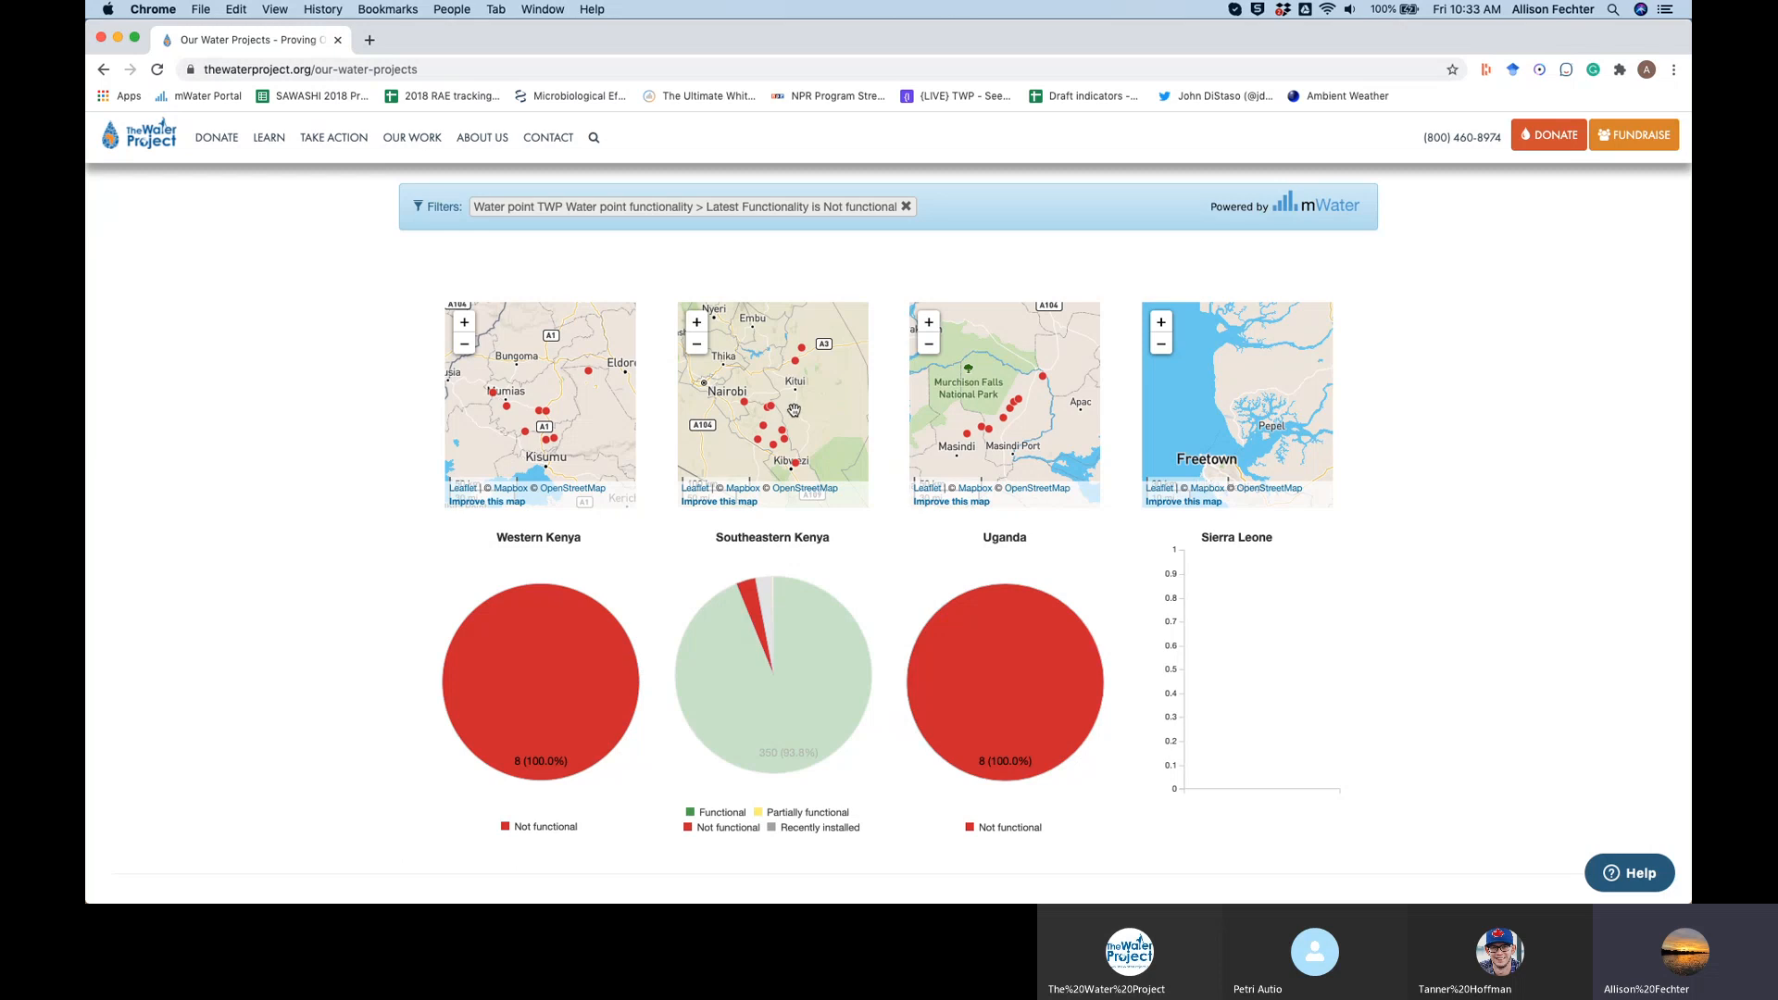
mouse_move(1022, 447)
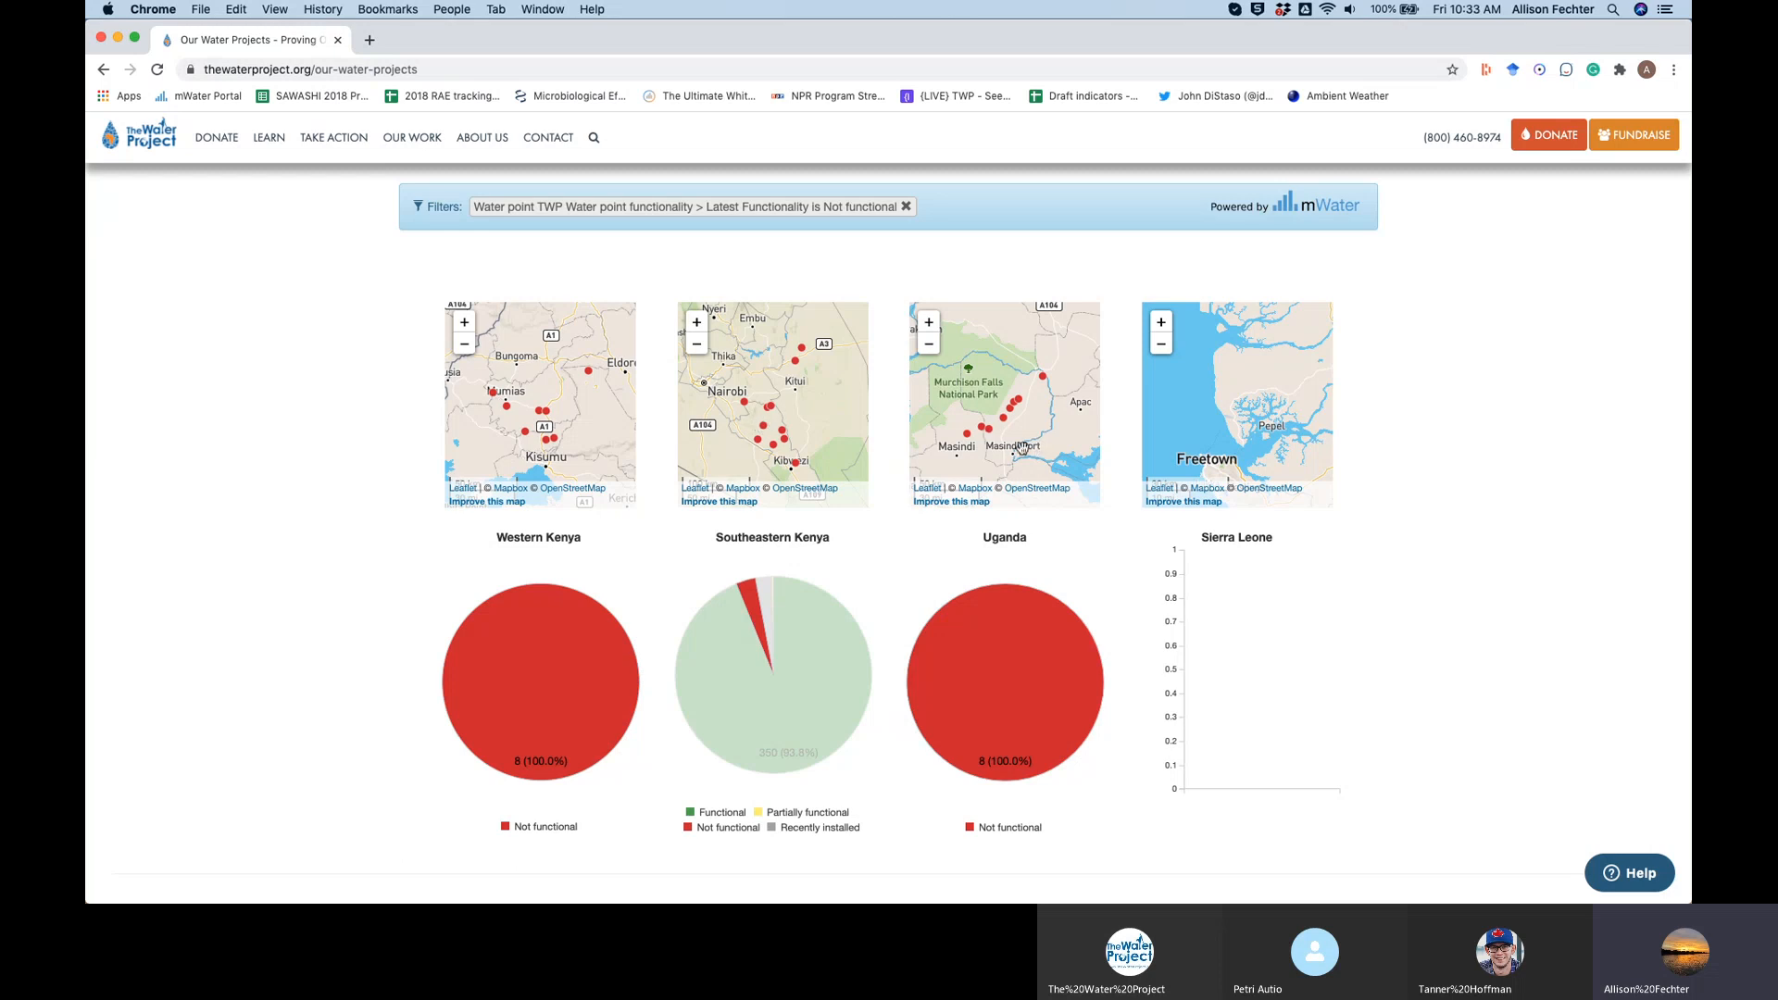
mouse_move(615, 443)
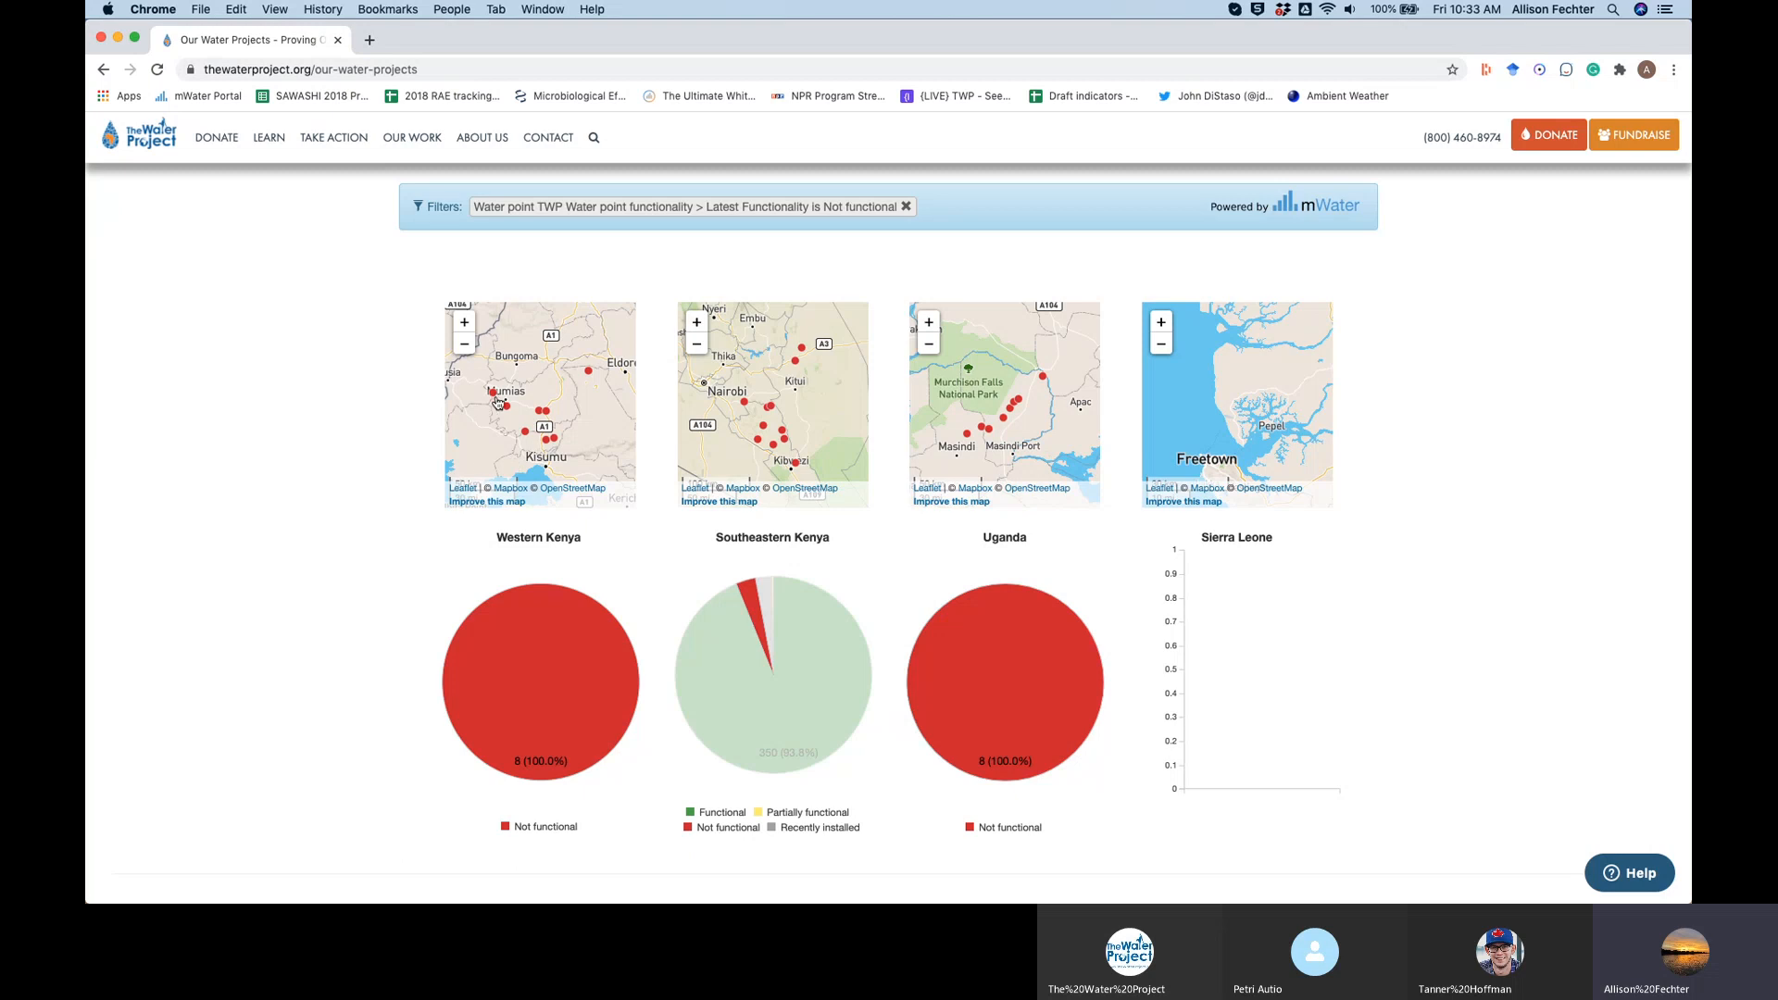
Step: View non-functional Shinamwinyuli Primary School's details, then remove the Not functional filter
left_click(501, 405)
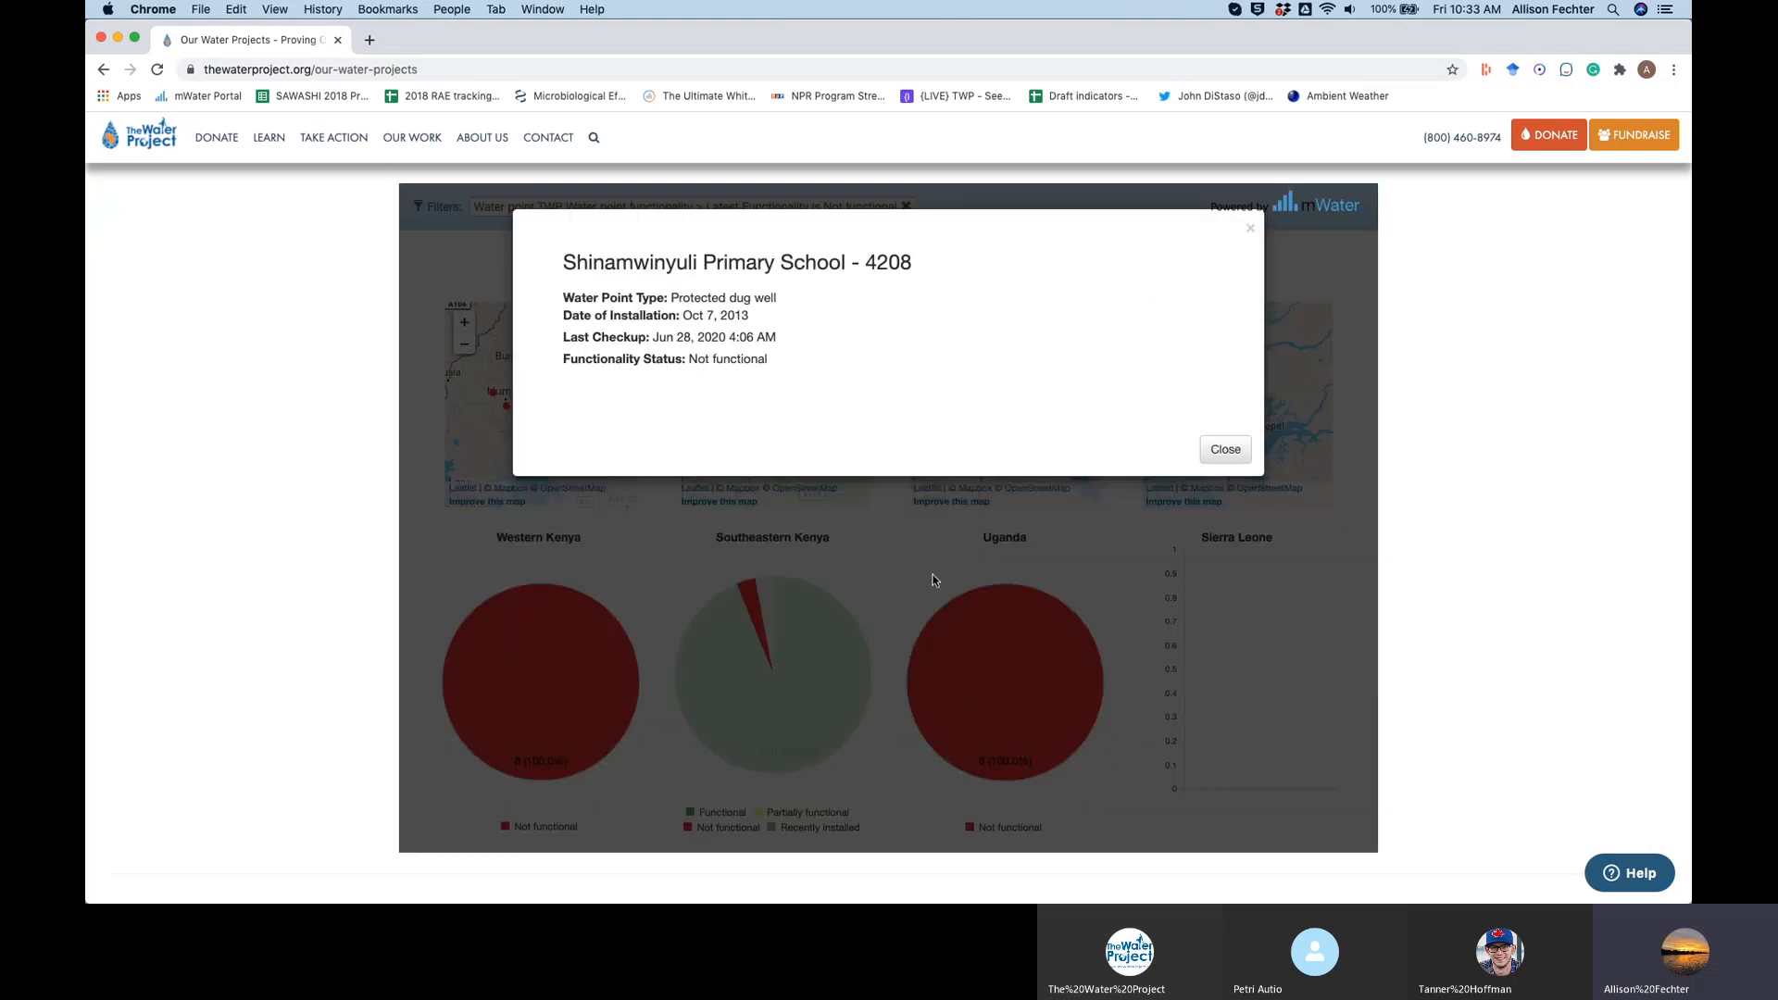
mouse_move(641, 332)
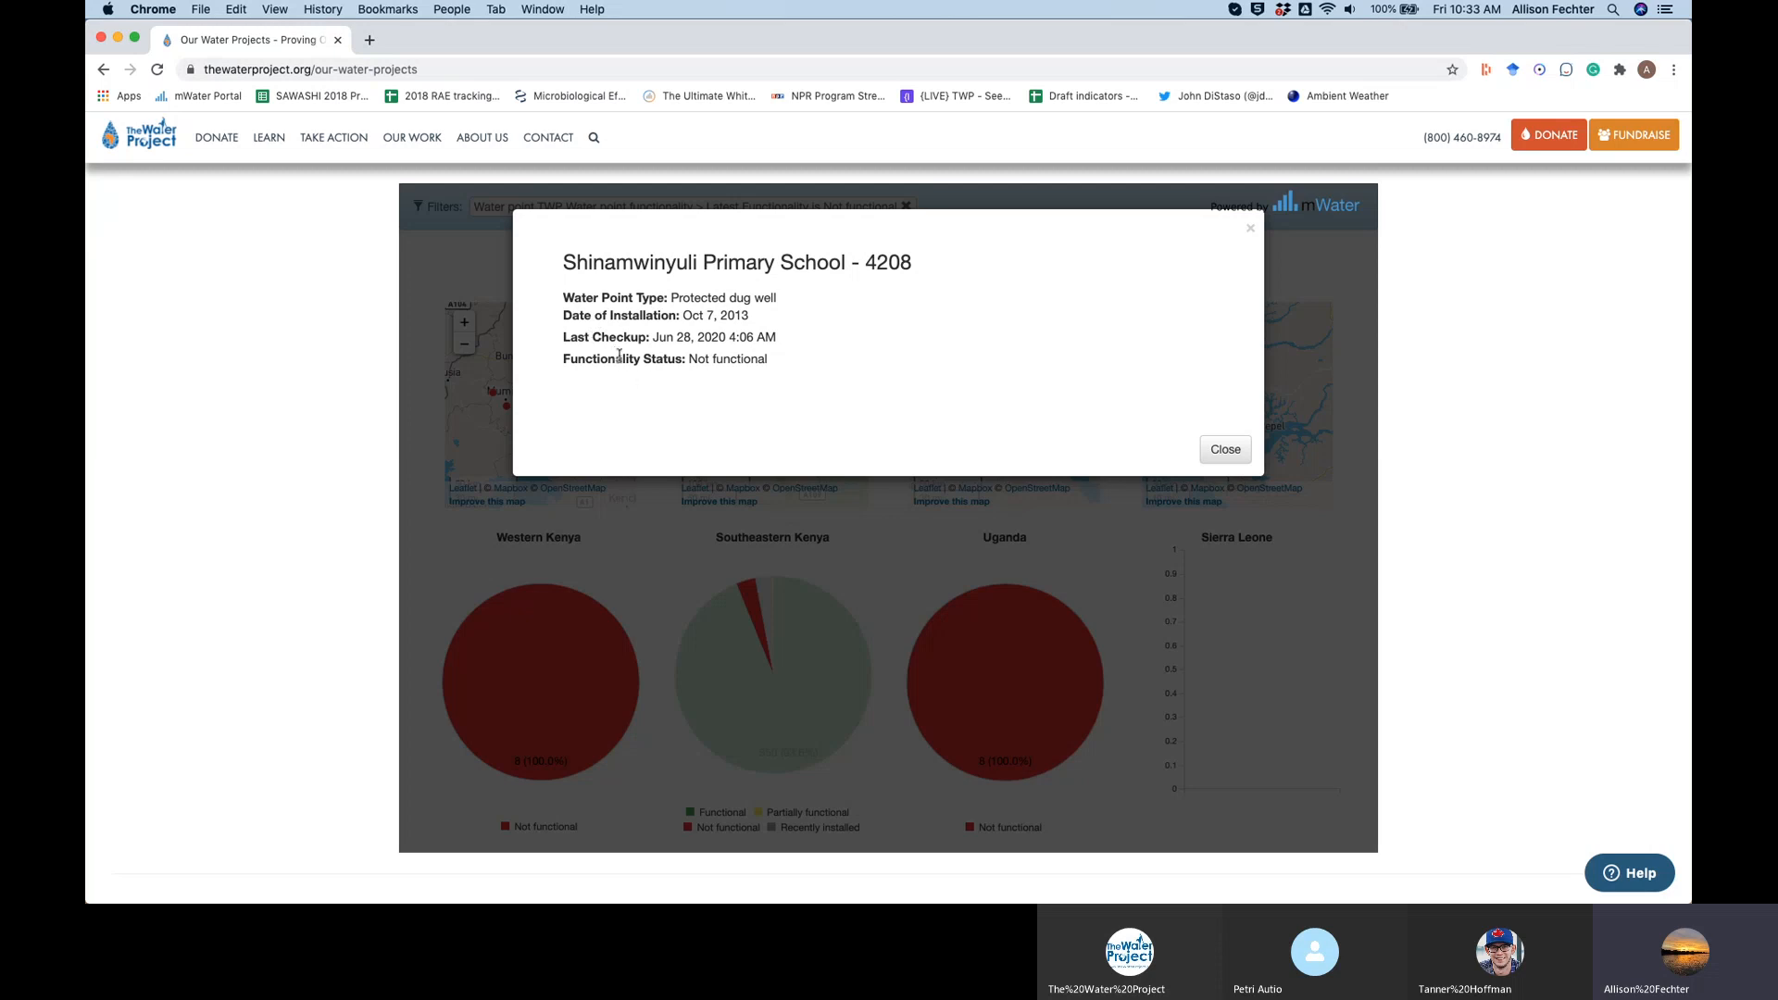
mouse_move(516, 340)
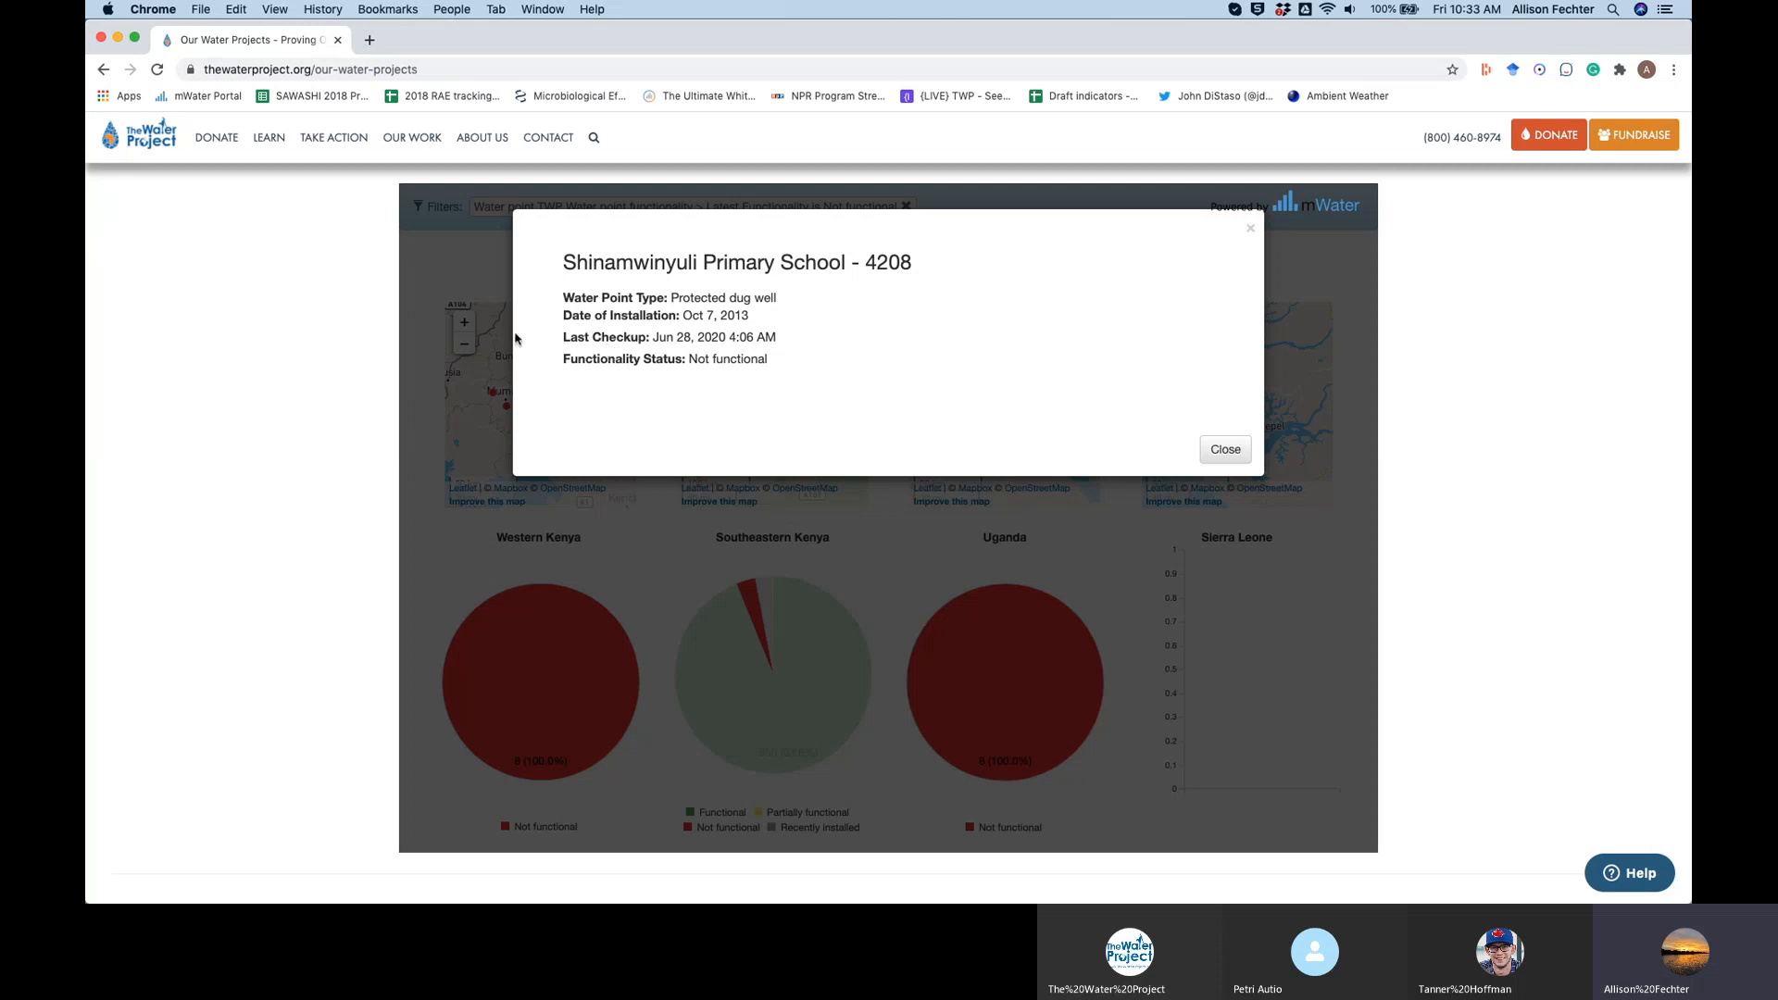
mouse_move(589, 354)
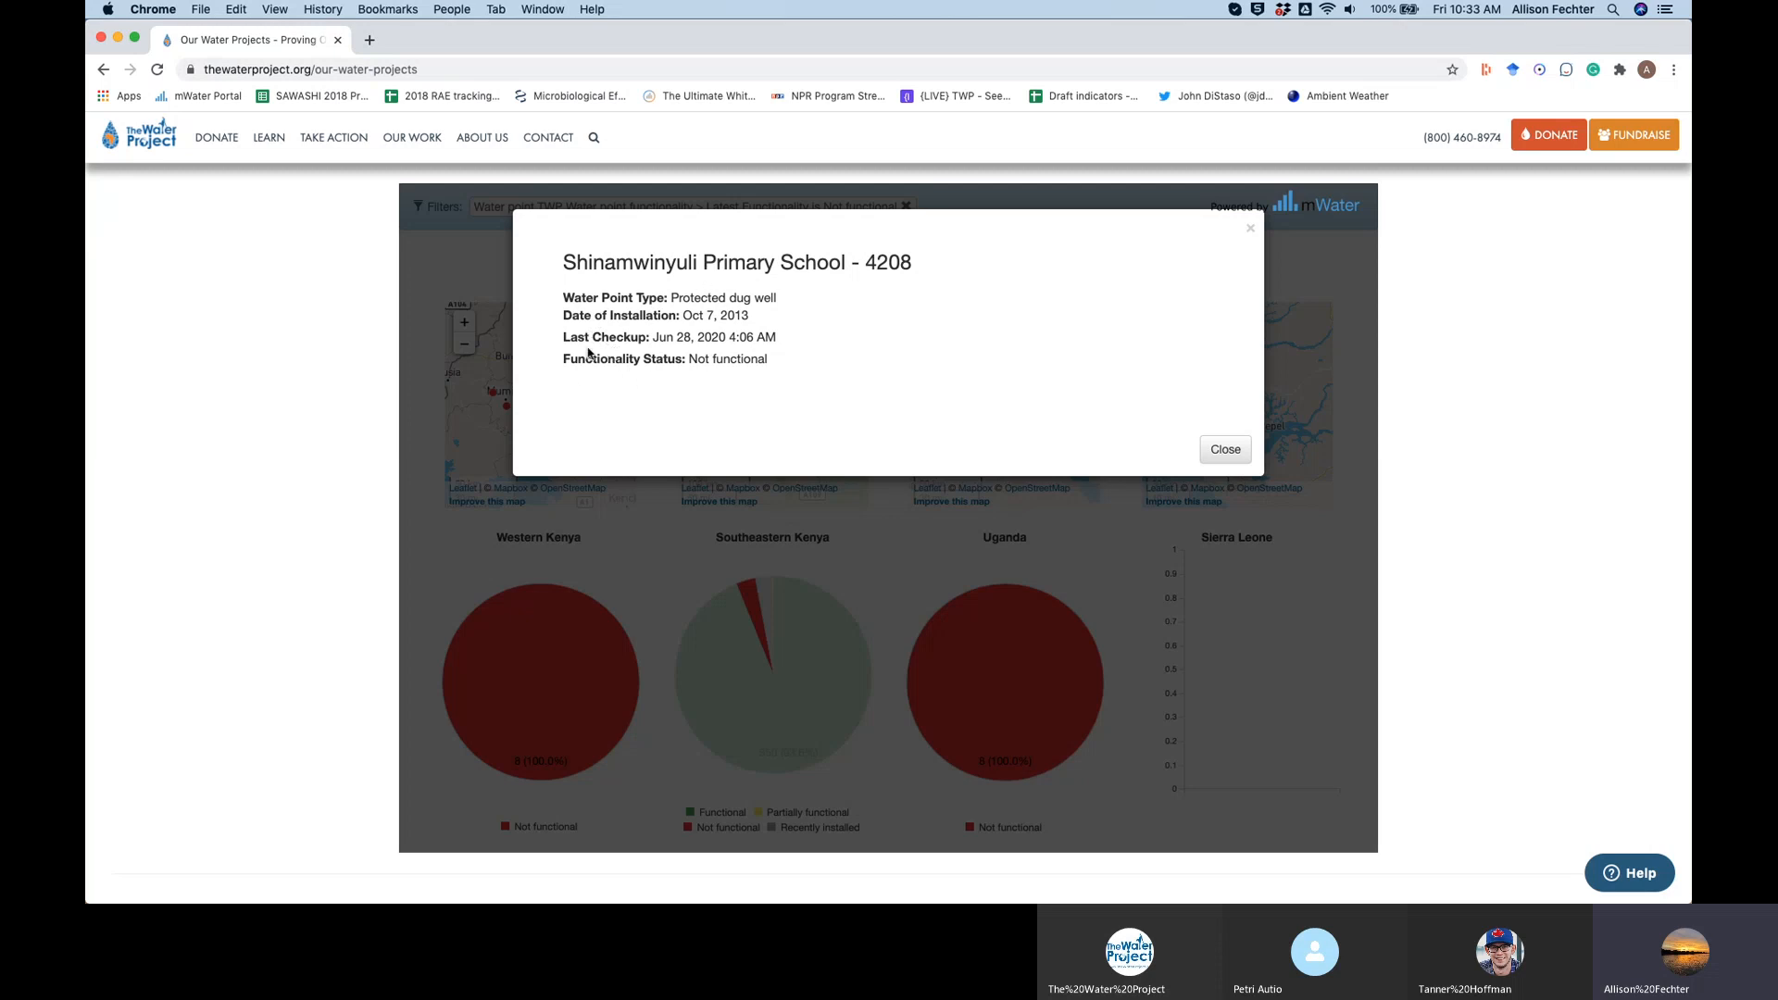
mouse_move(1262, 253)
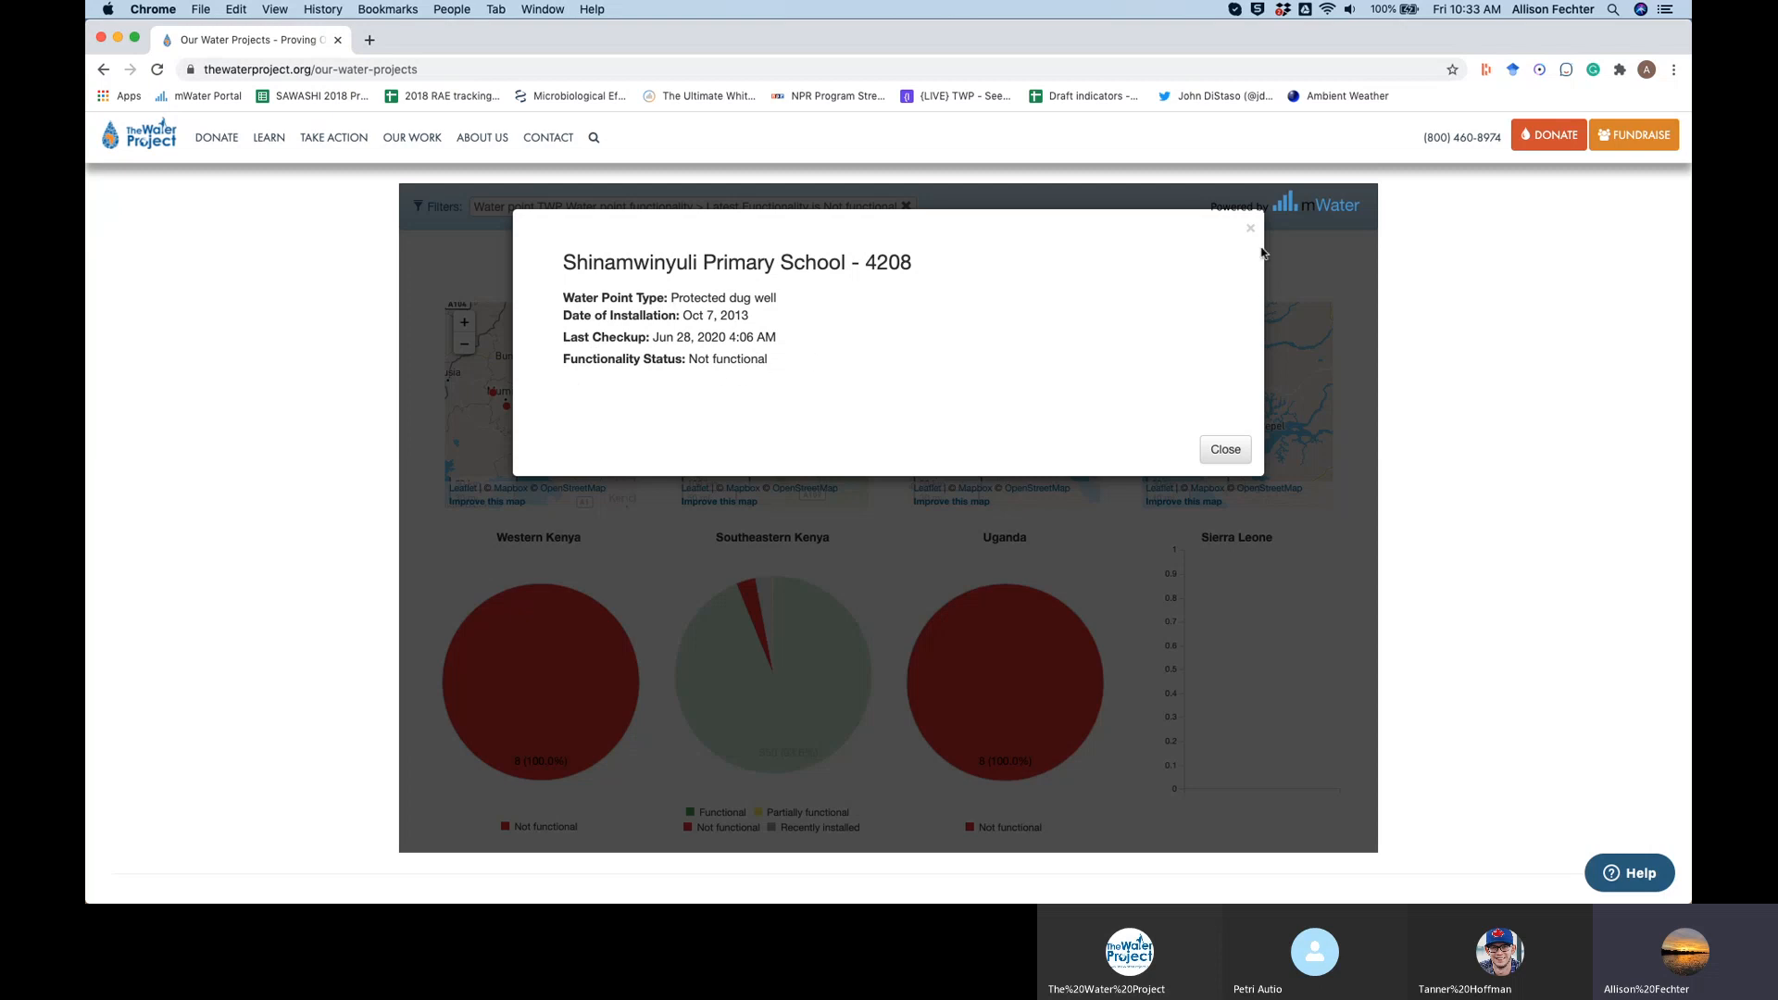
left_click(1224, 449)
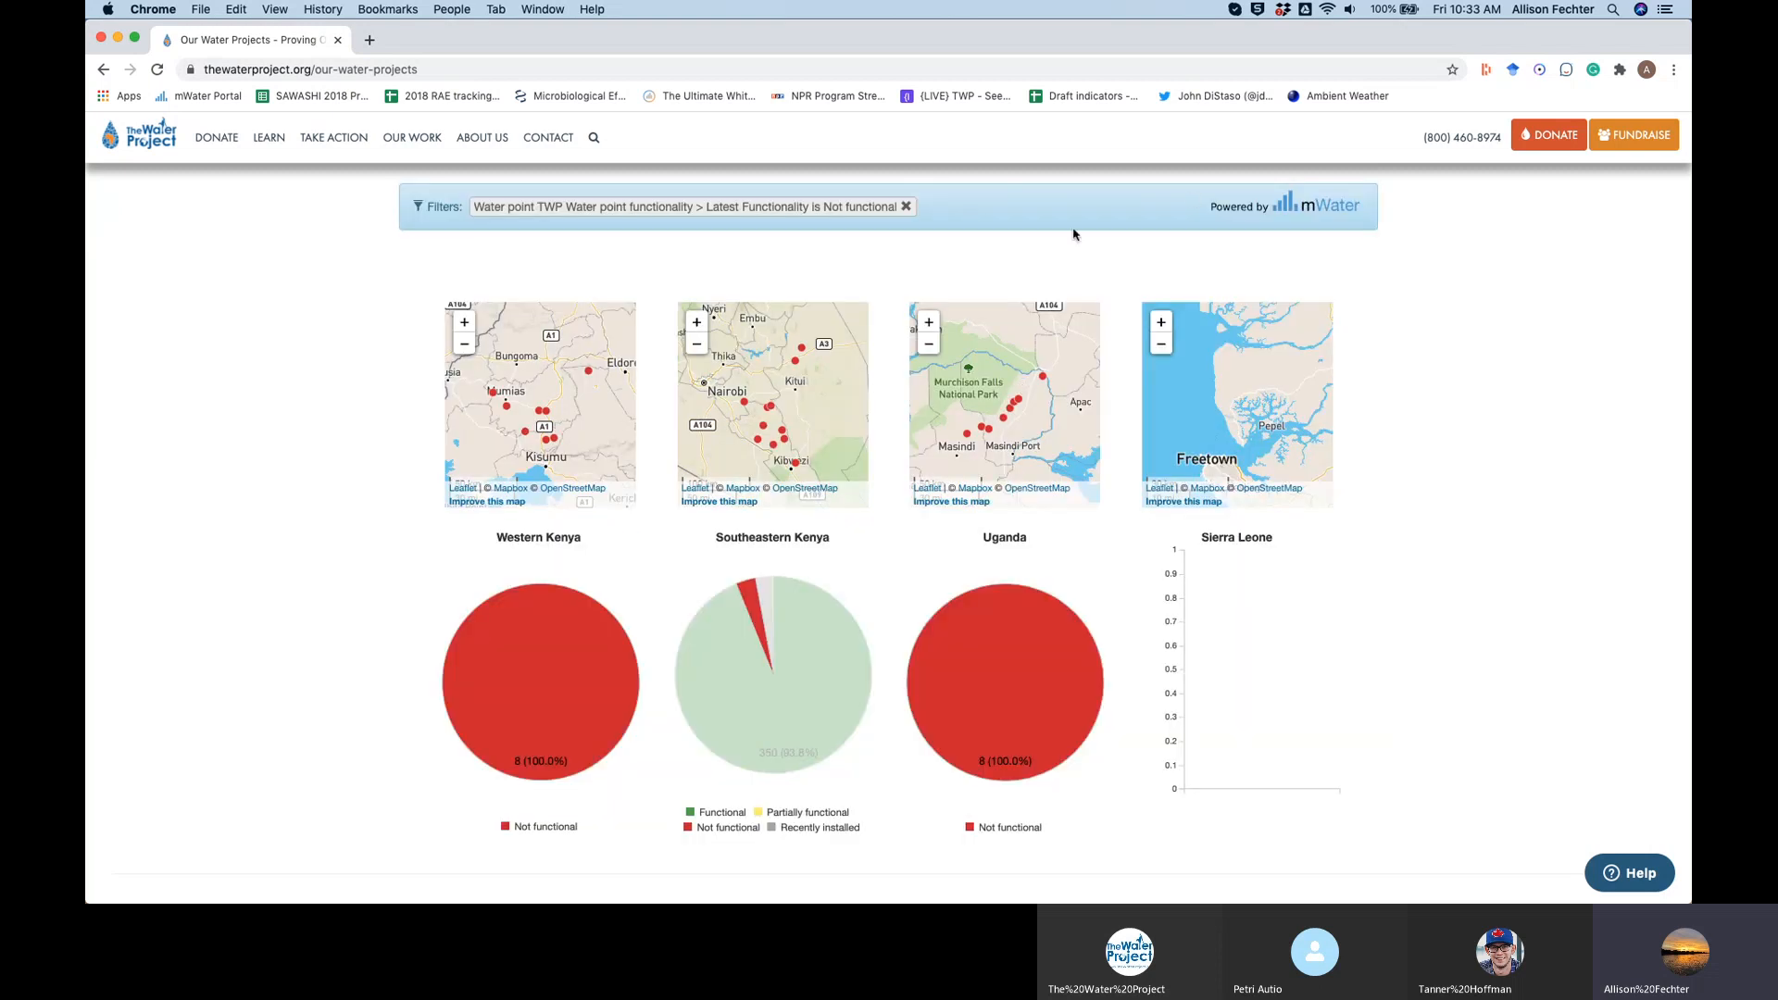
left_click(906, 207)
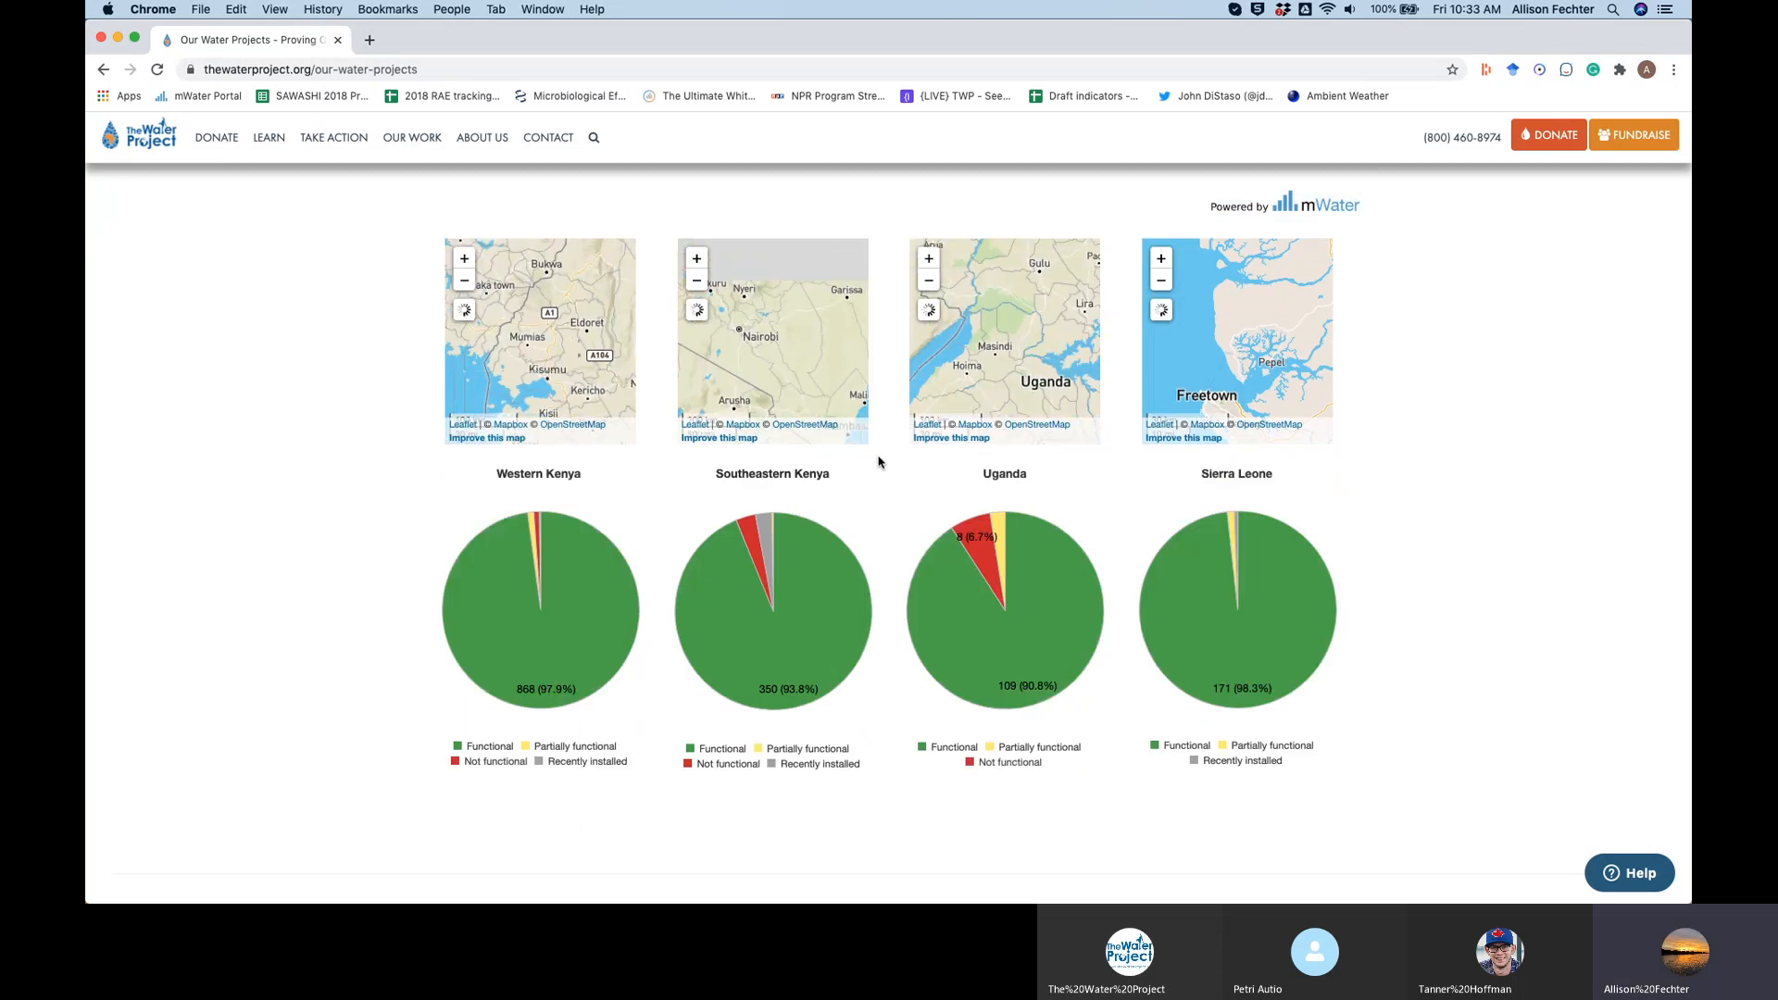